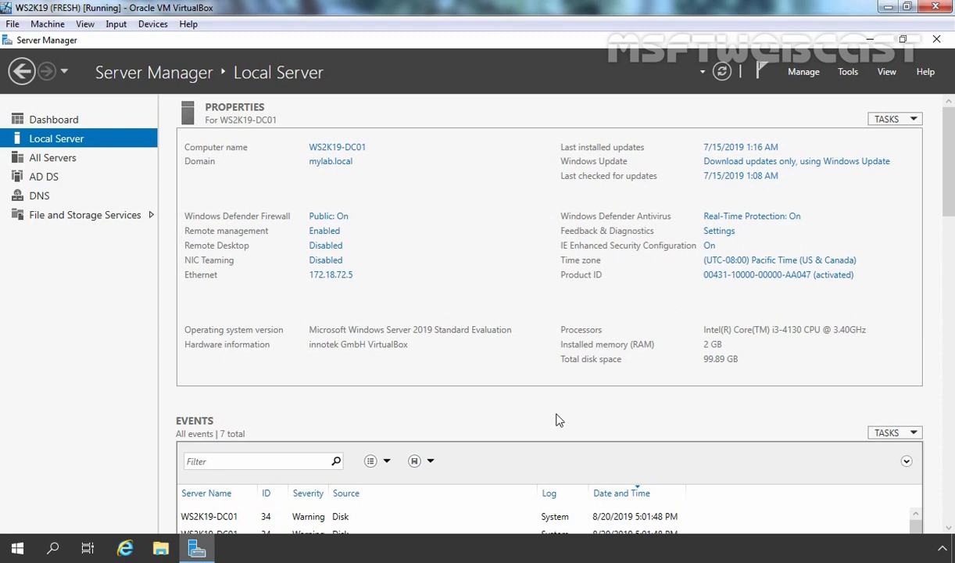
mouse_move(841, 456)
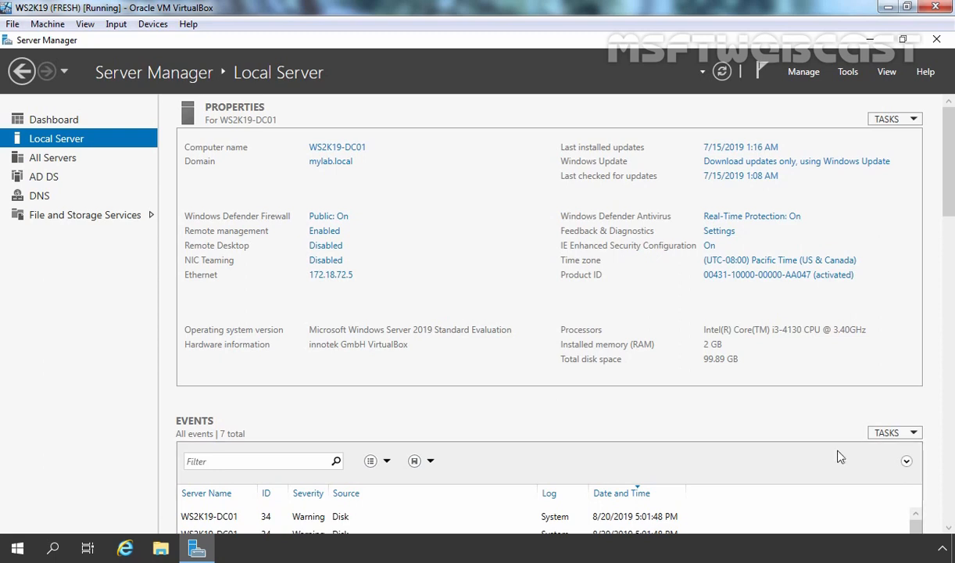
Step: Open the DNS management console from Server Manager's Tools menu
click(847, 72)
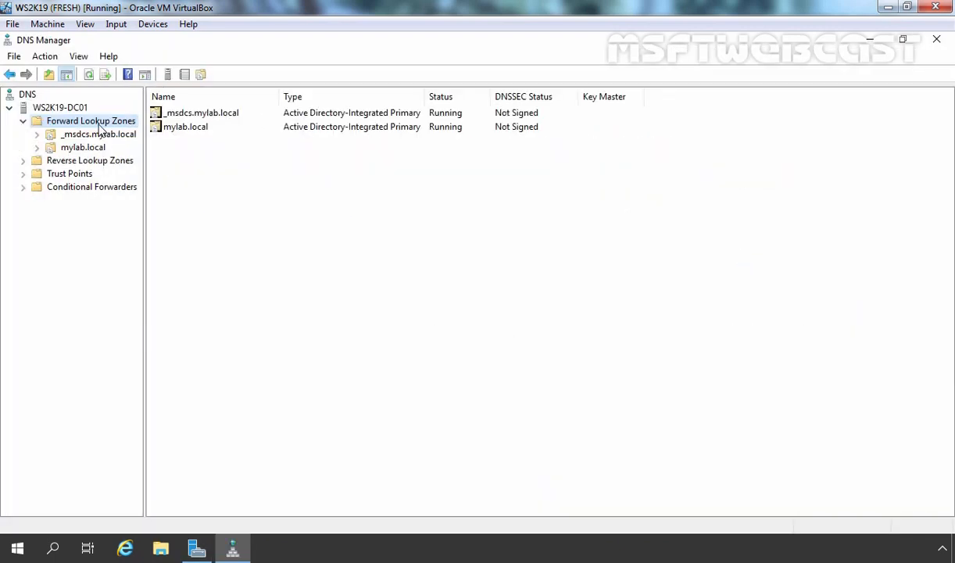
mouse_move(324, 217)
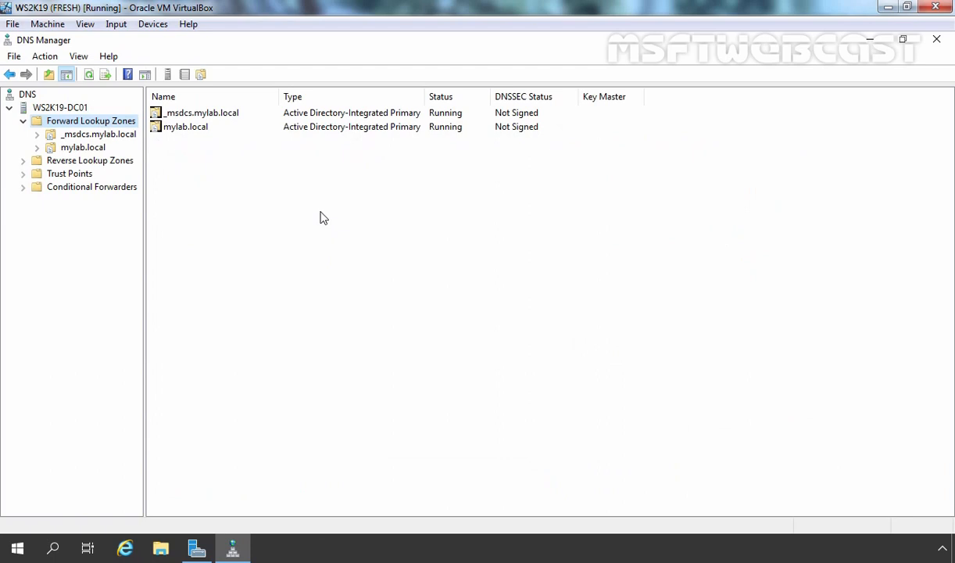
mouse_move(94, 125)
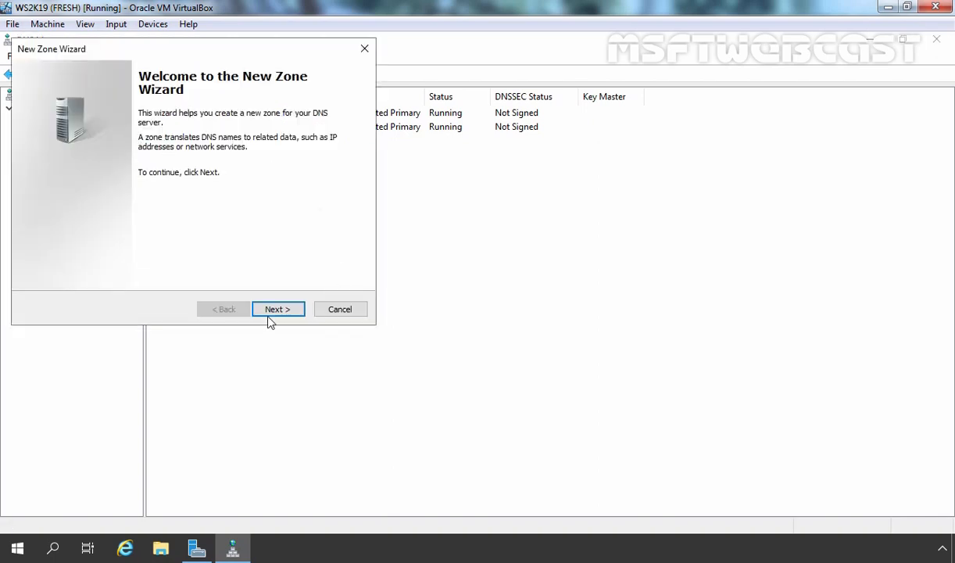
Step: Create AD-integrated primary zone msftwebcast.local, replicated to mylab.local domain DNS servers, secure dynamic updates only
click(278, 310)
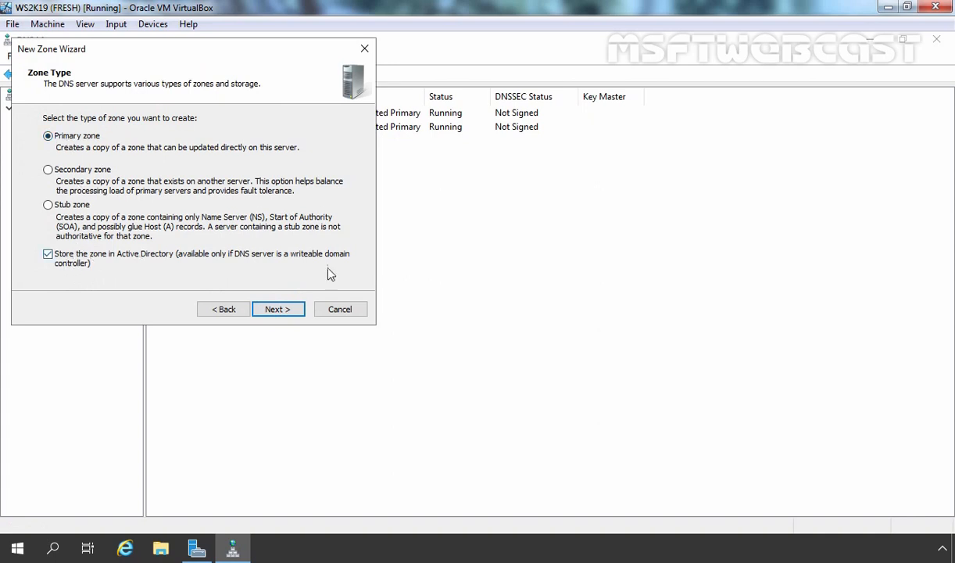
click(278, 309)
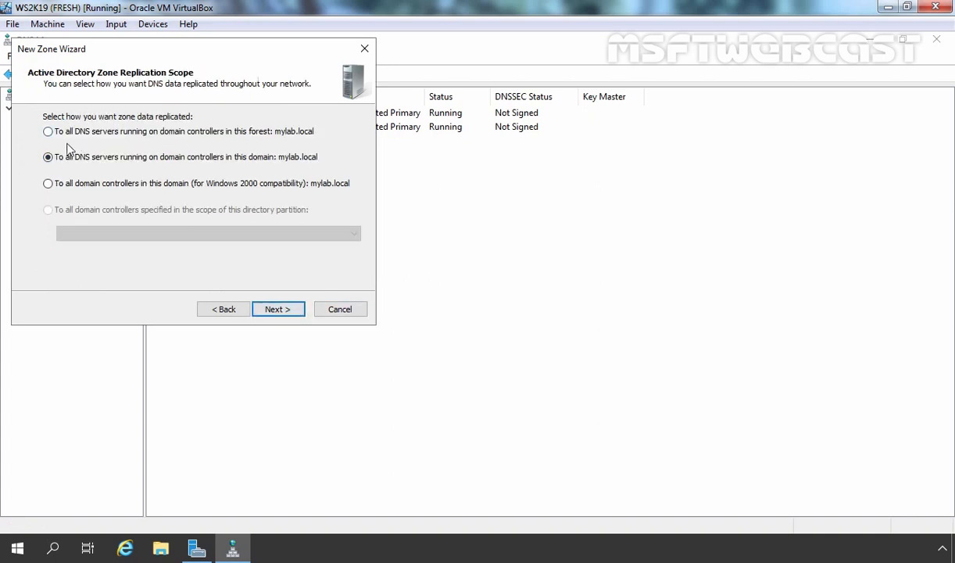
click(279, 310)
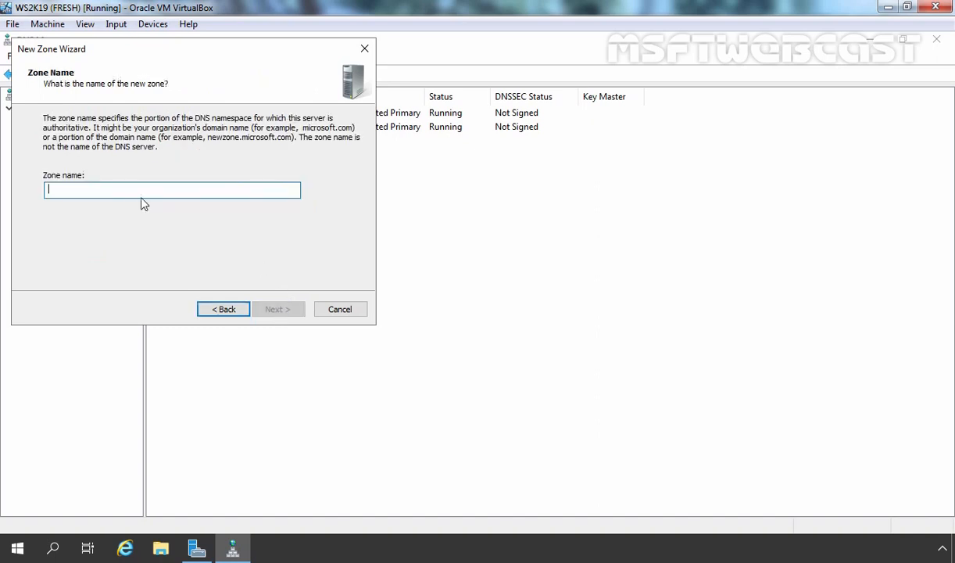
mouse_move(122, 191)
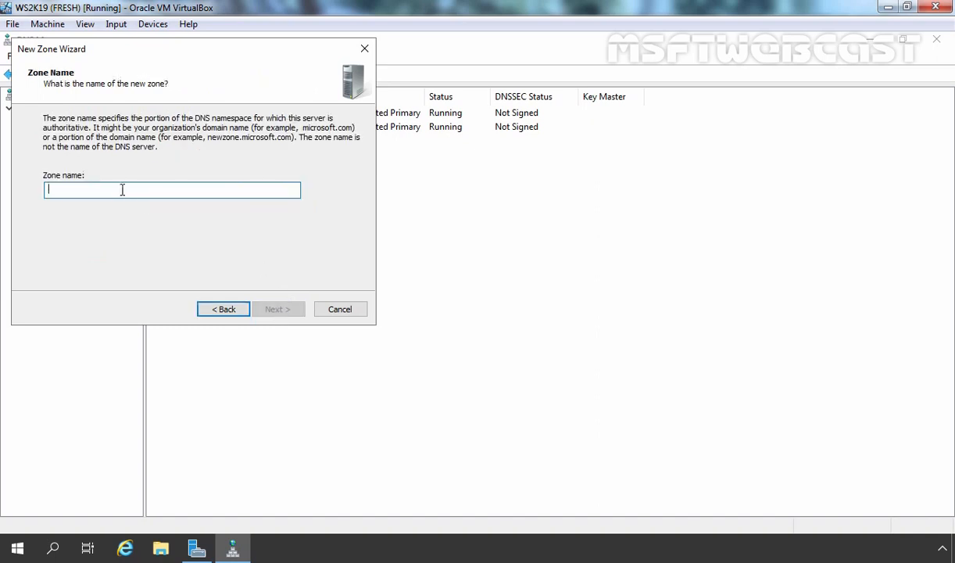
text(msftwebcast.local)
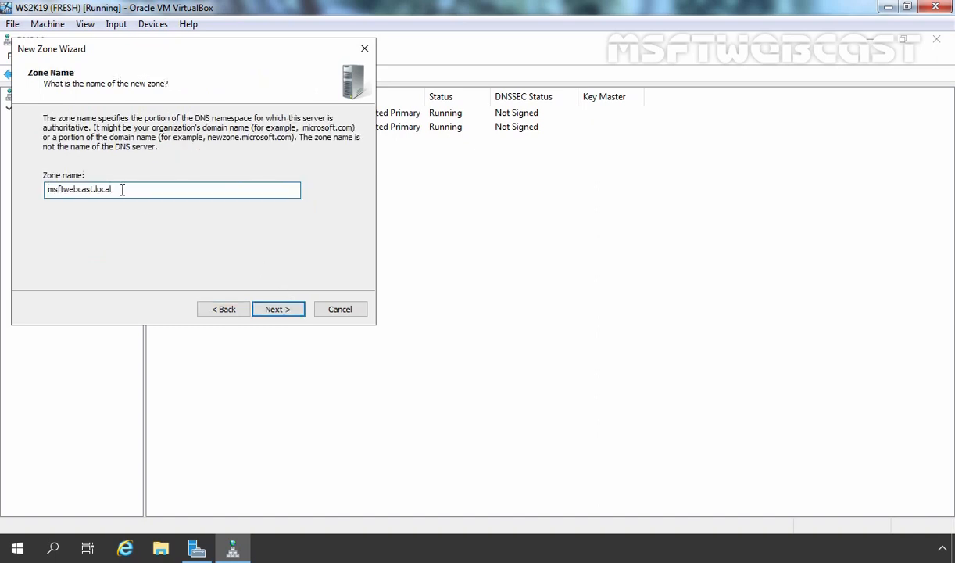
click(278, 310)
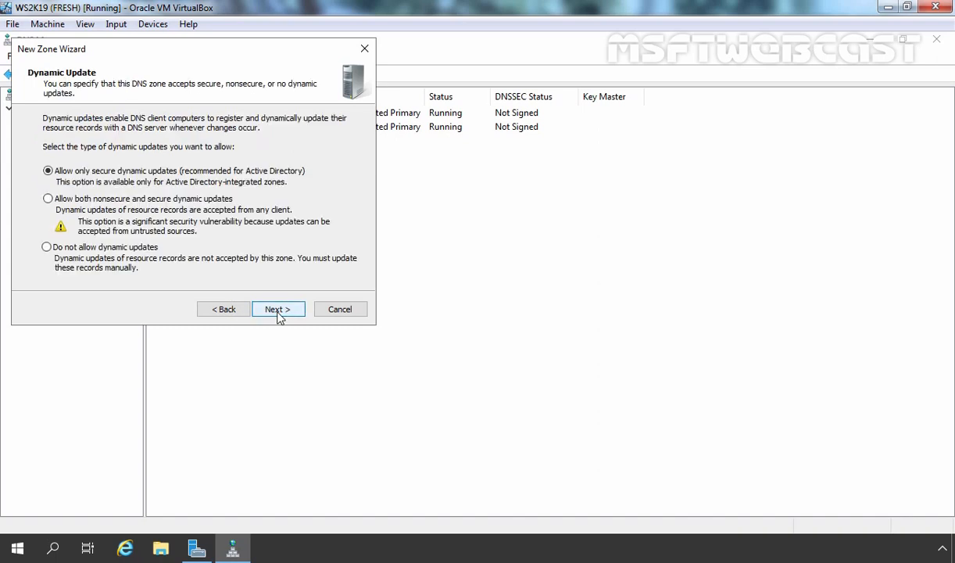
click(278, 309)
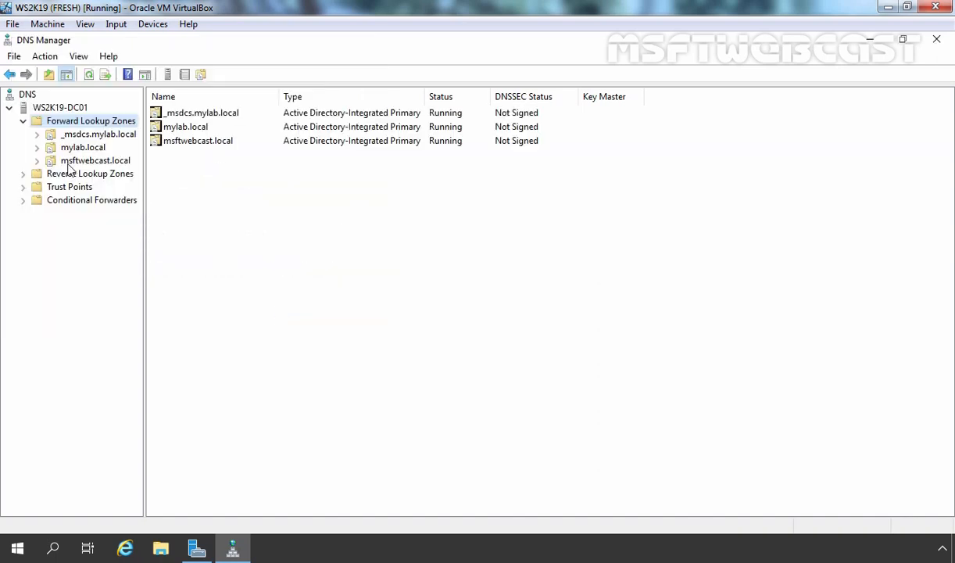
Step: Add host (A) record www pointing to 172.18.72.5 in msftwebcast.local
click(94, 159)
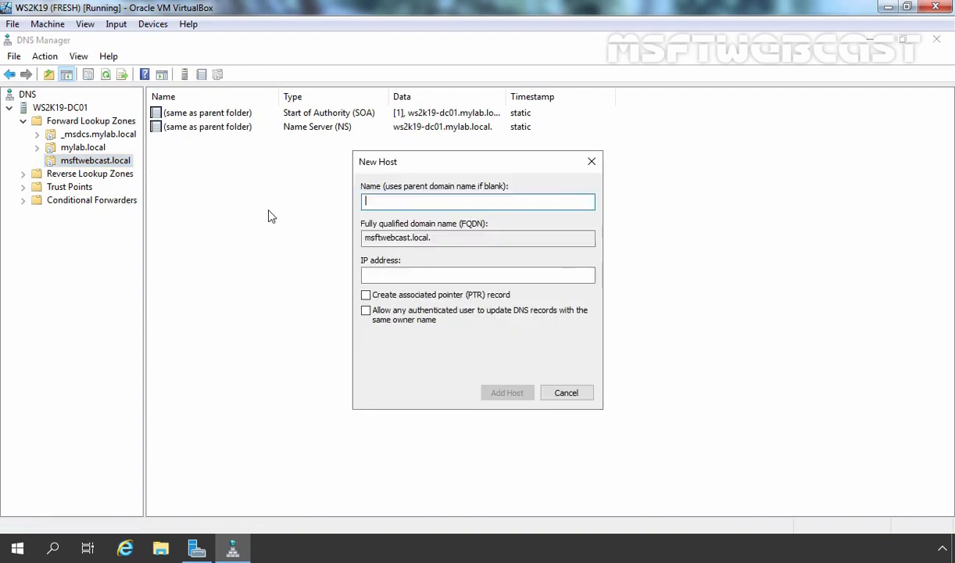
text(www)
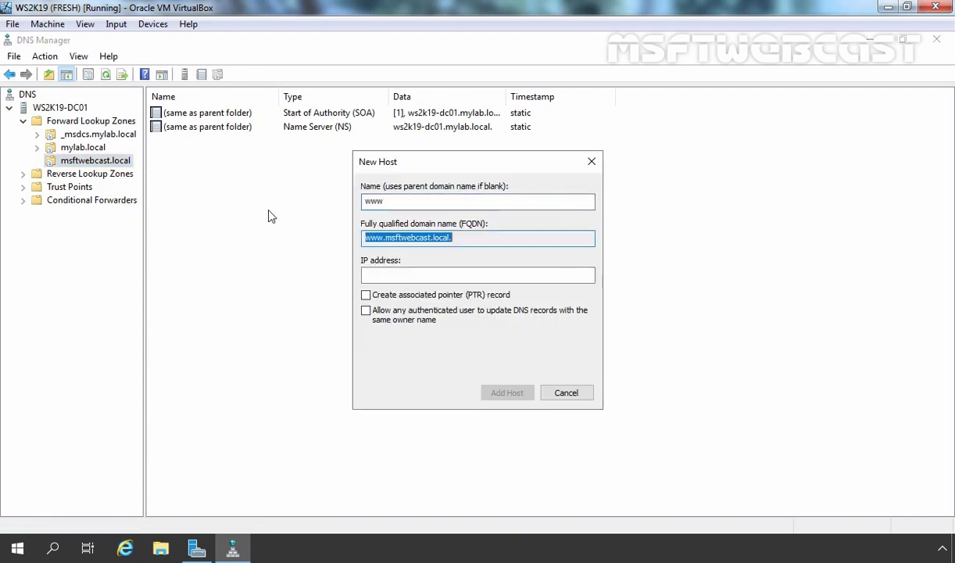
click(478, 275)
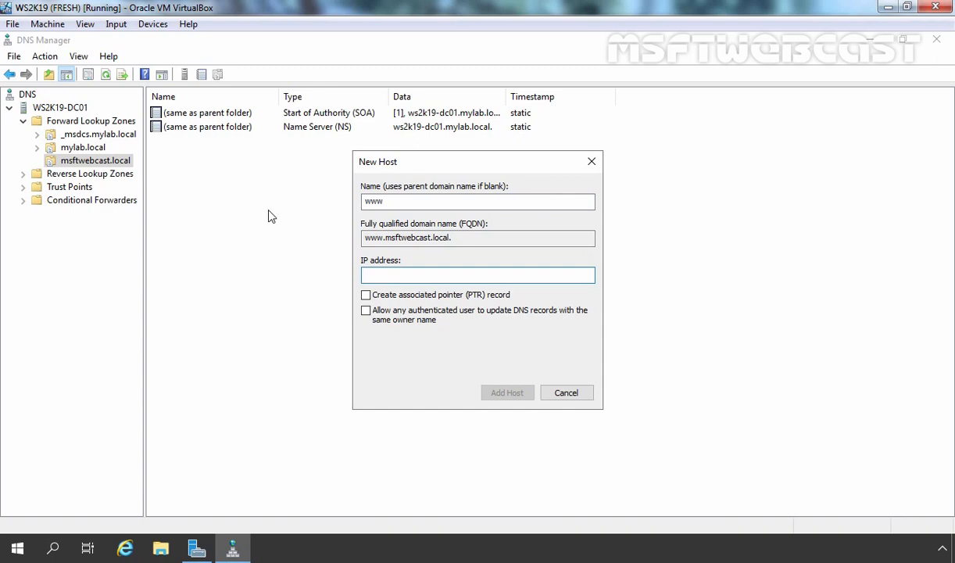
text(172.18.72.5)
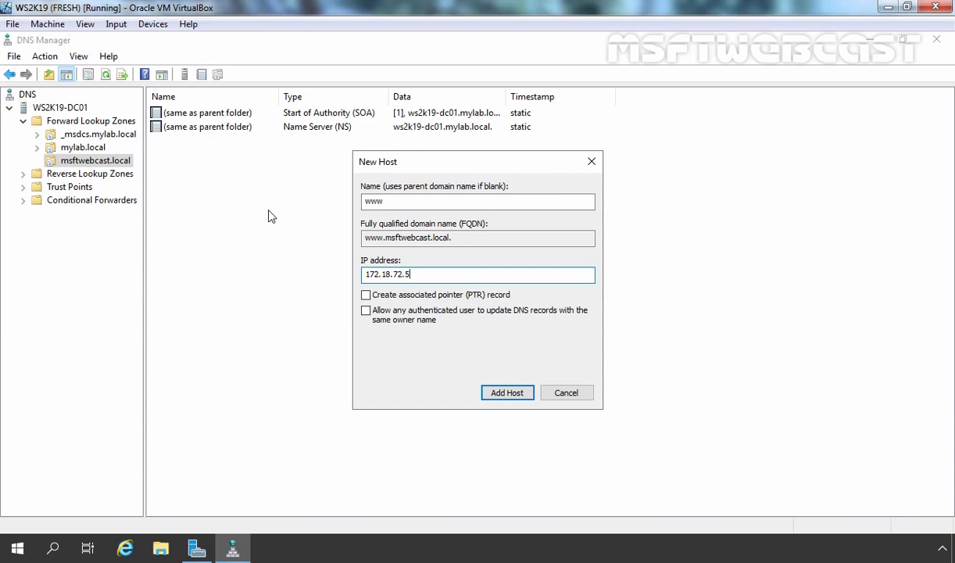
click(507, 392)
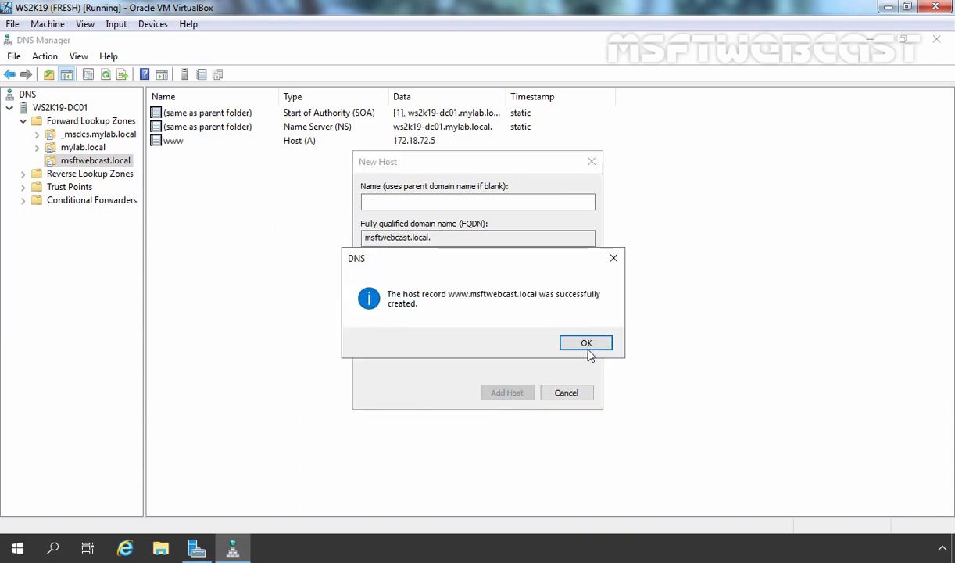
click(586, 343)
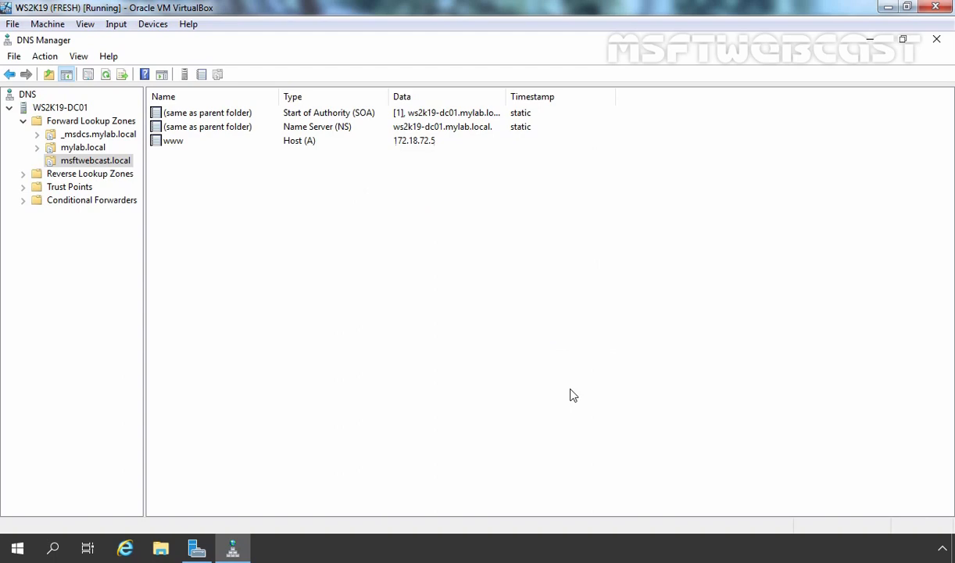
Step: Start the DNSSEC Zone Signing Wizard for msftwebcast.local and reach the signing options page
click(90, 120)
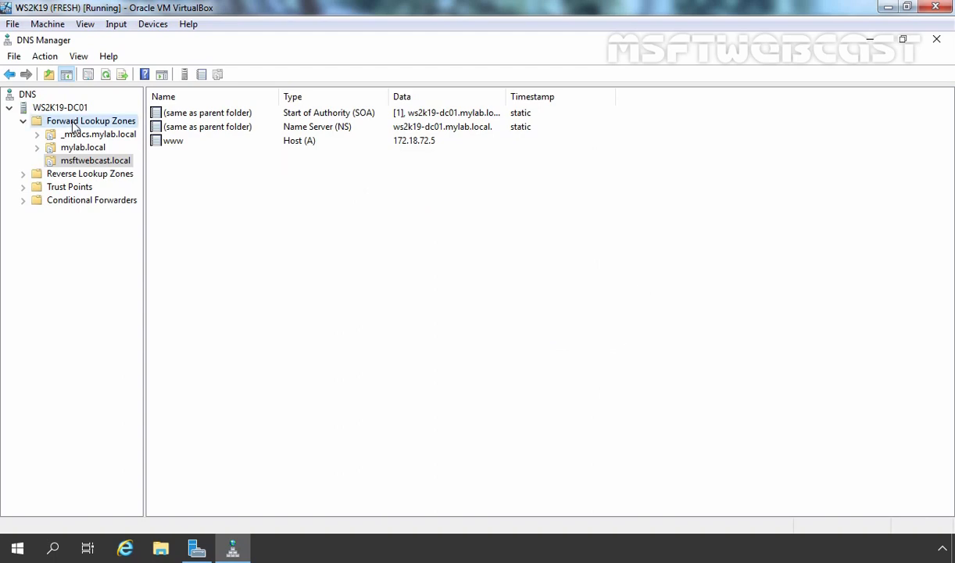
click(91, 120)
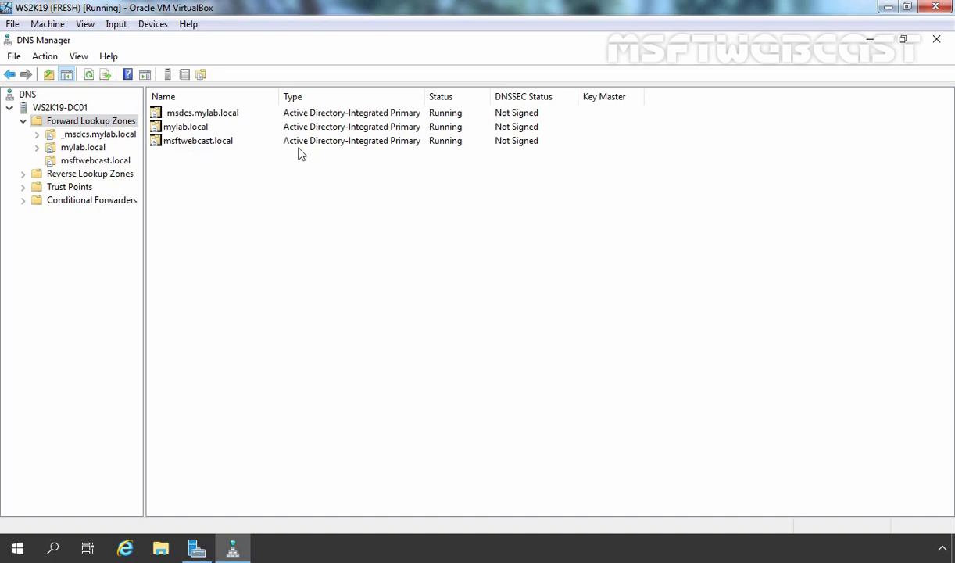
mouse_move(390, 155)
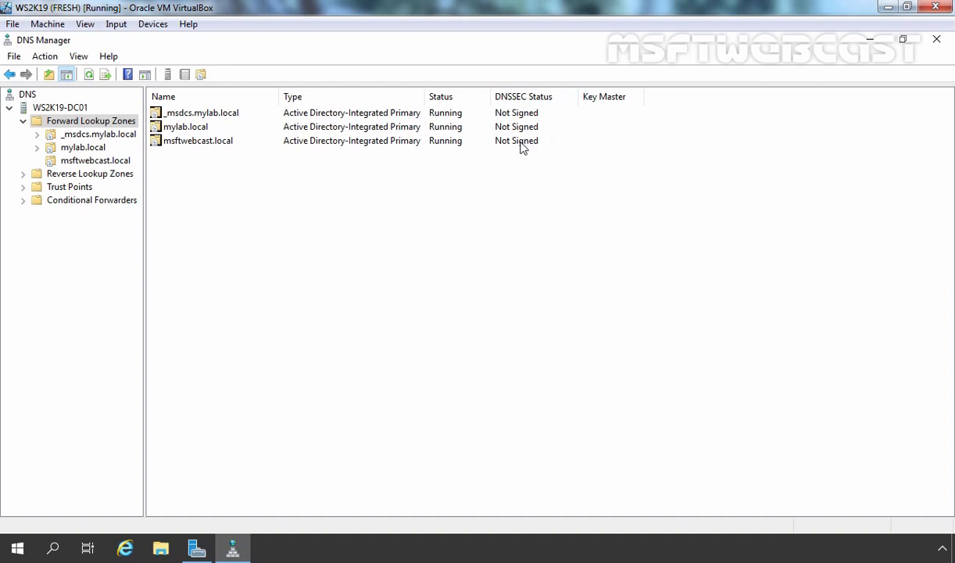
click(94, 160)
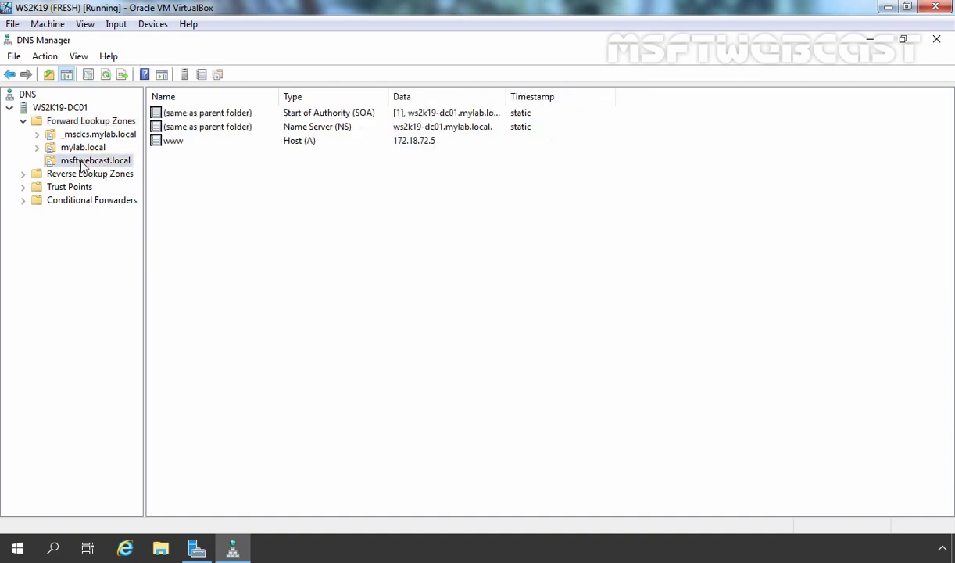
right_click(94, 160)
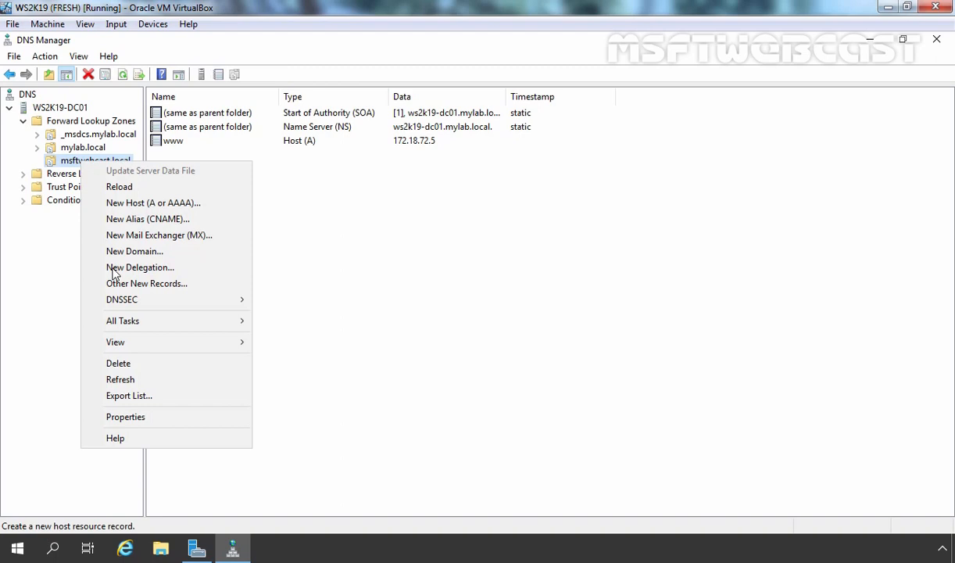
mouse_move(122, 300)
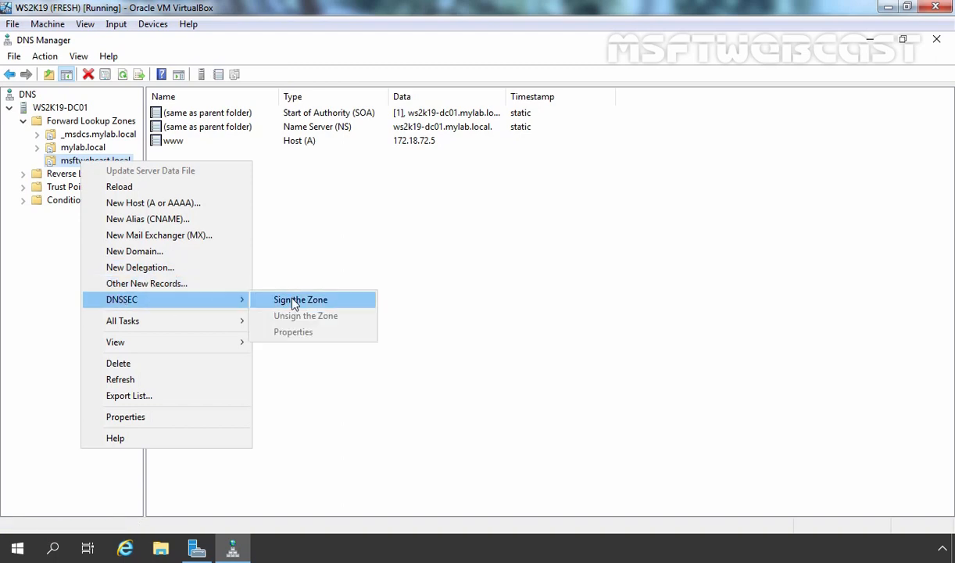
click(300, 300)
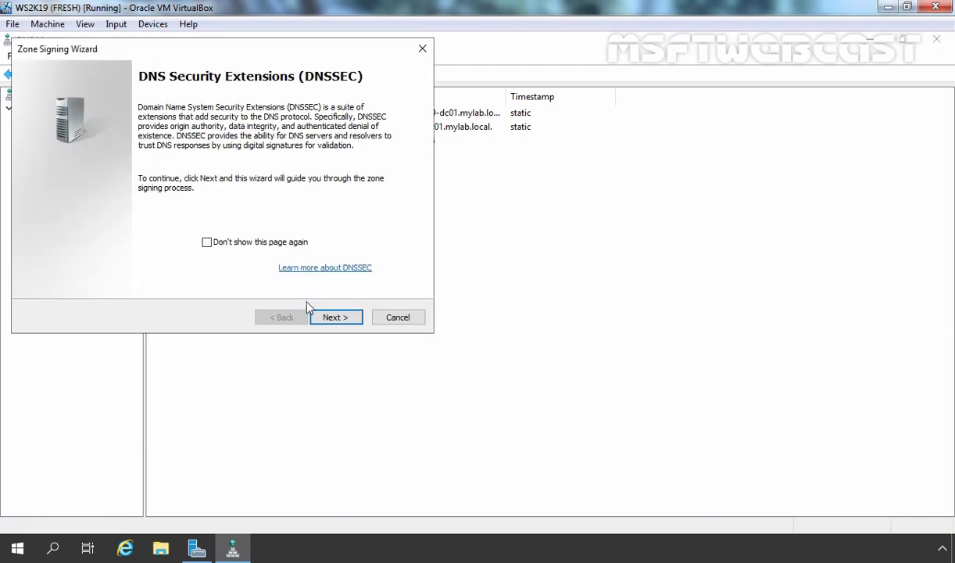
click(334, 316)
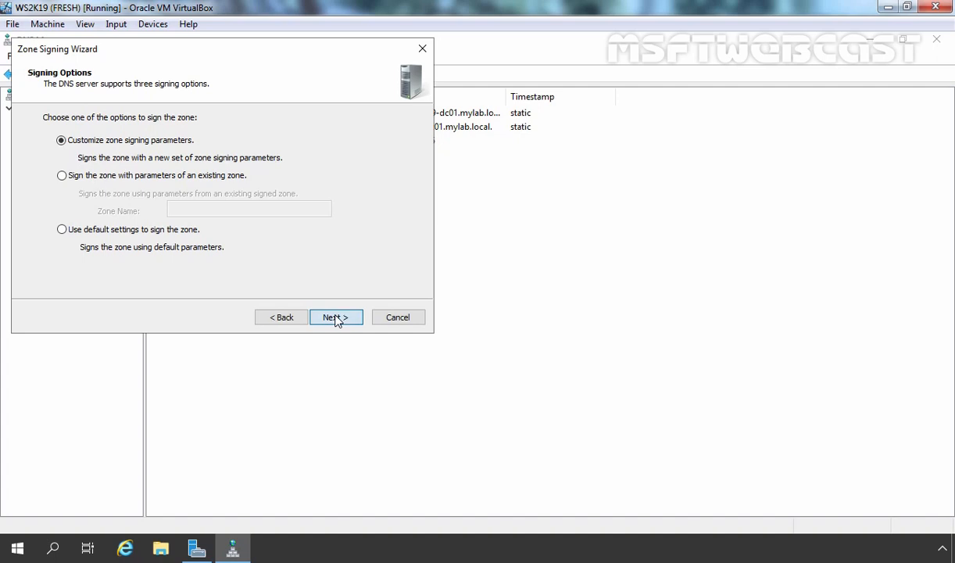
Step: Proceed with customized signing parameters, keeping WS2K19-DC01 as Key Master, to the Key Signing Key list
click(335, 316)
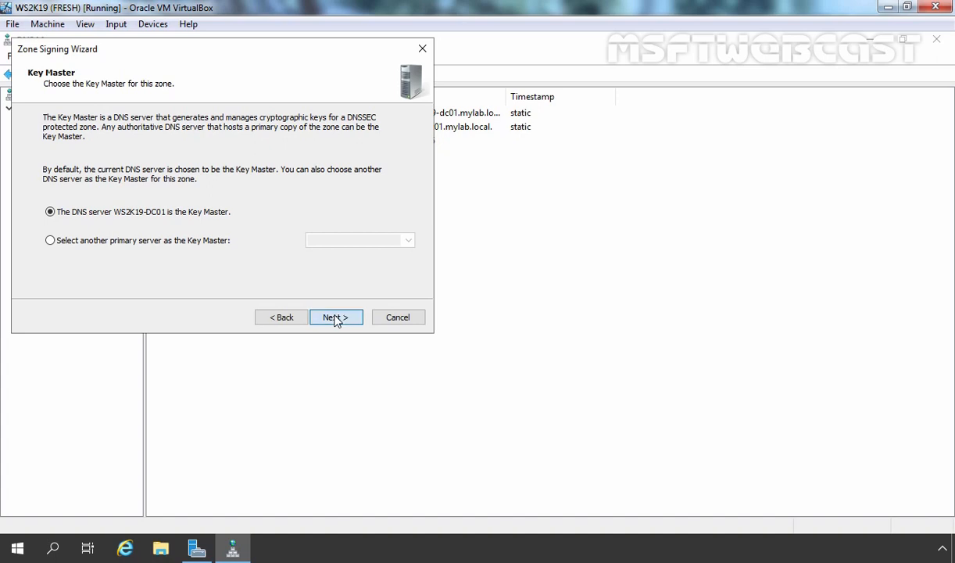
click(334, 316)
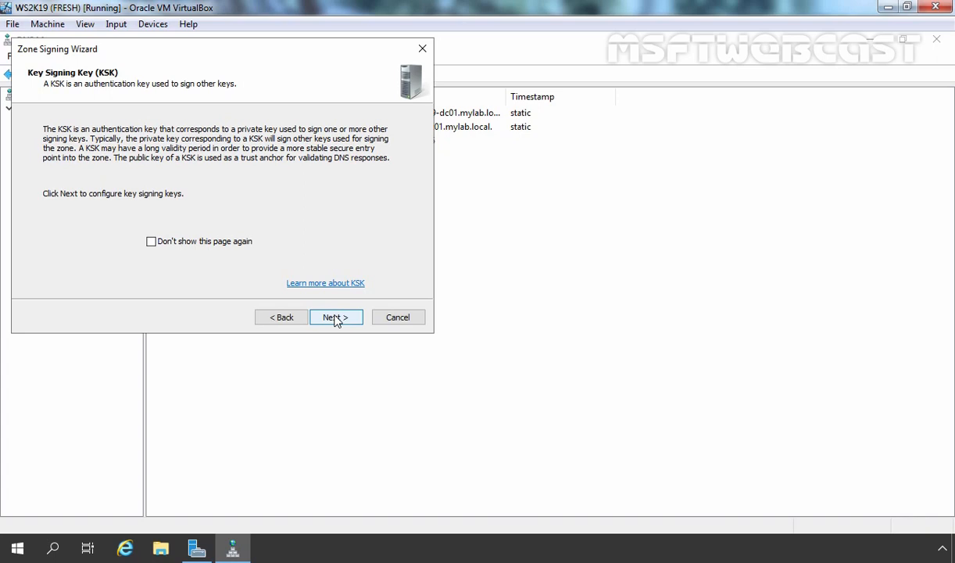
click(336, 316)
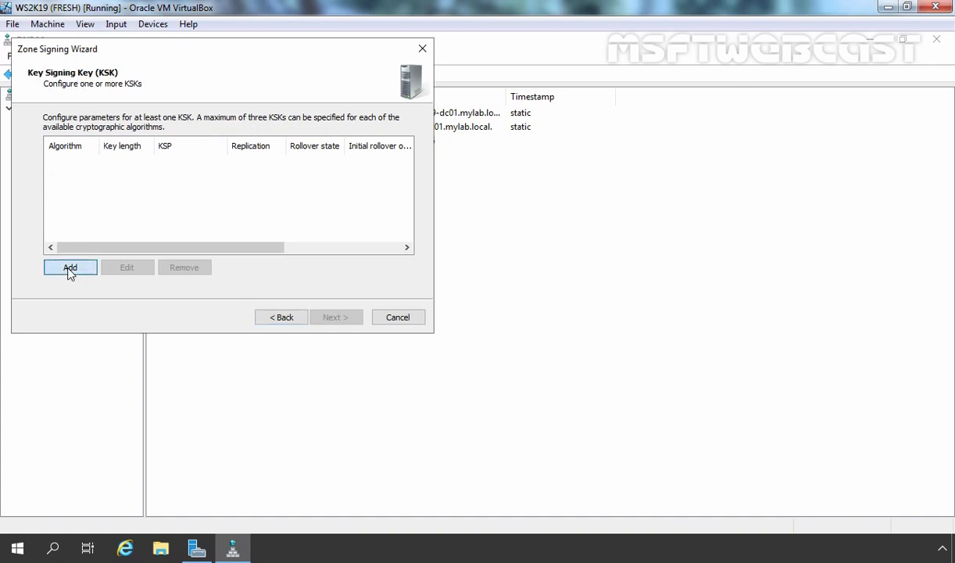
Step: Add a Key Signing Key using RSA/SHA-256 with 2048-bit length
click(69, 268)
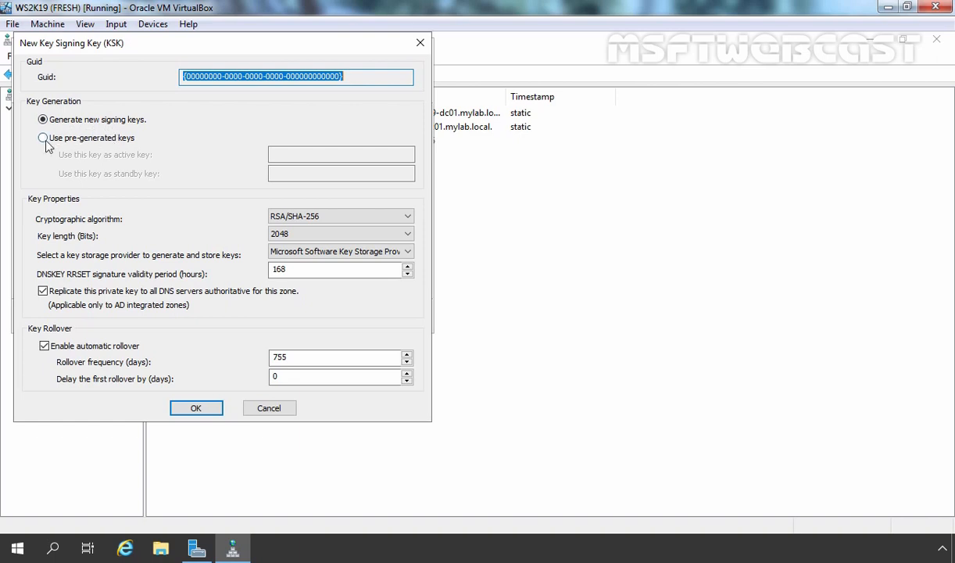
click(44, 138)
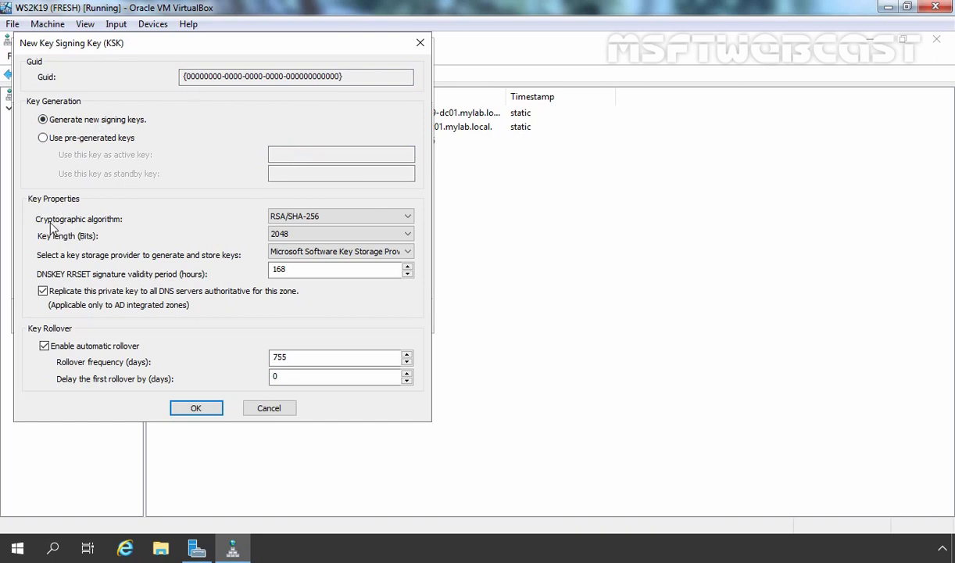
mouse_move(86, 228)
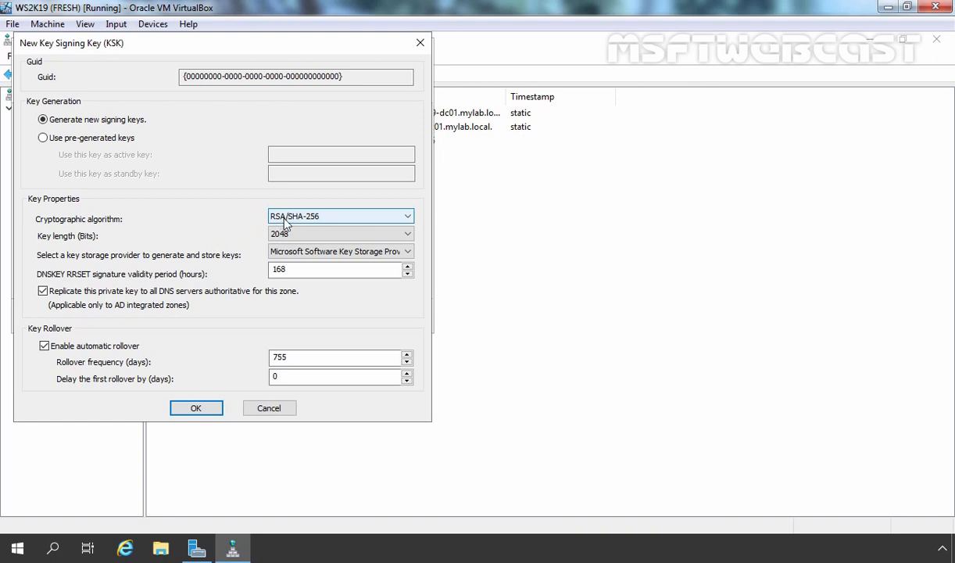
click(406, 215)
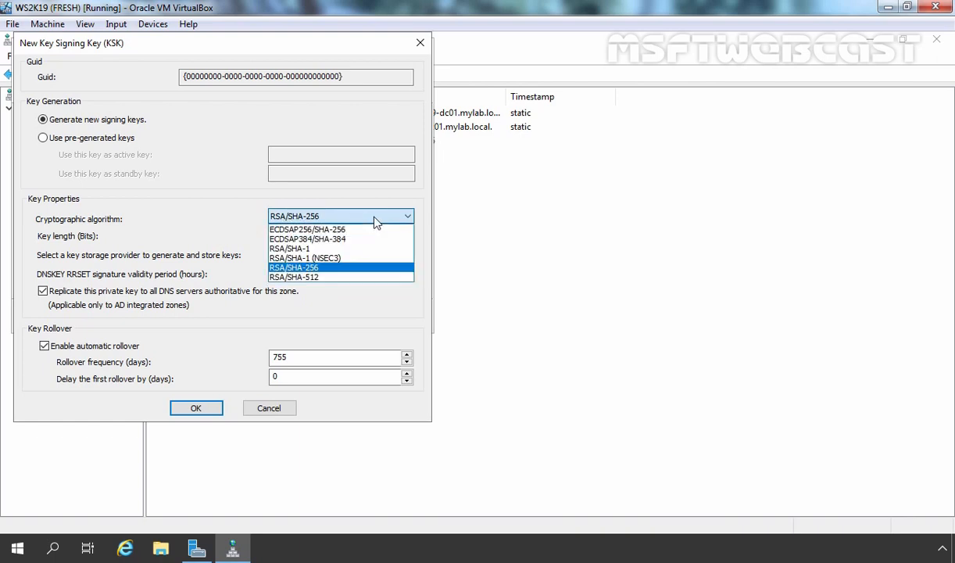
click(294, 267)
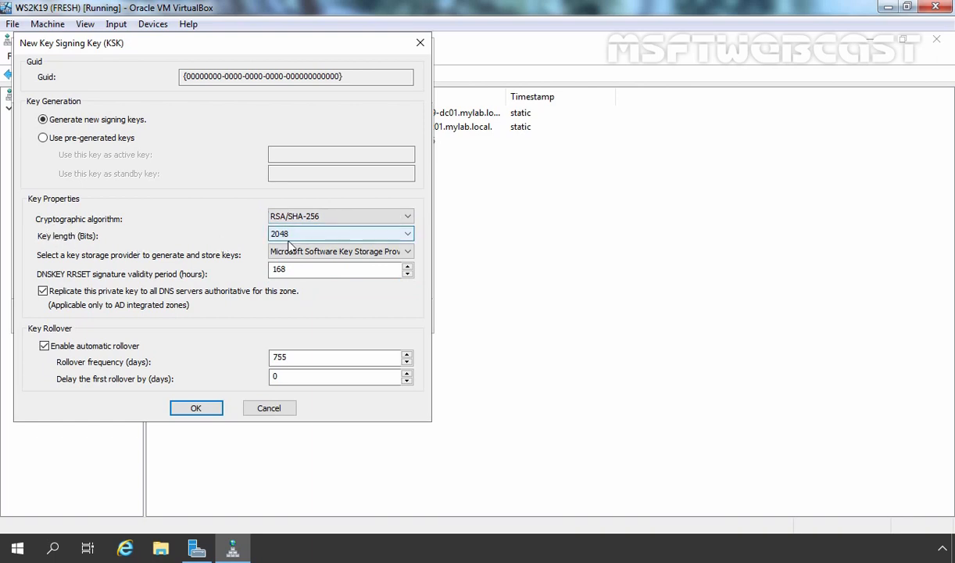
mouse_move(319, 247)
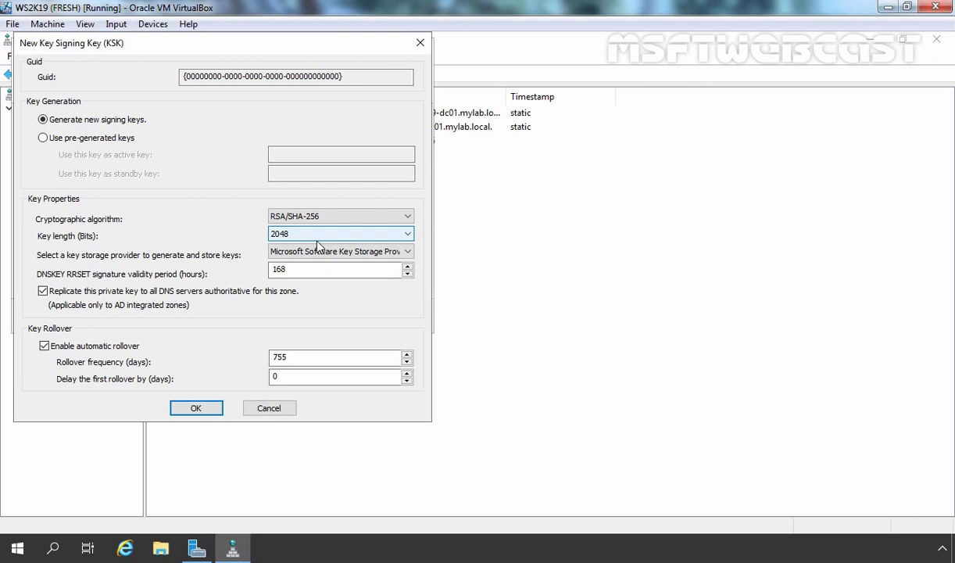
click(196, 406)
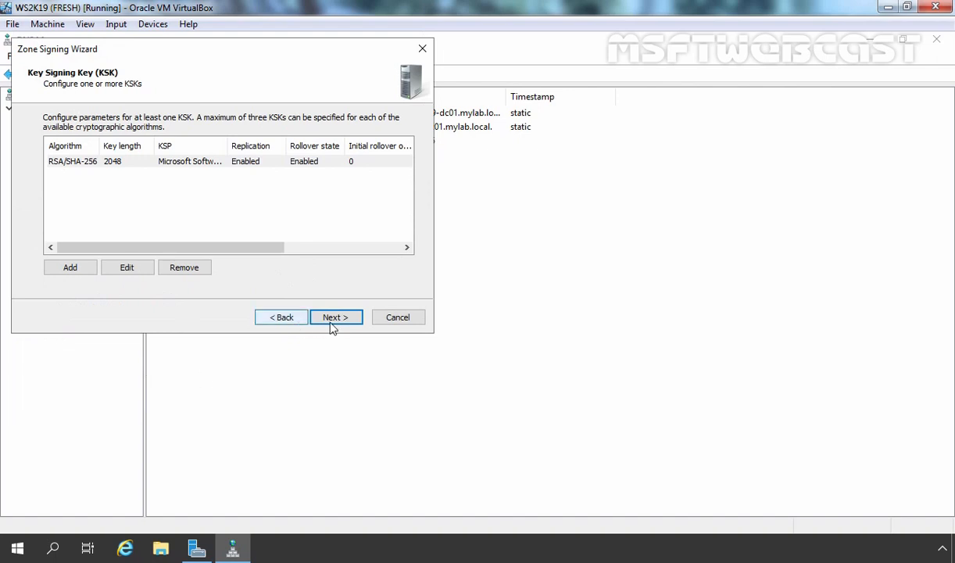
Step: Add a Zone Signing Key with RSA/SHA-256, 1024-bit, rollover every 90 days
click(335, 316)
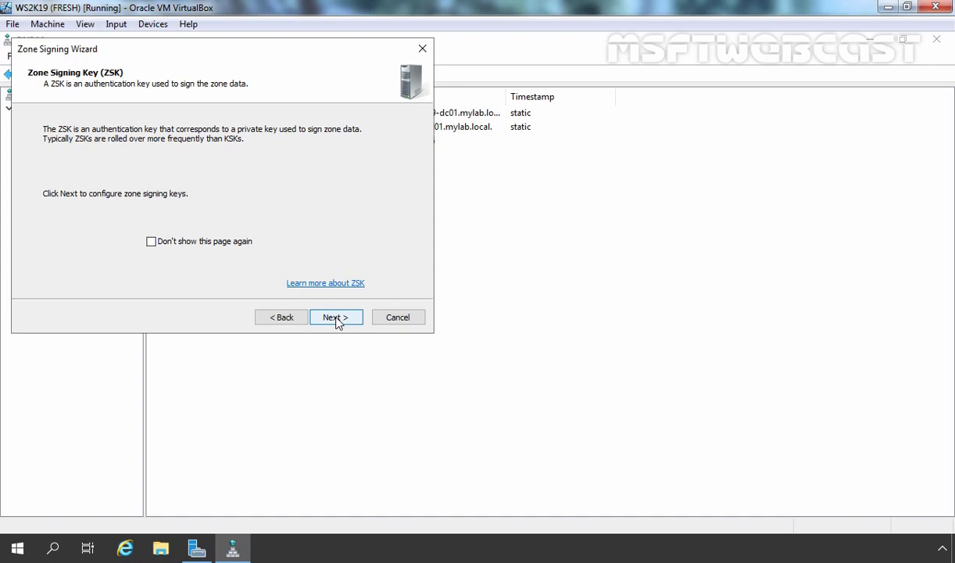
click(334, 315)
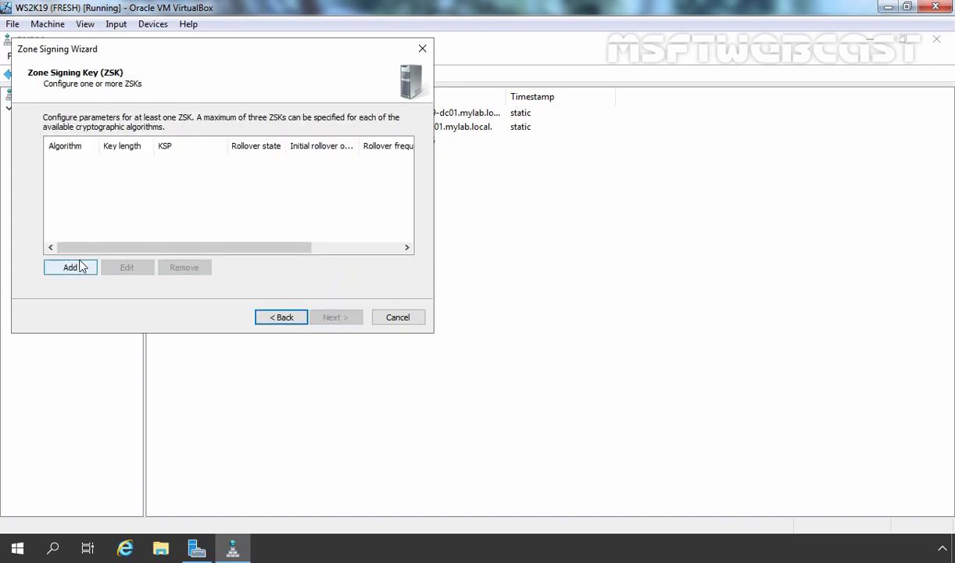
click(69, 266)
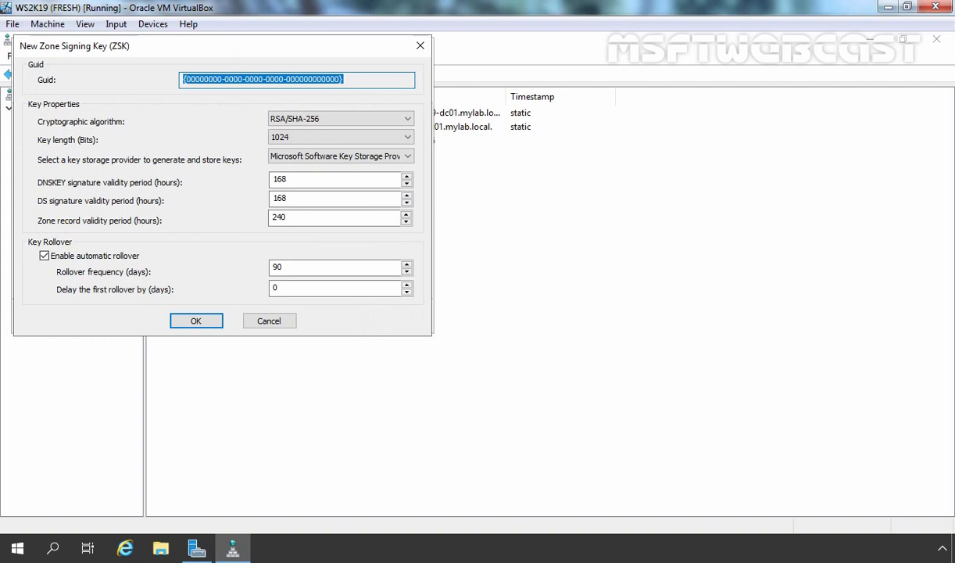
mouse_move(40, 132)
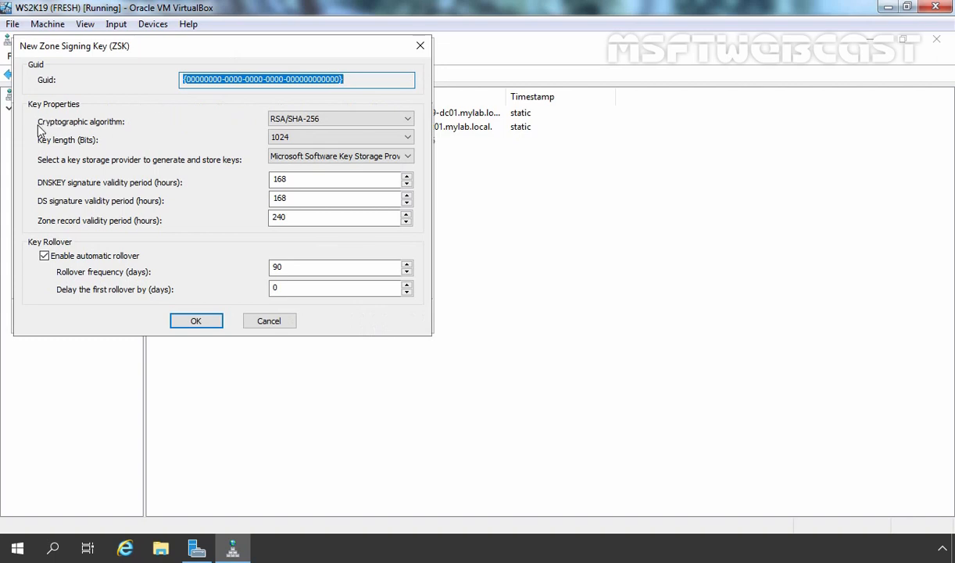
mouse_move(63, 165)
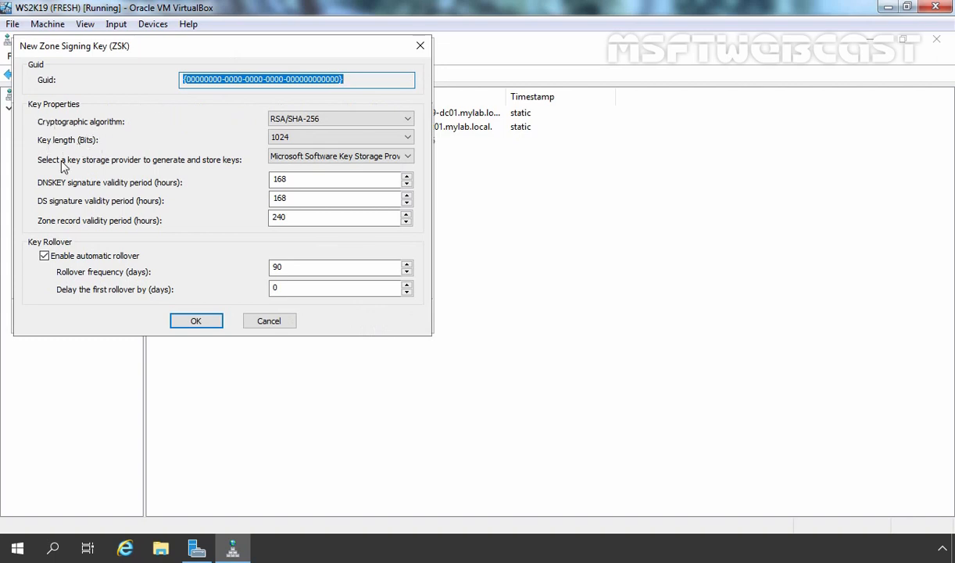
mouse_move(152, 189)
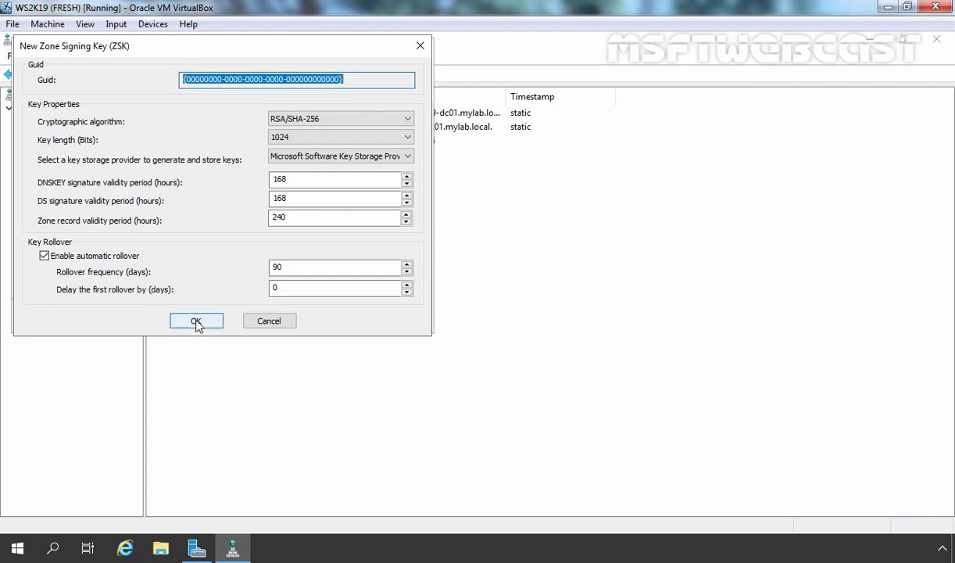
click(196, 321)
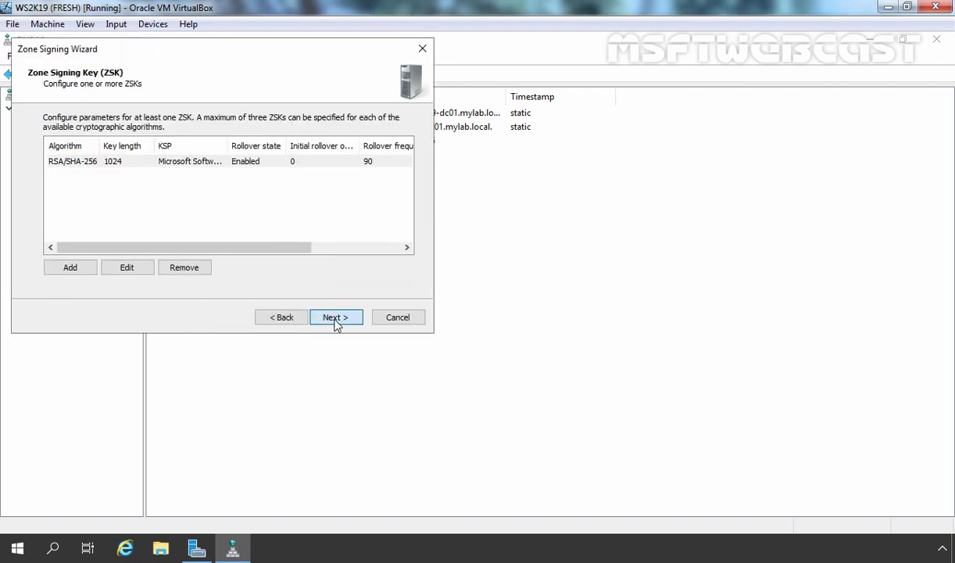
Step: Keep NSEC3, enable trust anchor distribution, accept parameters and sign the zone, then finish the wizard
click(335, 316)
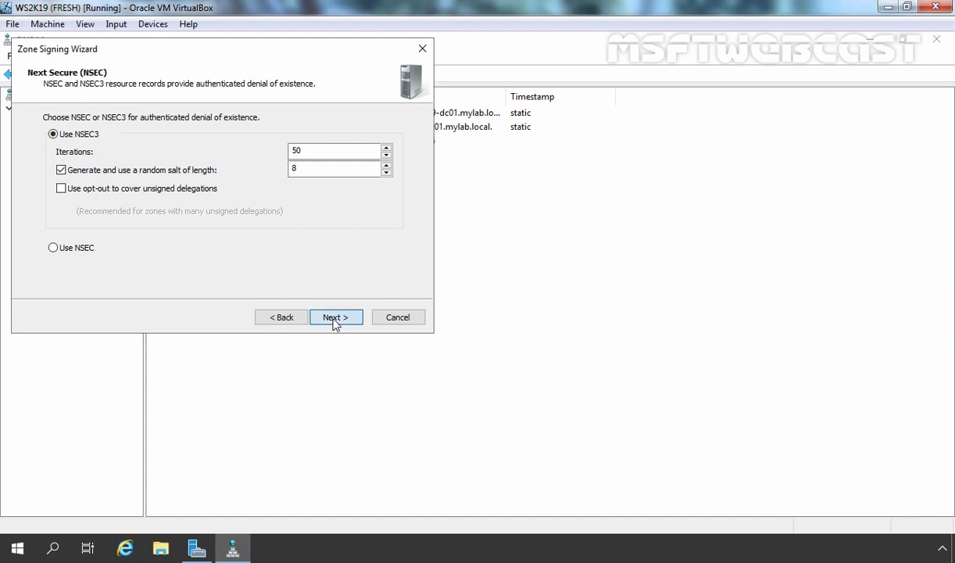
click(334, 315)
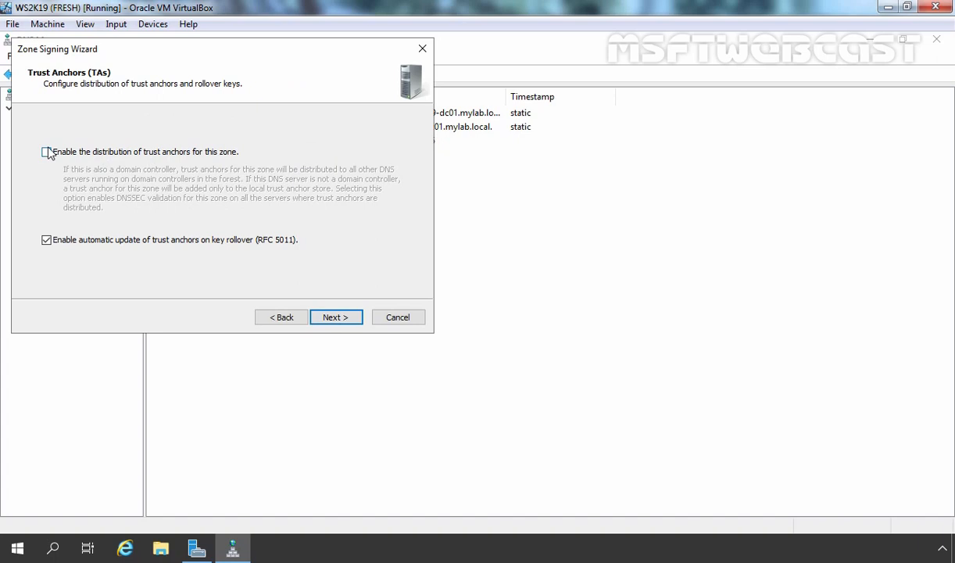
click(47, 151)
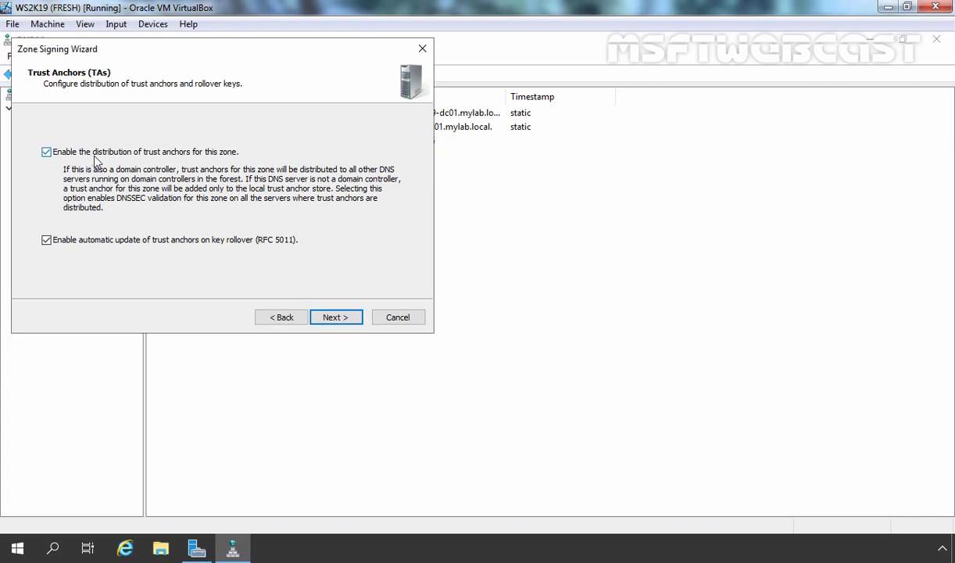
click(334, 316)
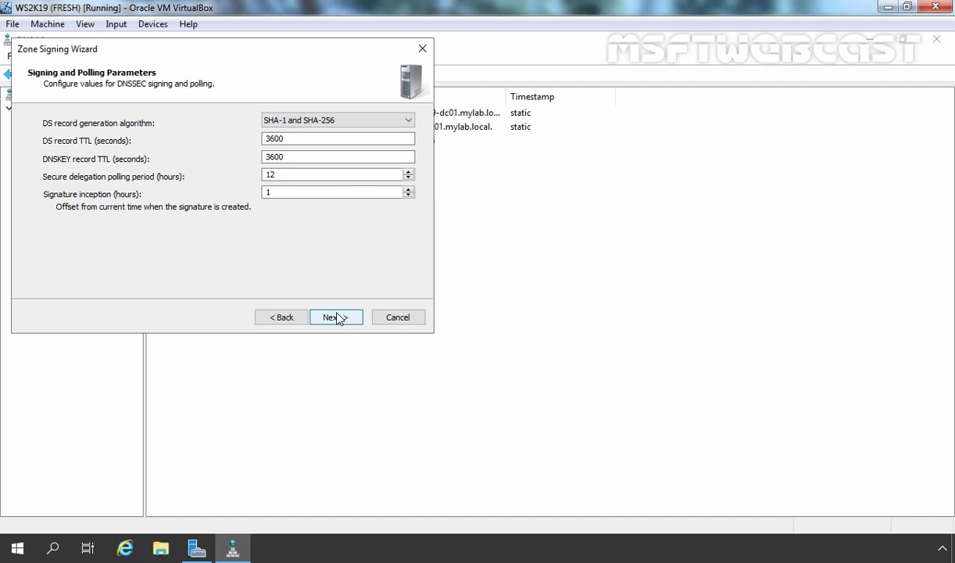
click(335, 315)
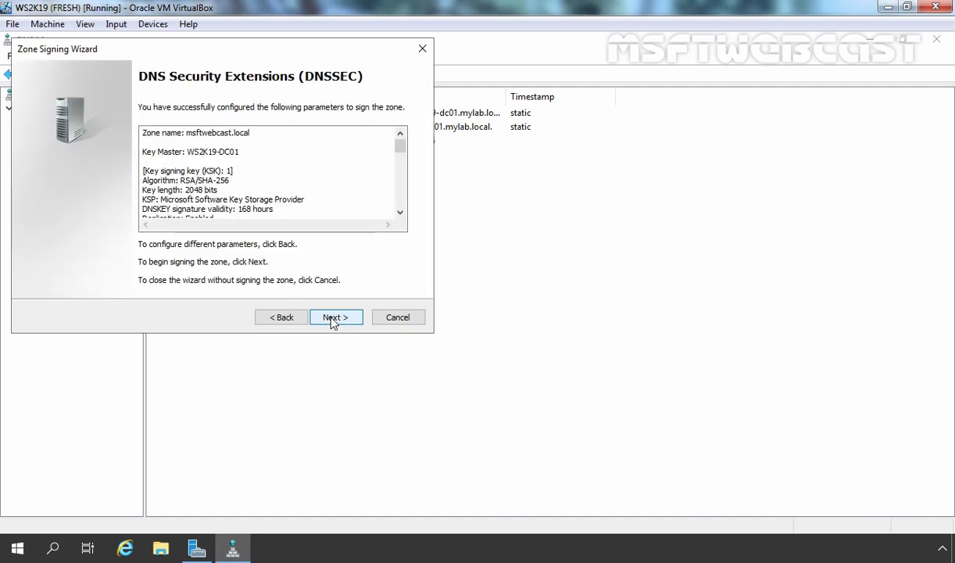
click(335, 315)
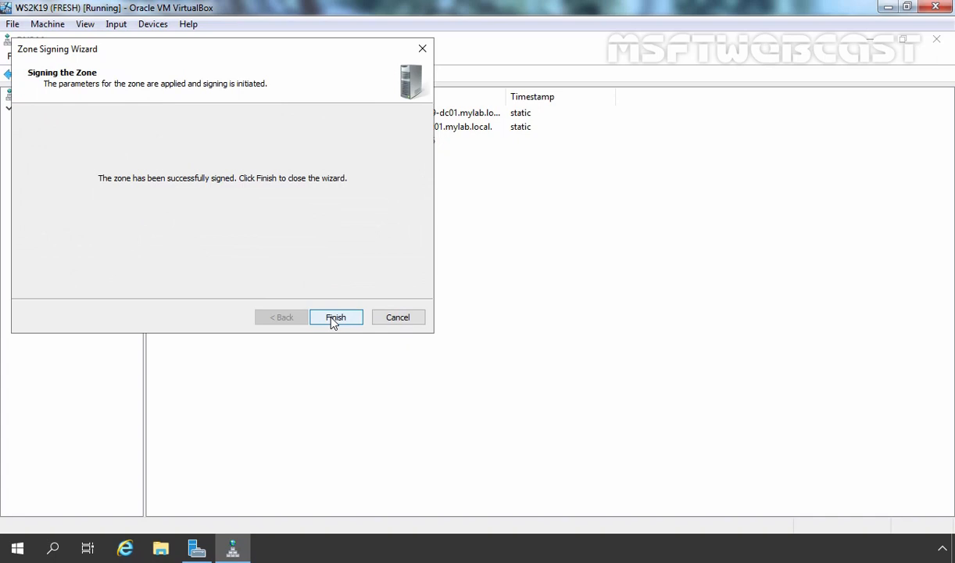
click(335, 316)
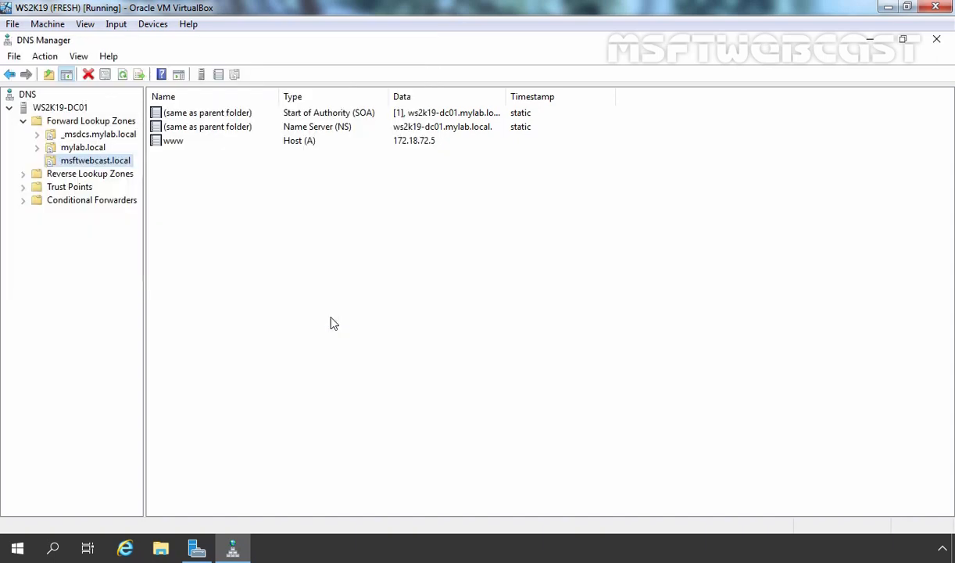
mouse_move(322, 216)
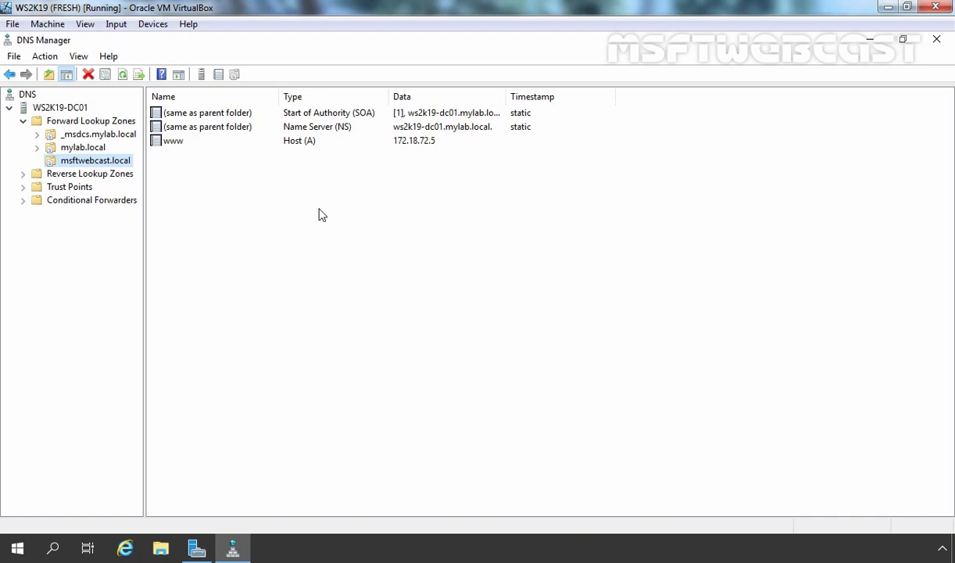
Step: Refresh the zone records to reveal RRSIG, DNSKEY and NSEC3 entries and inspect the www signature
right_click(320, 215)
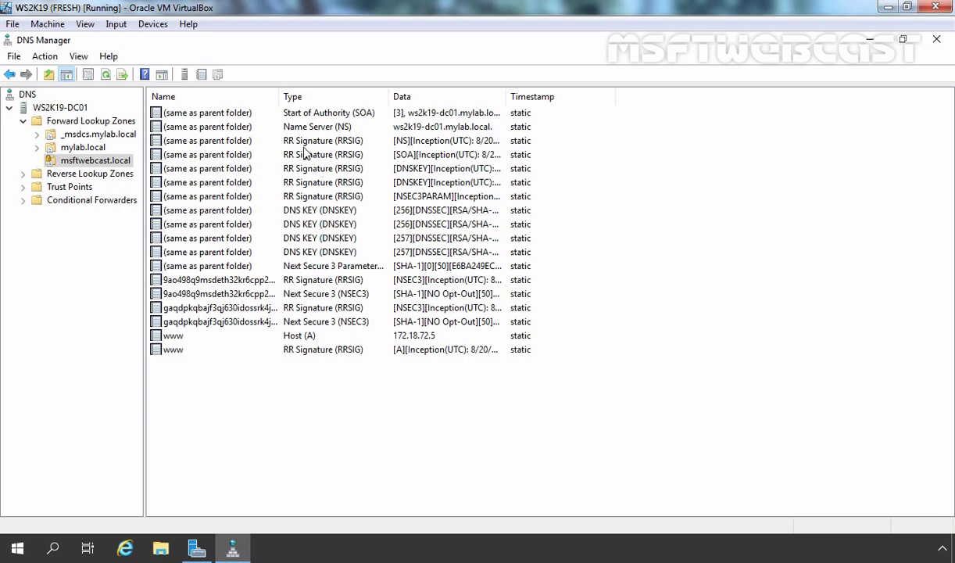
mouse_move(331, 203)
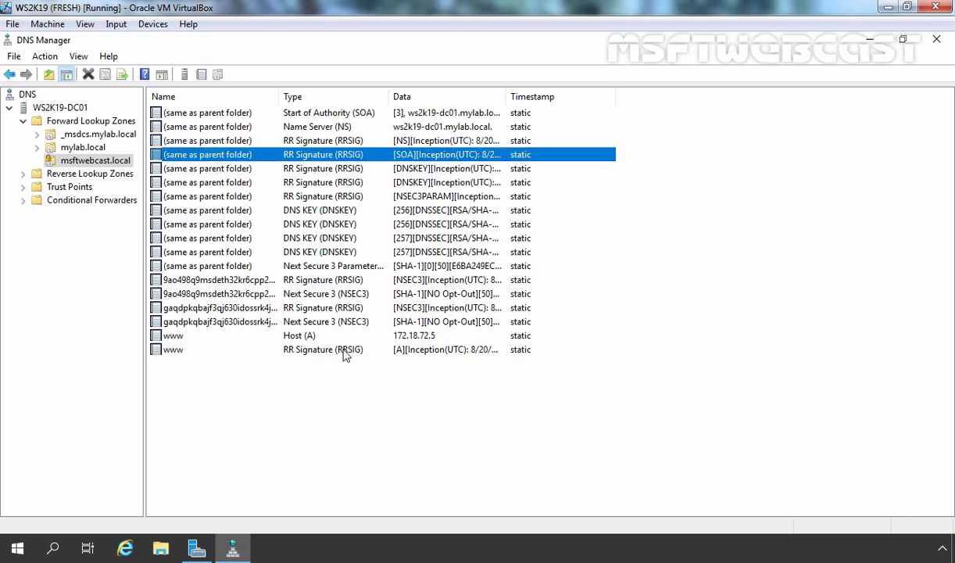
click(322, 350)
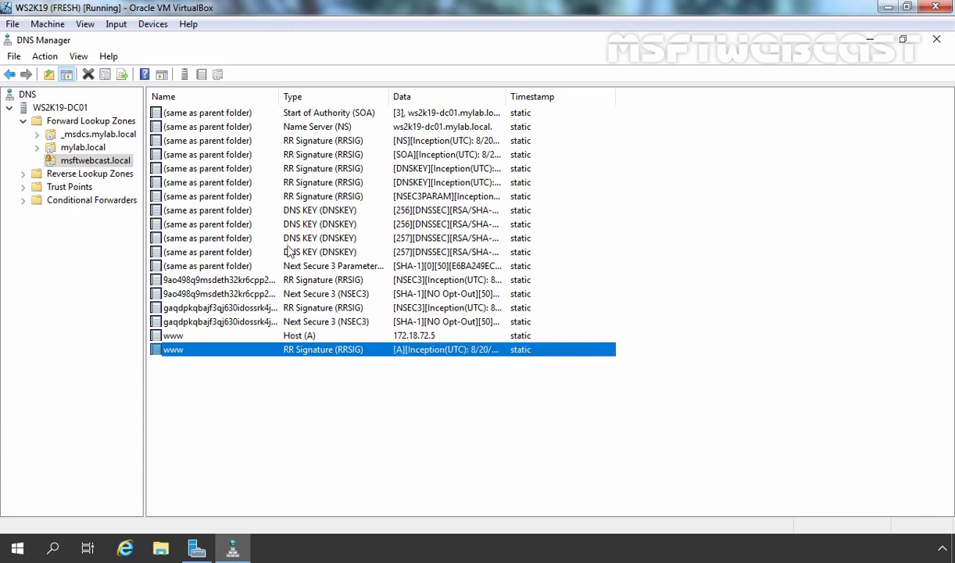
click(91, 120)
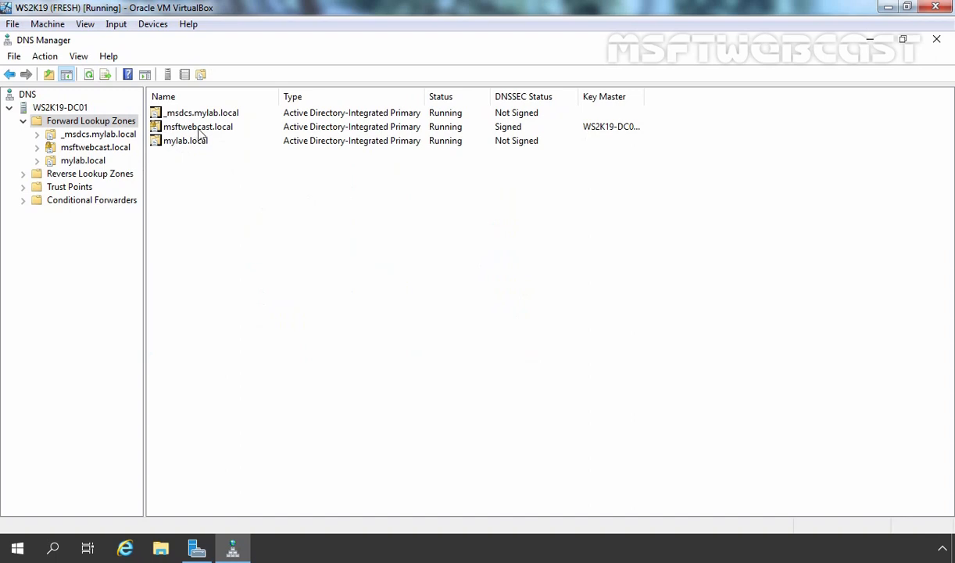
mouse_move(522, 97)
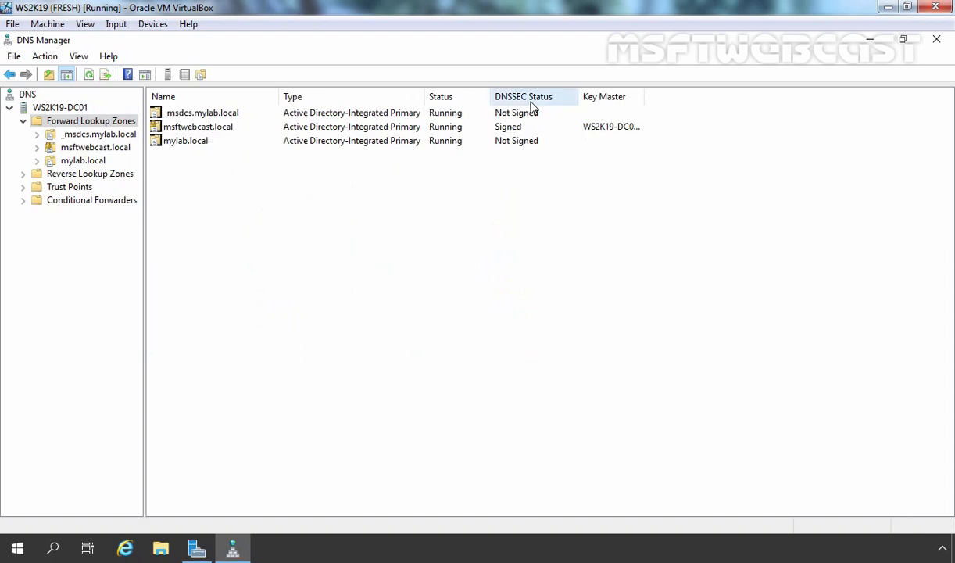
Step: Widen the Key Master column to show WS2K19-DC01.mylab.local in full
drag(581, 97, 647, 97)
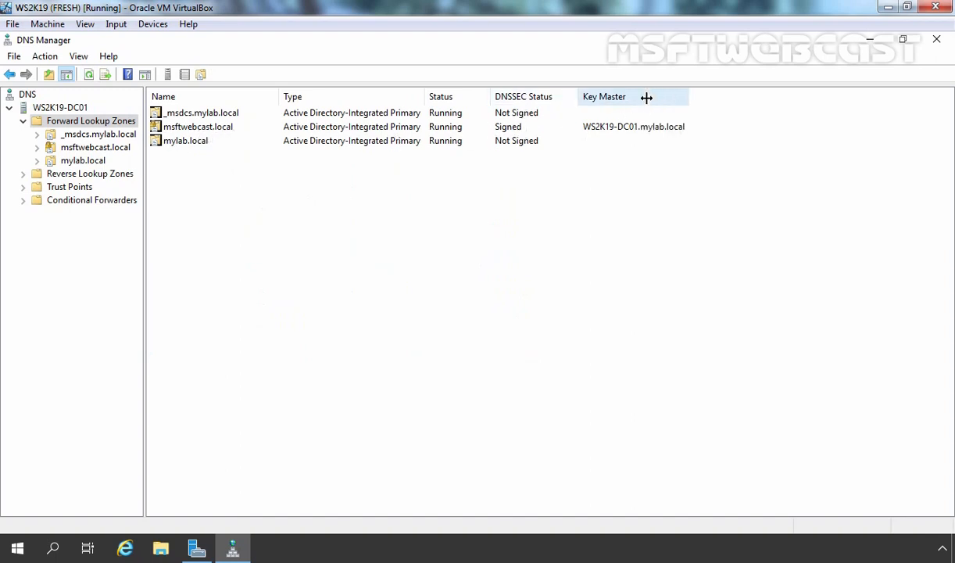
mouse_move(602, 133)
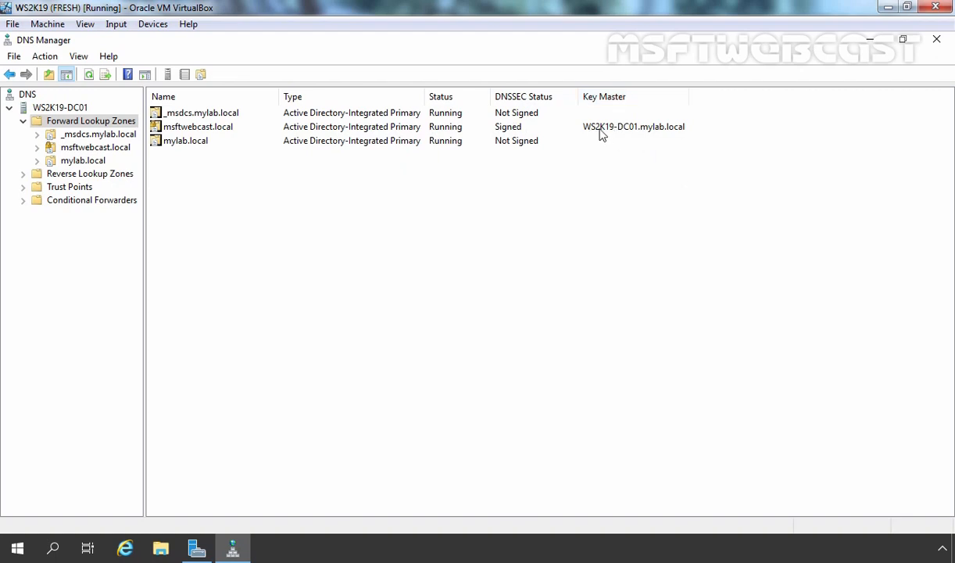
mouse_move(650, 151)
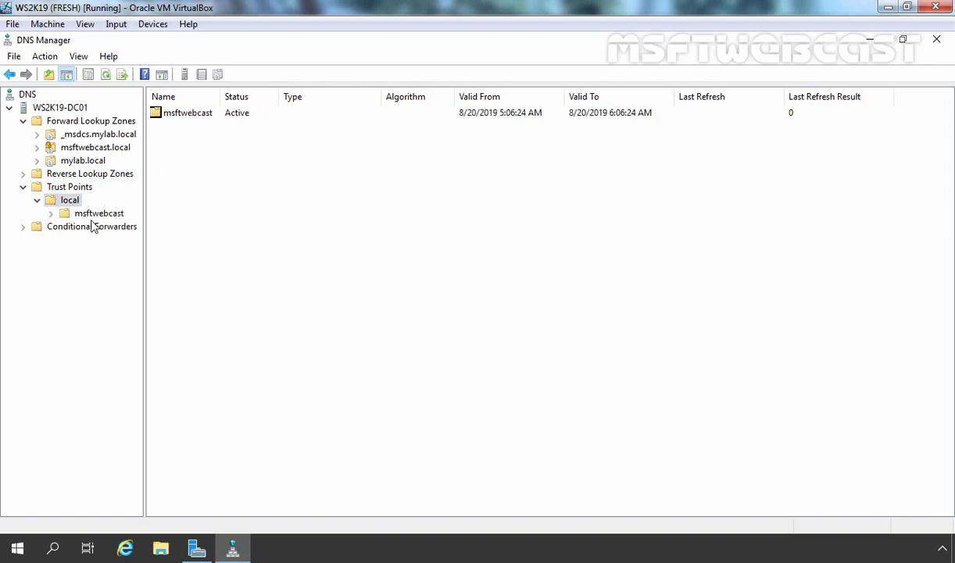
Step: View the msftwebcast trust point's two DNSKEY anchors and inspect the first key's properties, cancelling without changes
click(99, 213)
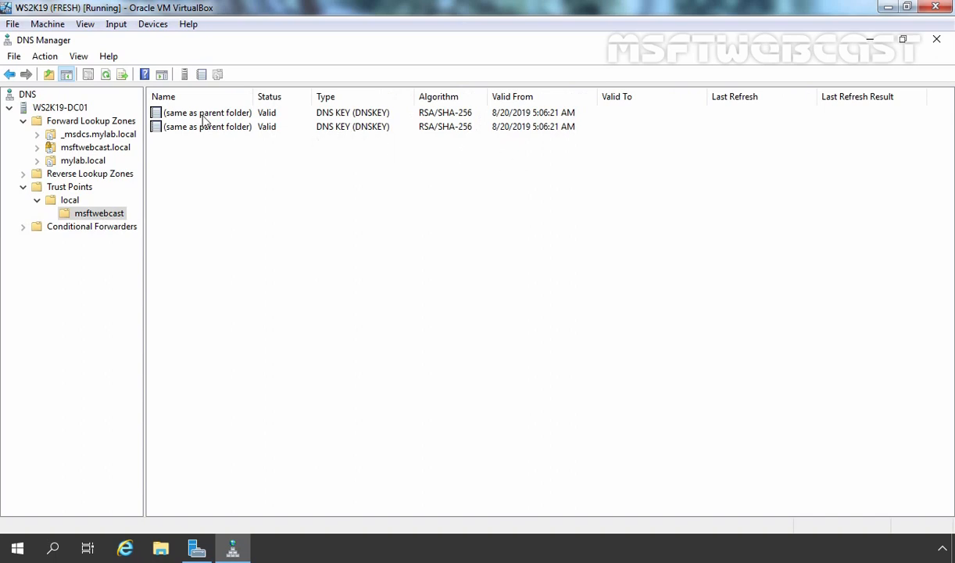
double_click(206, 113)
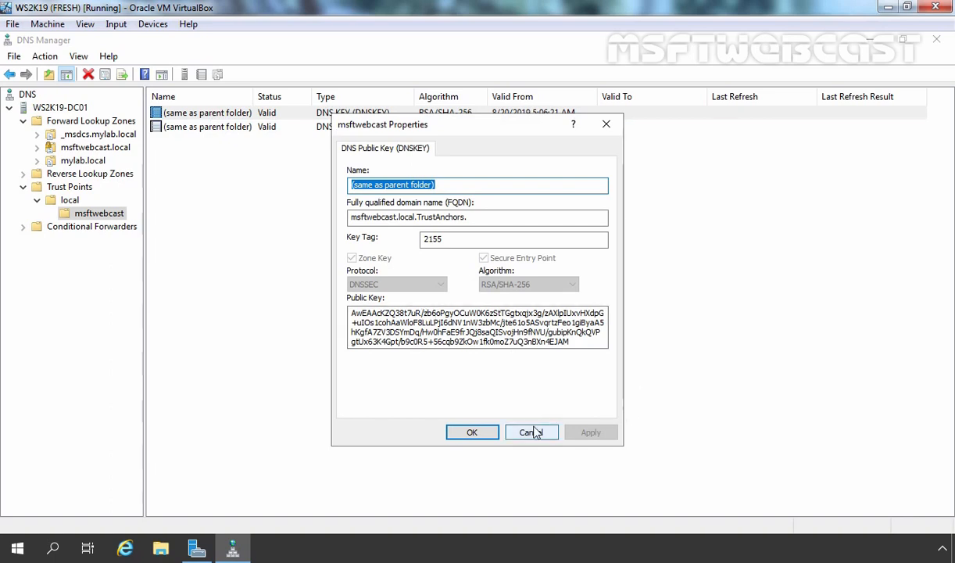
click(531, 431)
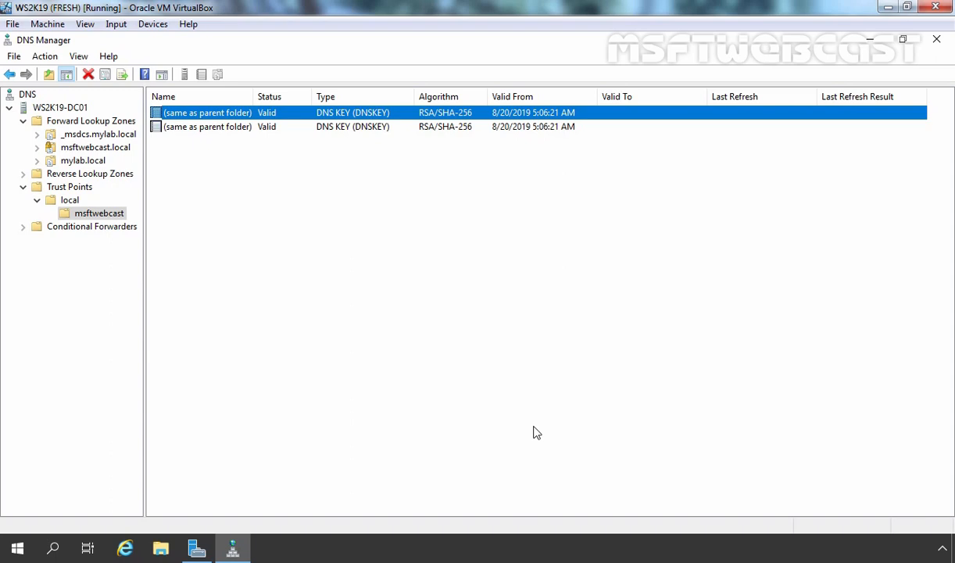
mouse_move(316, 453)
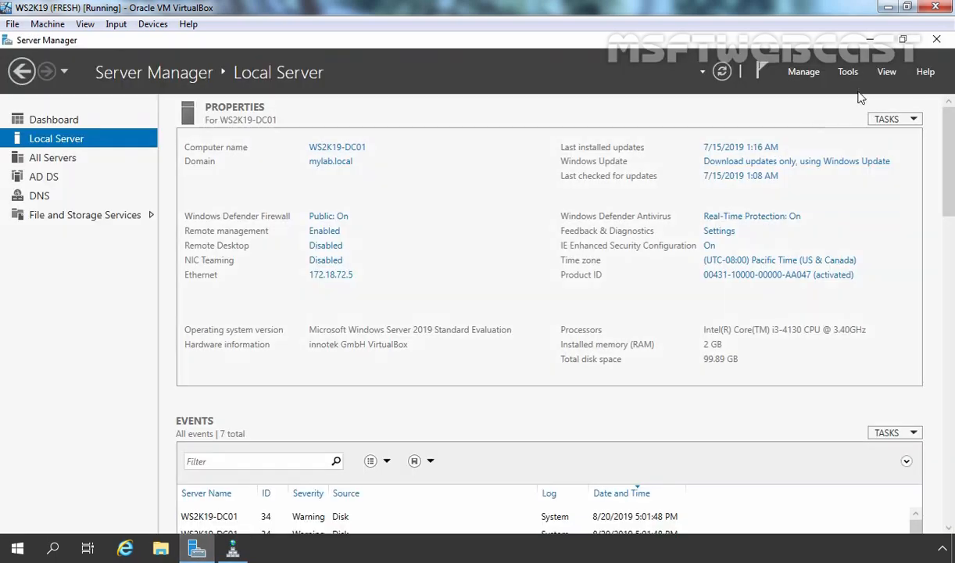
Step: Create a new GPO named 'DNSSEC Test GPO' under mylab.local's Group Policy Objects and select it
click(847, 72)
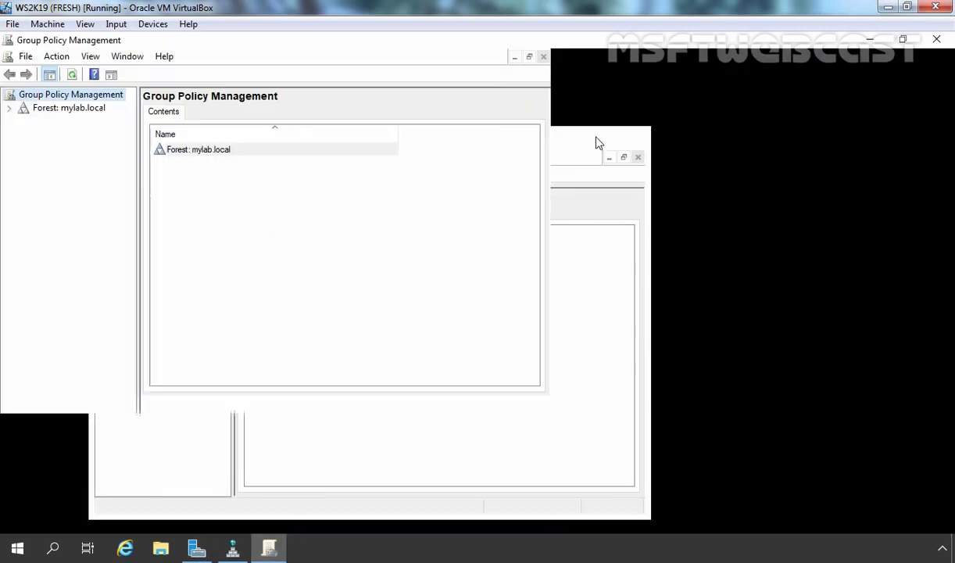
click(69, 106)
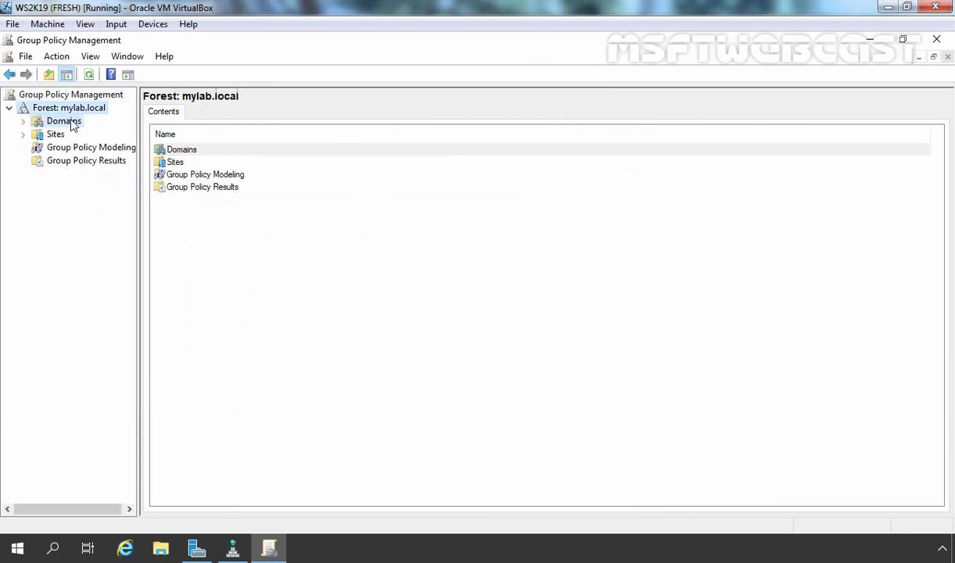
click(81, 135)
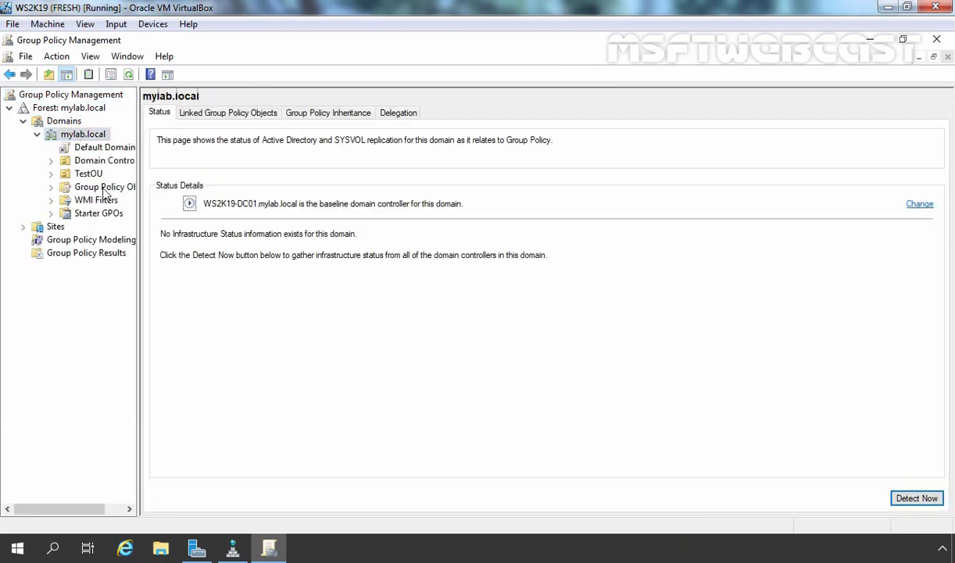
click(104, 186)
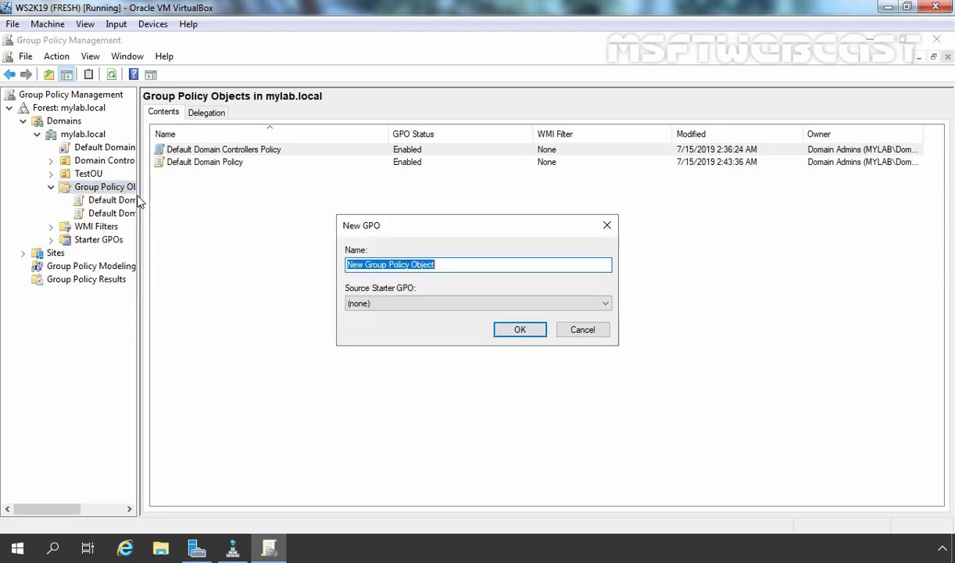
text(DNSSEC Test GPO)
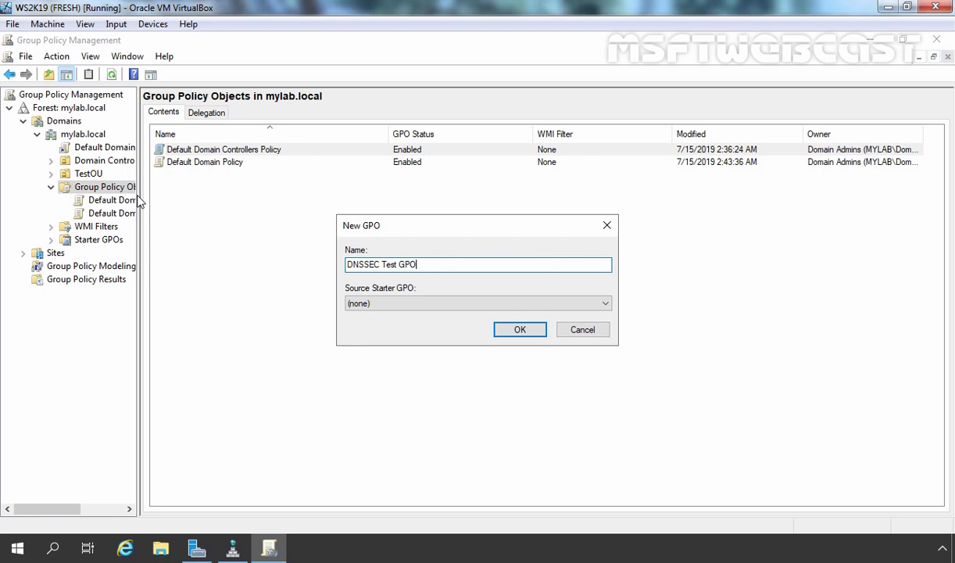
click(519, 328)
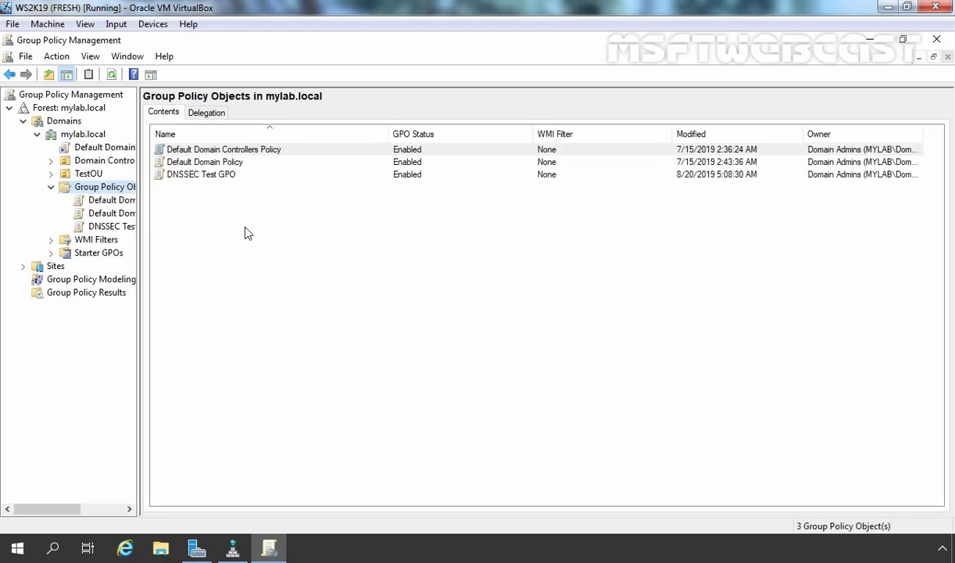
click(110, 225)
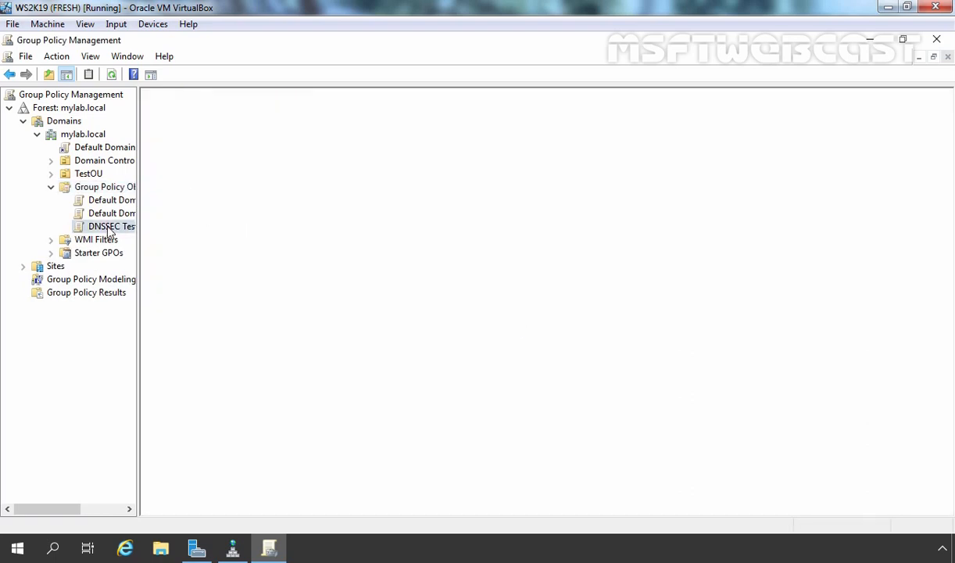
Step: Edit DNSSEC Test GPO and navigate to Computer Configuration > Policies > Windows Settings > Name Resolution Policy
right_click(111, 225)
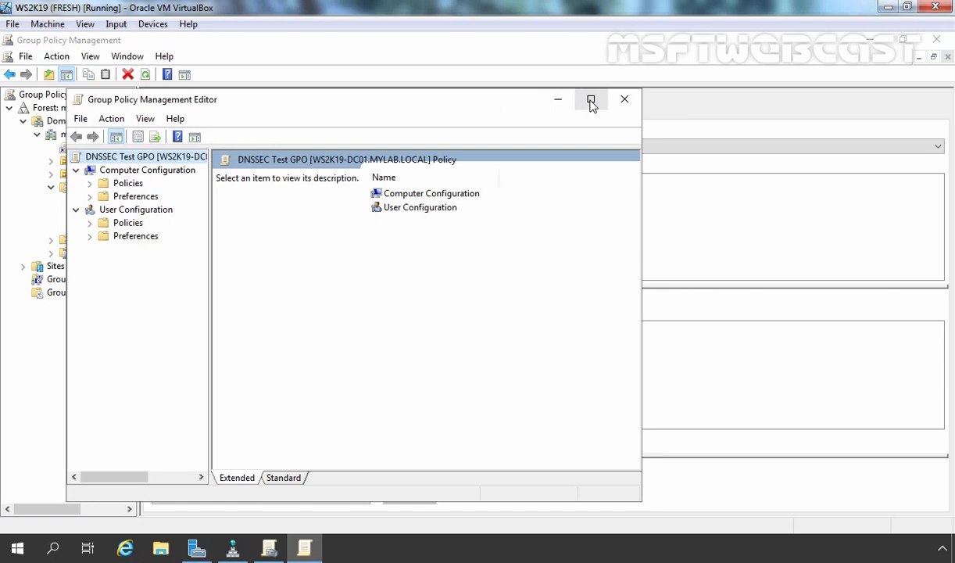
click(591, 100)
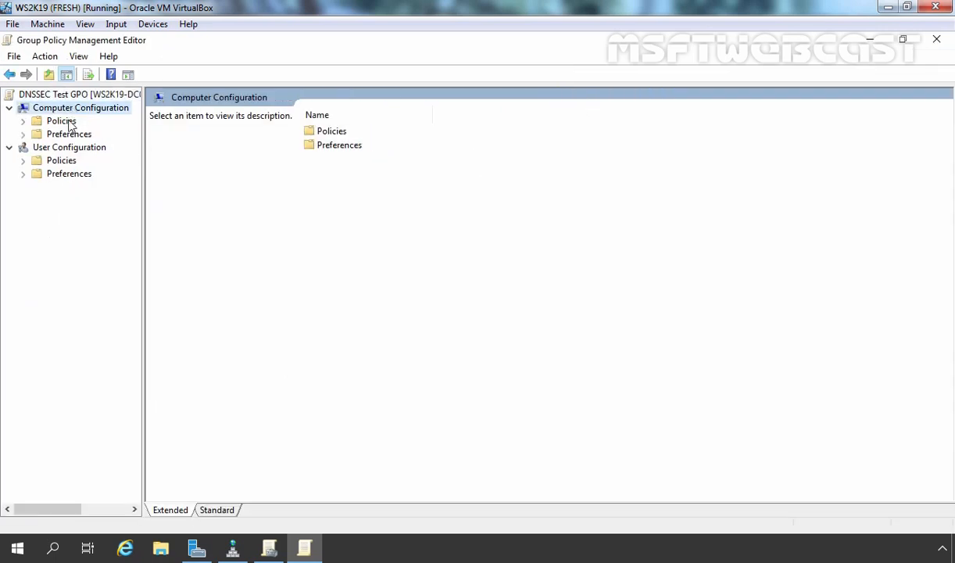
click(61, 121)
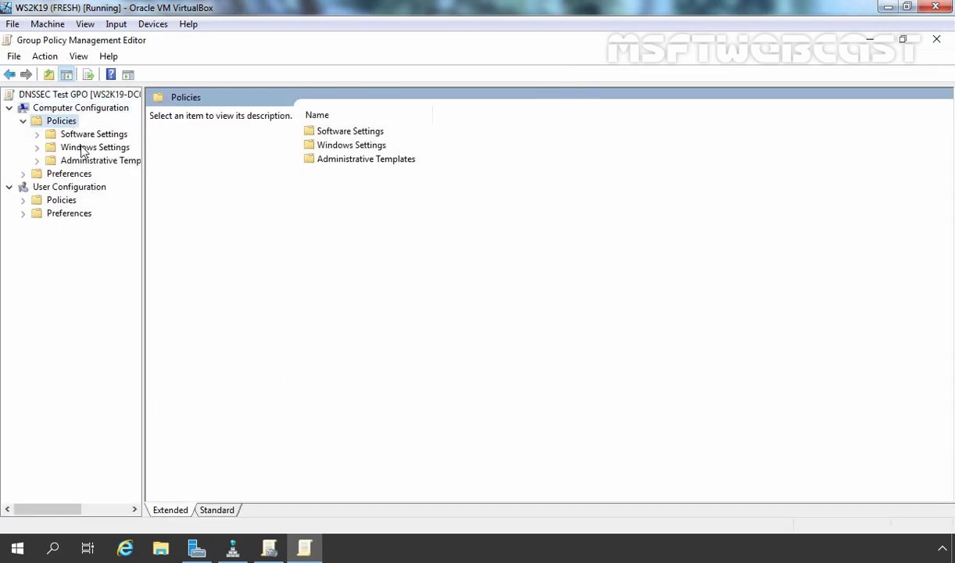
click(94, 147)
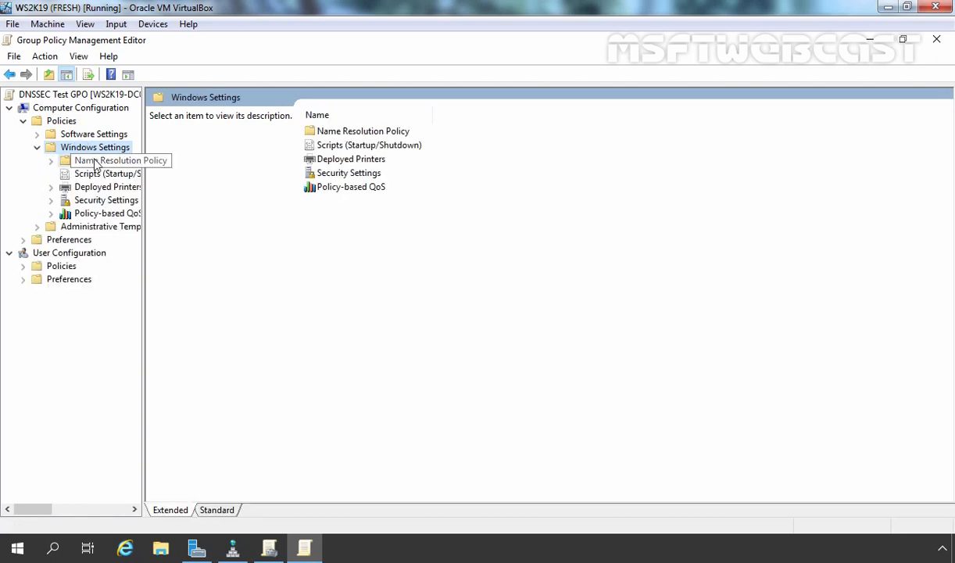
click(122, 159)
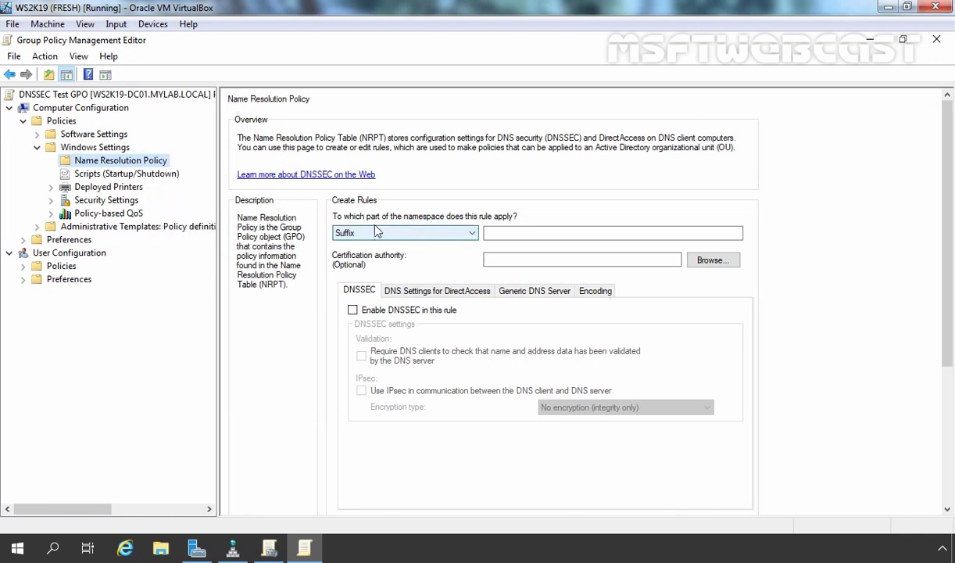
mouse_move(353, 237)
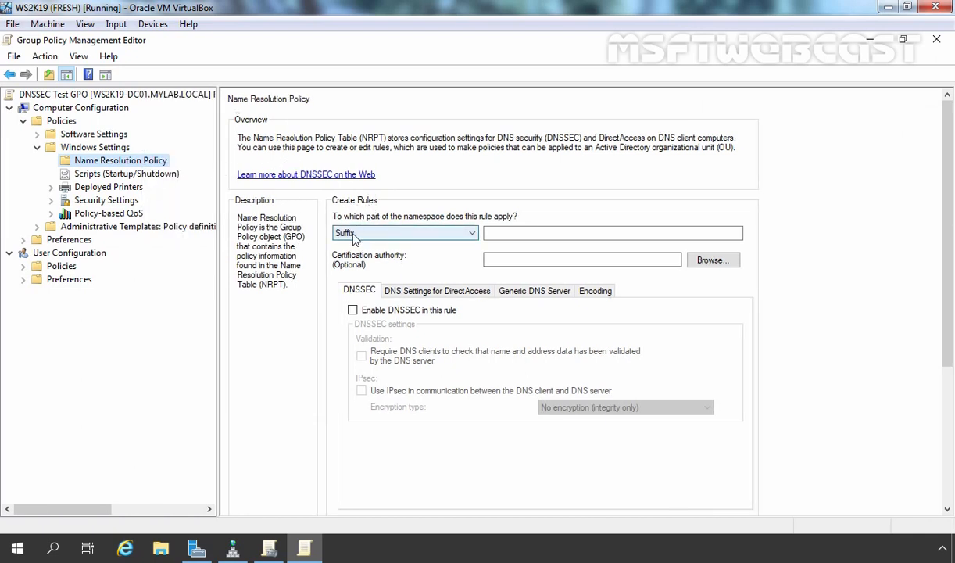
Step: Create an NRPT rule for suffix msftwebcast.local with DNSSEC enabled and validation required
click(613, 233)
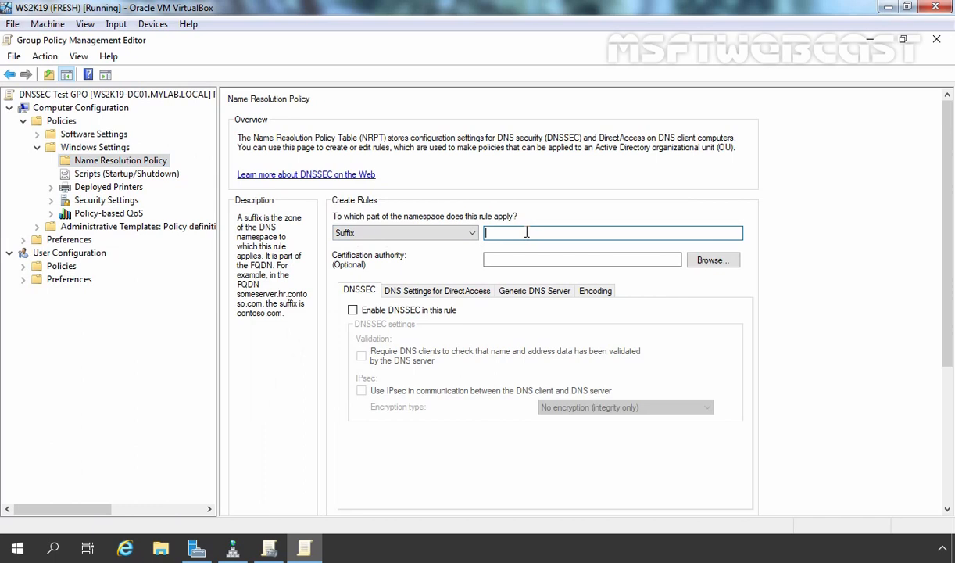
text(msftwebcast.local)
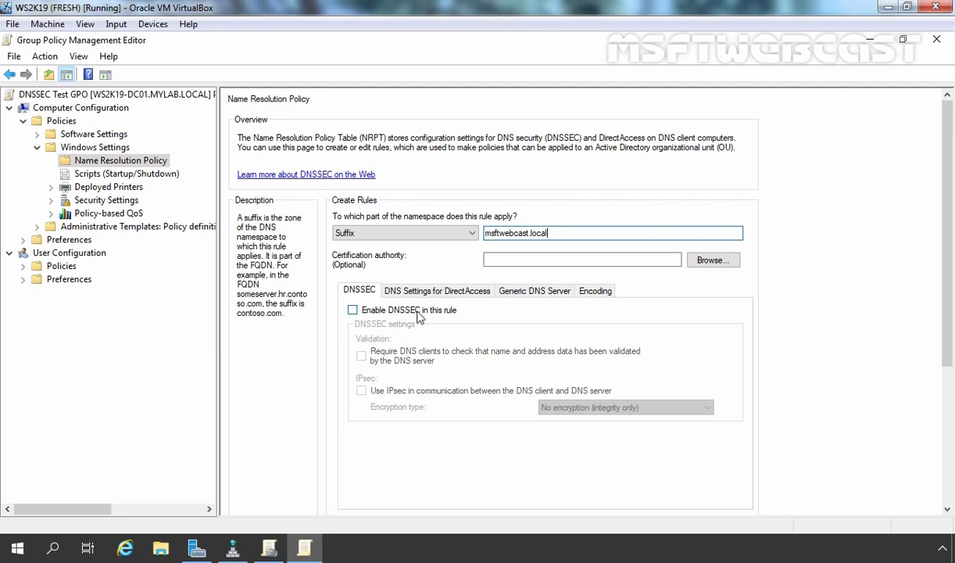
click(353, 310)
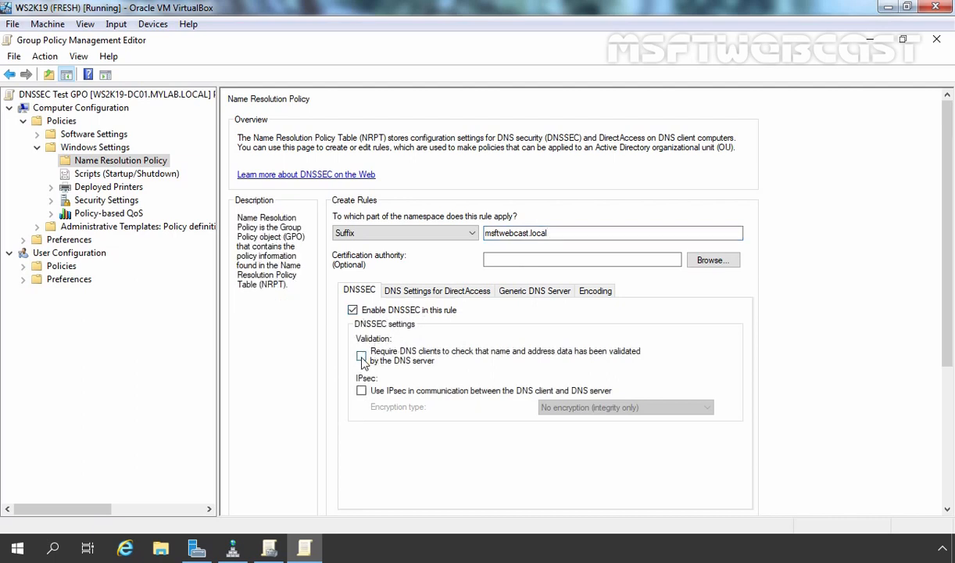
click(361, 356)
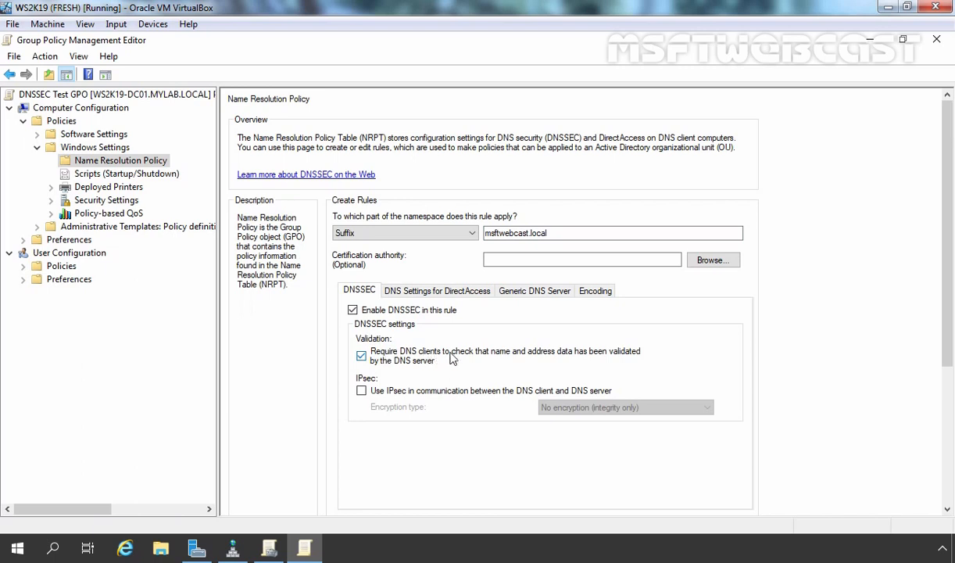
mouse_move(544, 357)
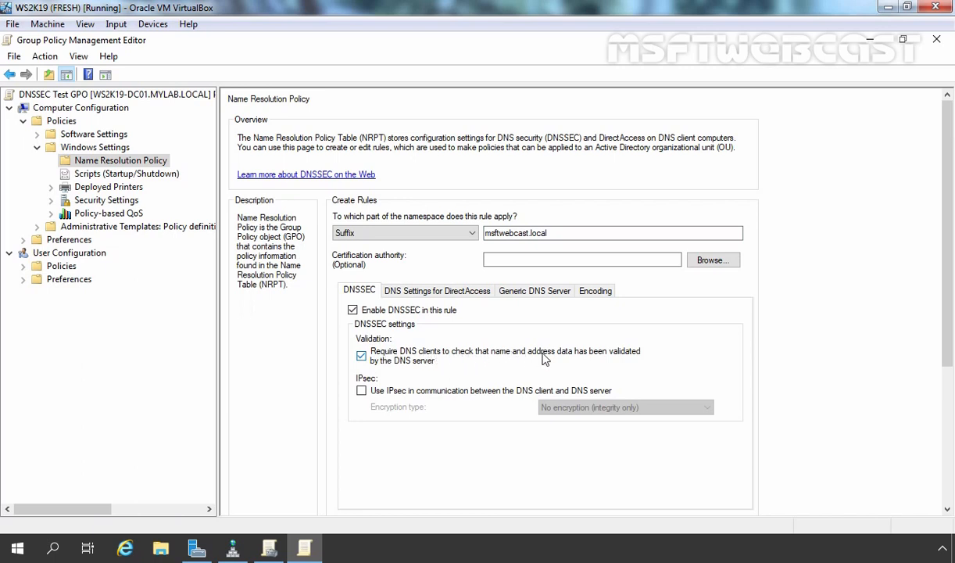
mouse_move(388, 365)
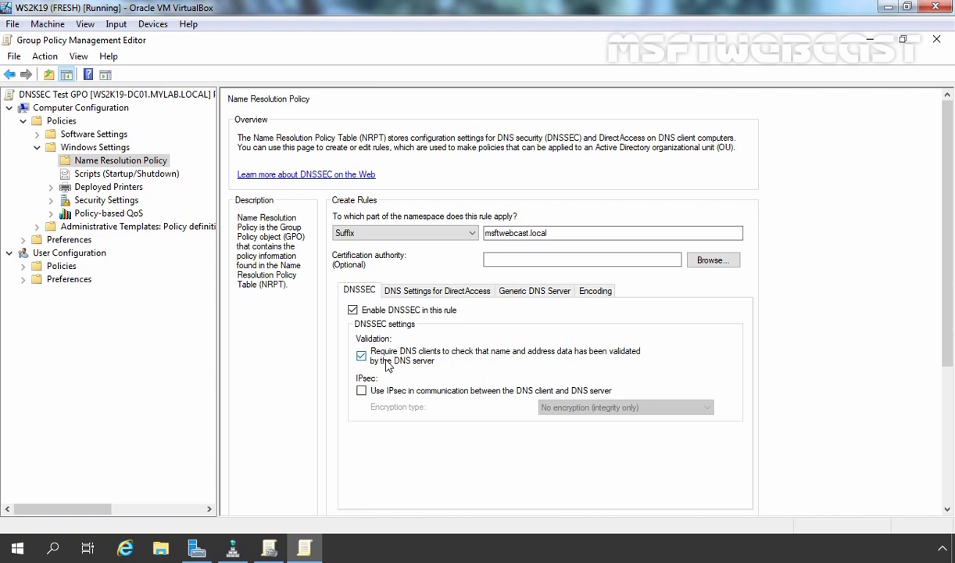
scroll(down, 3)
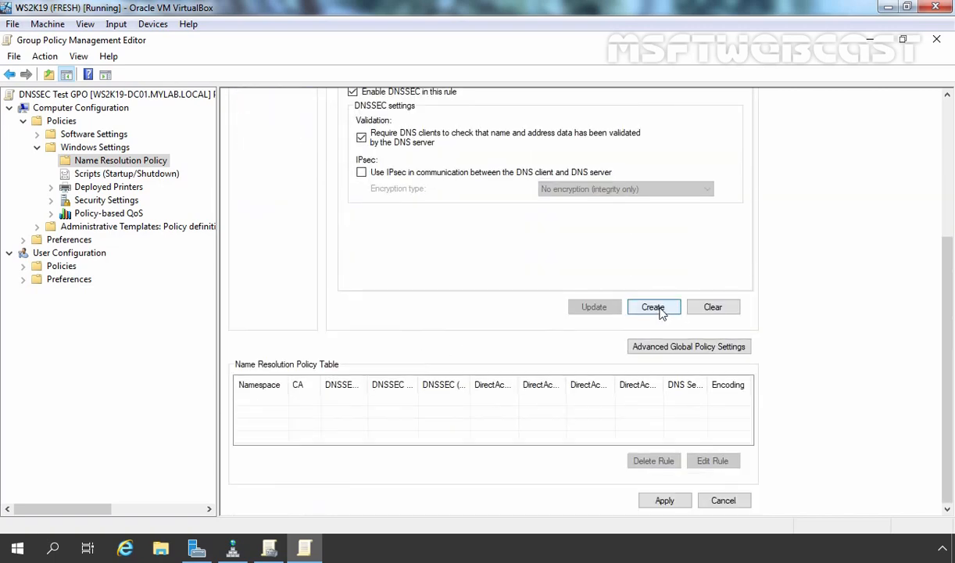
mouse_move(250, 377)
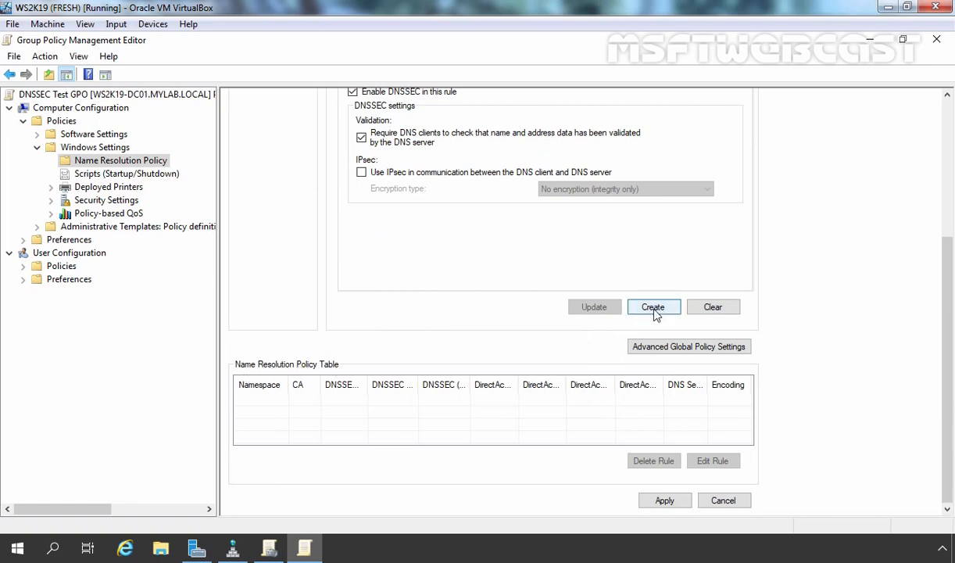
click(653, 306)
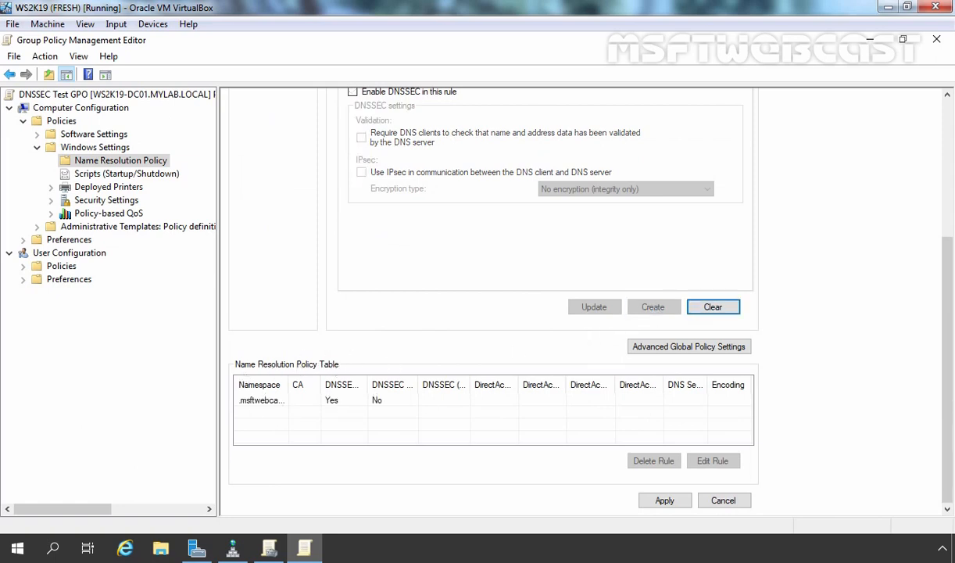
mouse_move(281, 400)
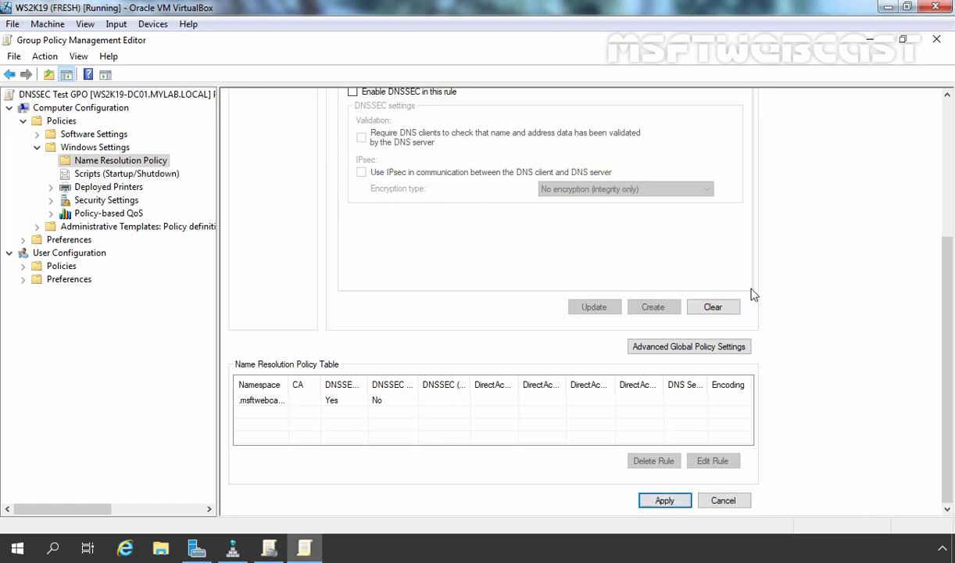
mouse_move(938, 39)
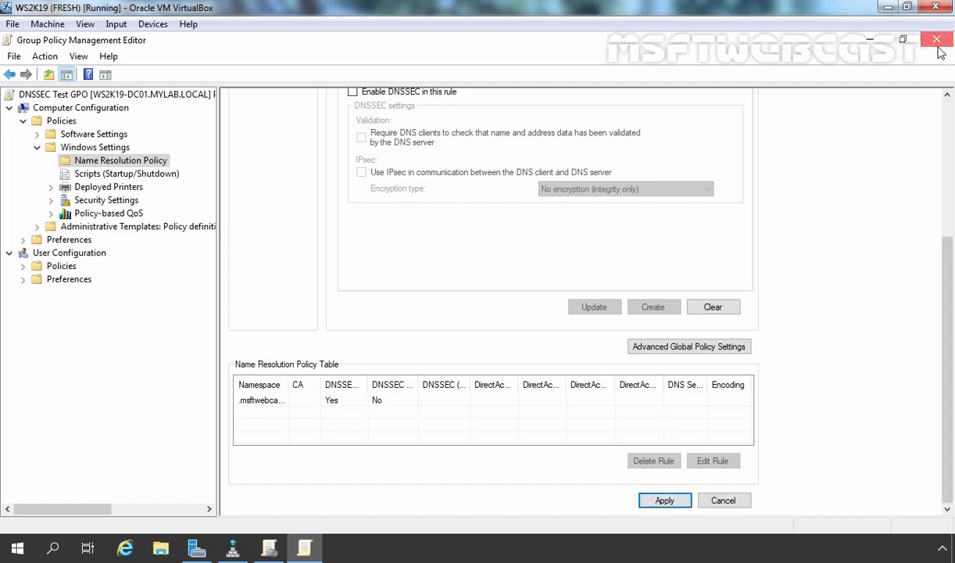
Step: Close the editor and link the existing DNSSEC Test GPO to the mylab.local domain
click(936, 40)
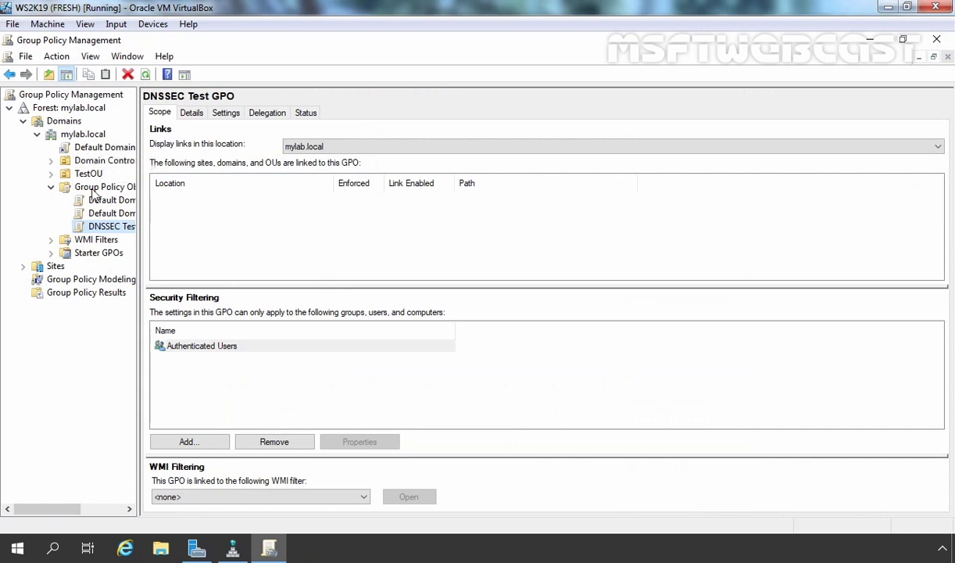
click(81, 134)
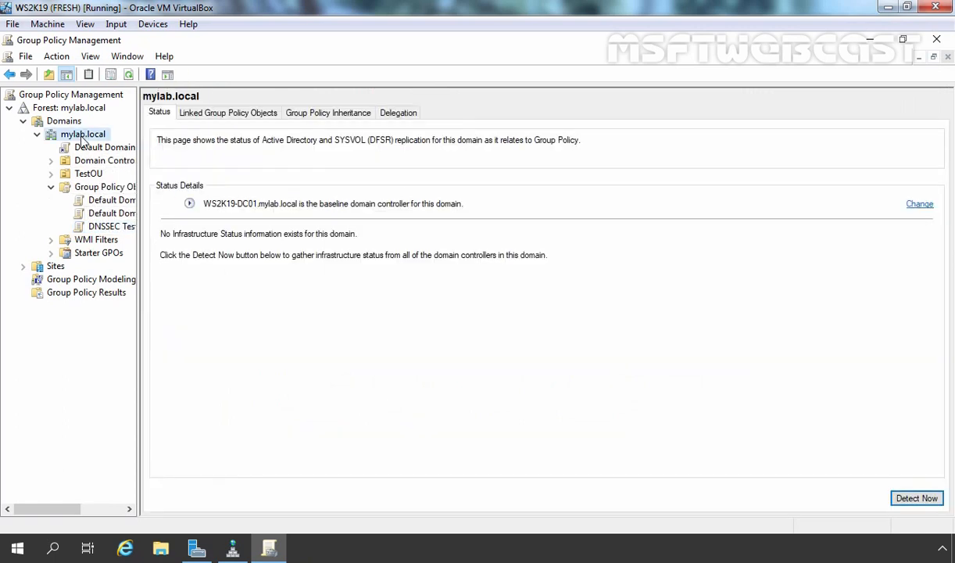
right_click(83, 135)
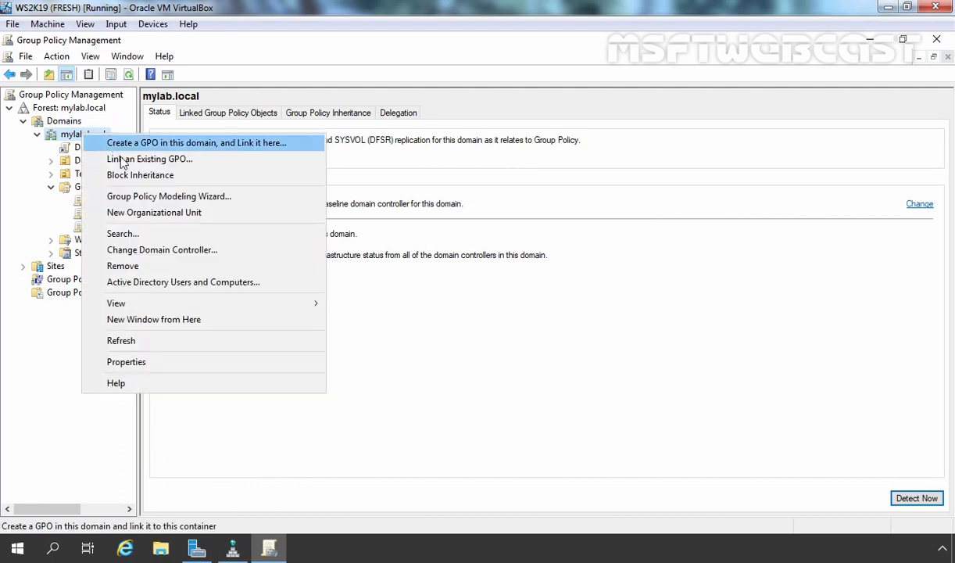
click(150, 160)
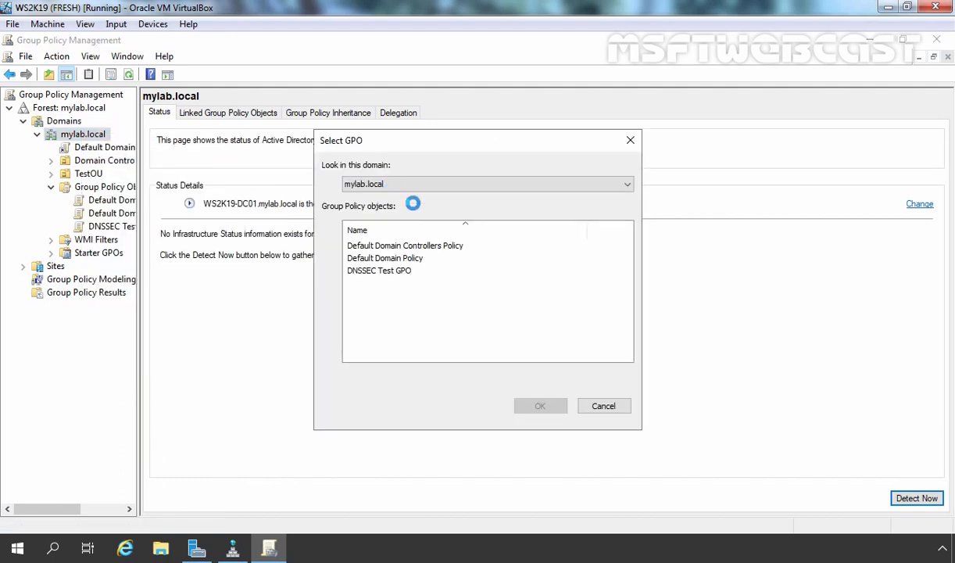
click(378, 268)
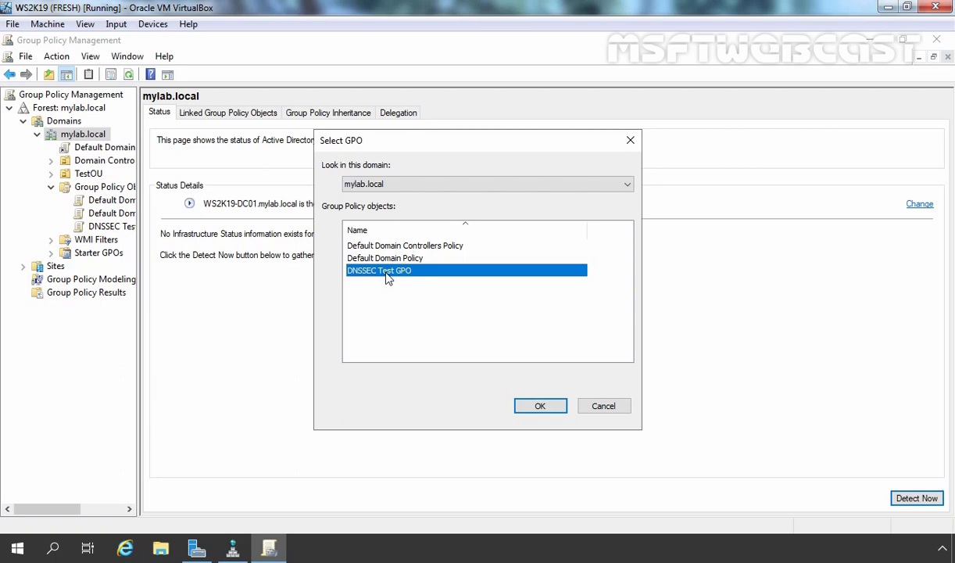
click(539, 405)
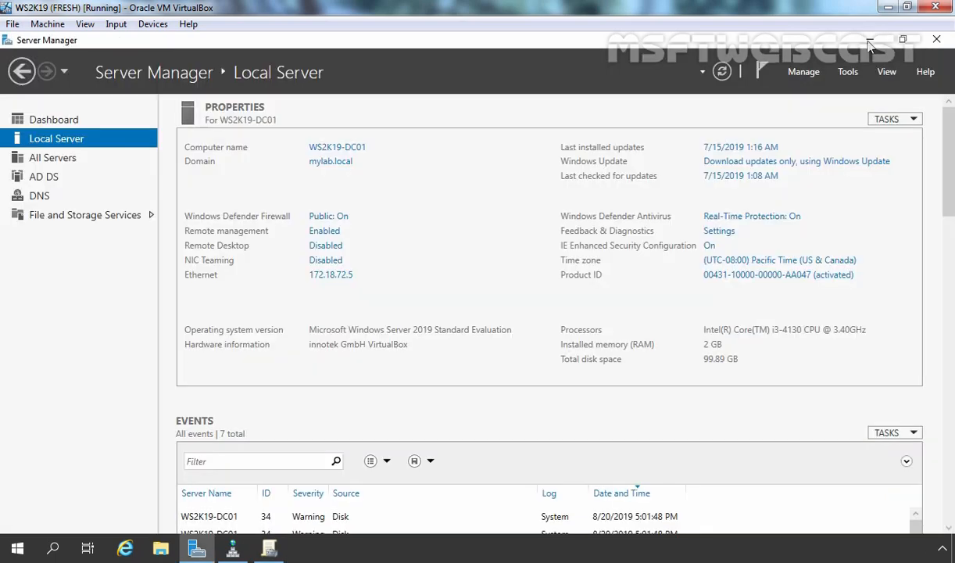
Step: Minimize Server Manager and switch to the WS10-CLI01 Windows 10 client VM
click(869, 39)
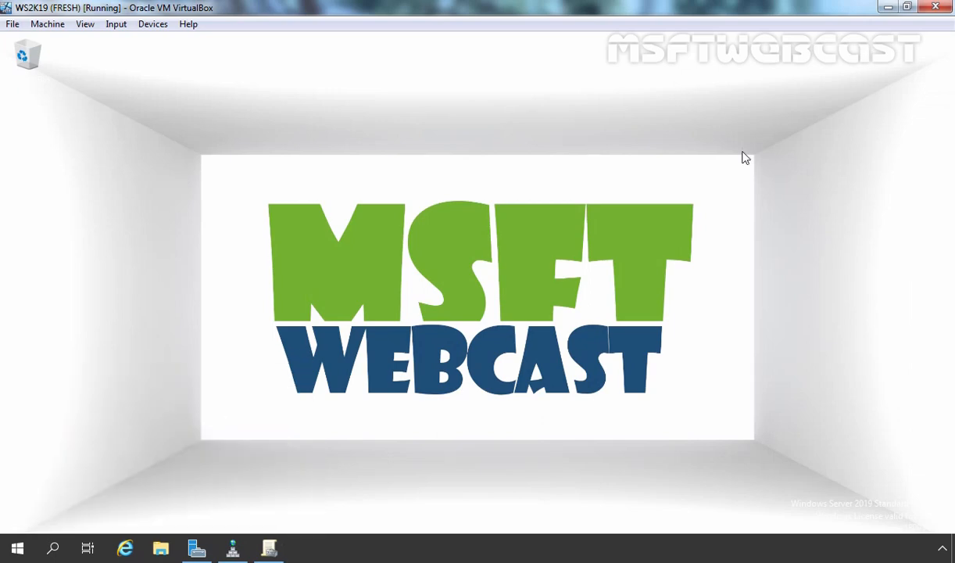
click(303, 547)
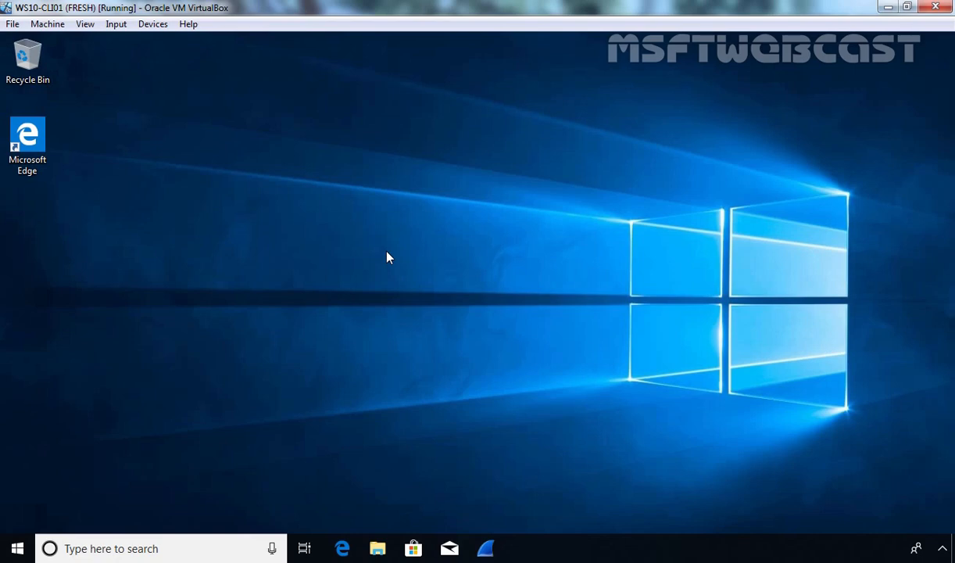
Step: Run a forced Group Policy update from cmd on the client, close it and bring up the Win+X menu
key(Win+r)
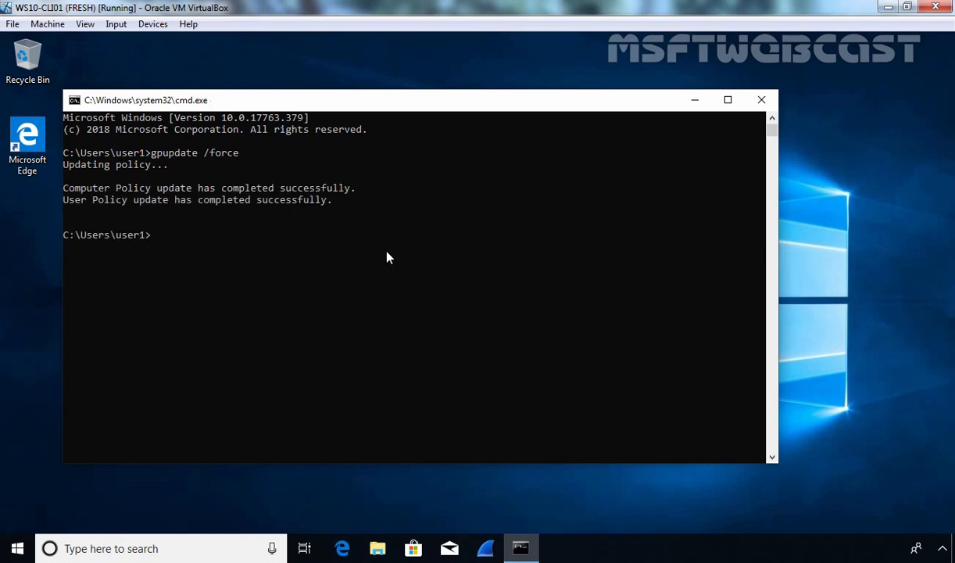
click(759, 100)
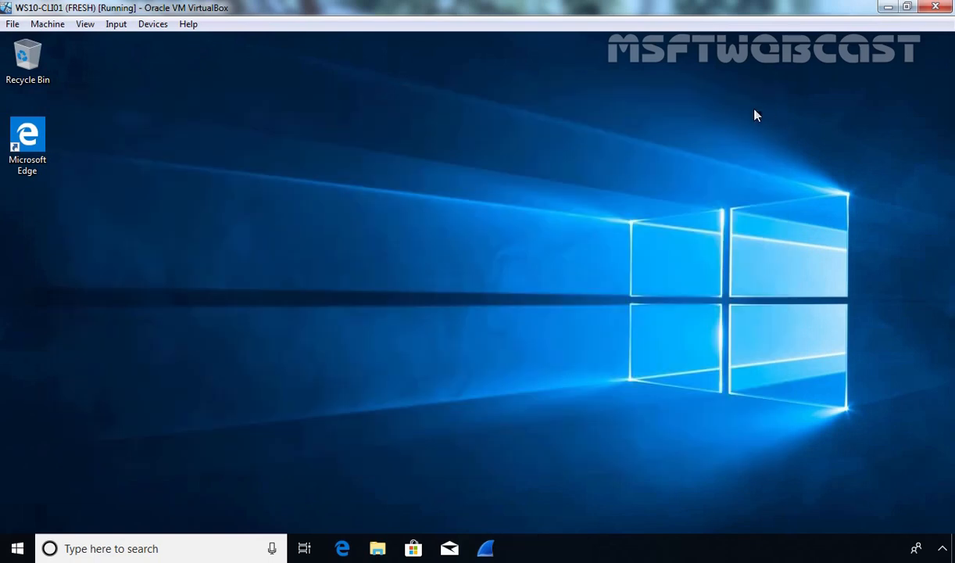
right_click(18, 547)
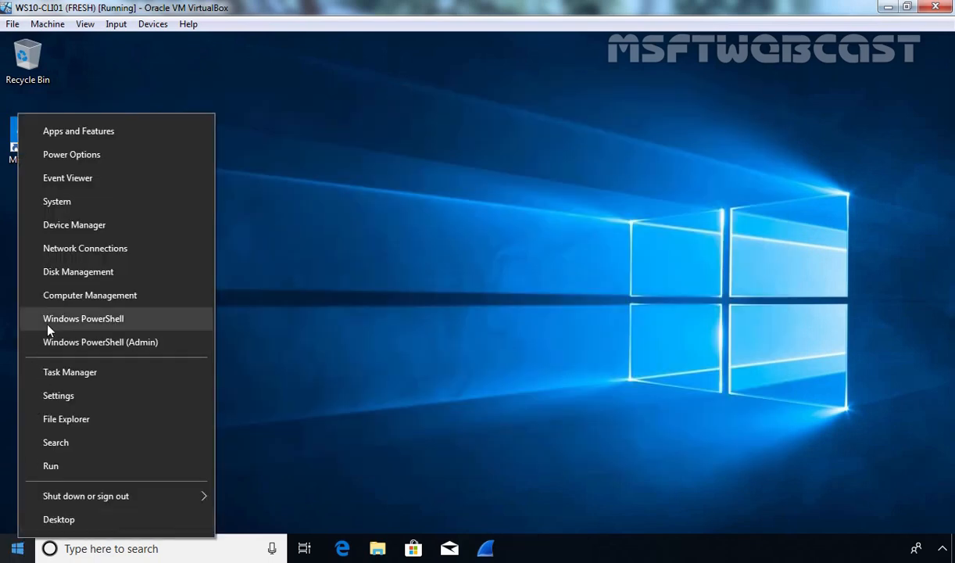
click(83, 319)
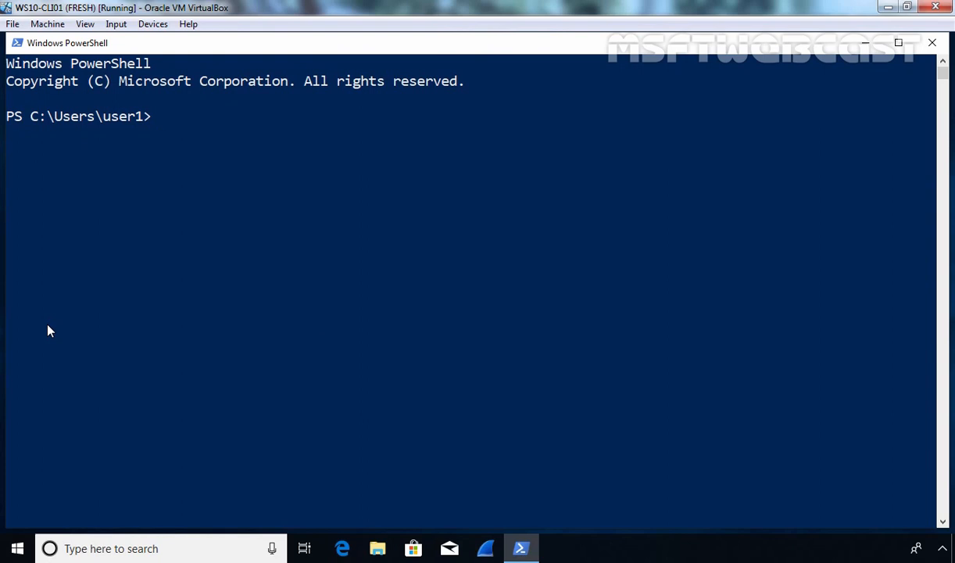
text(Get-DnsClientNrptPolicy)
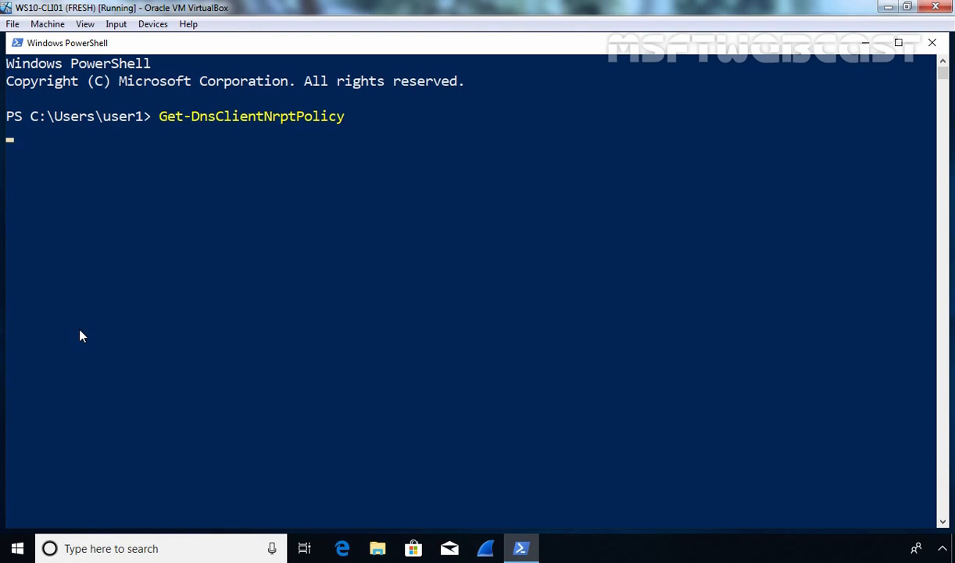
key(Return)
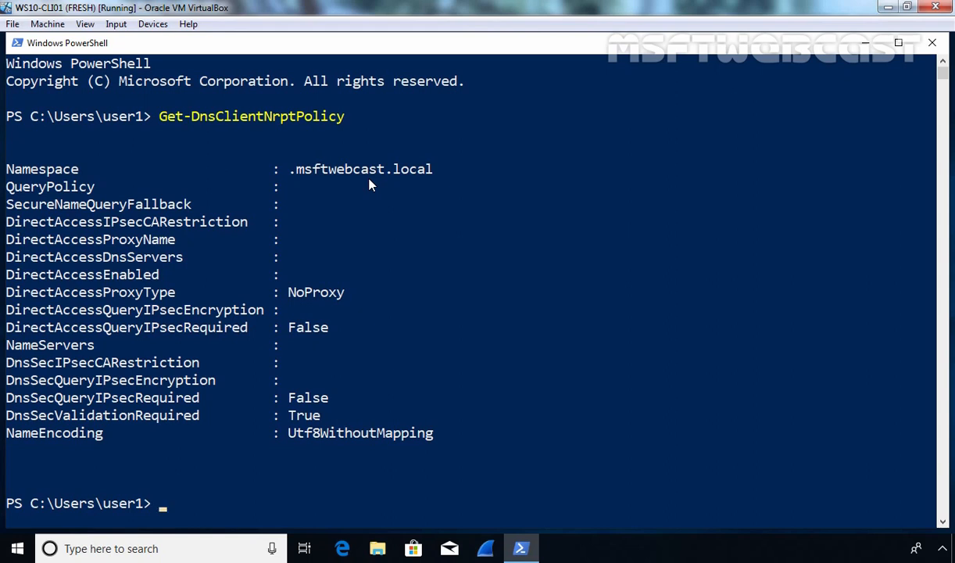
text(ping www.msftwebcast.local)
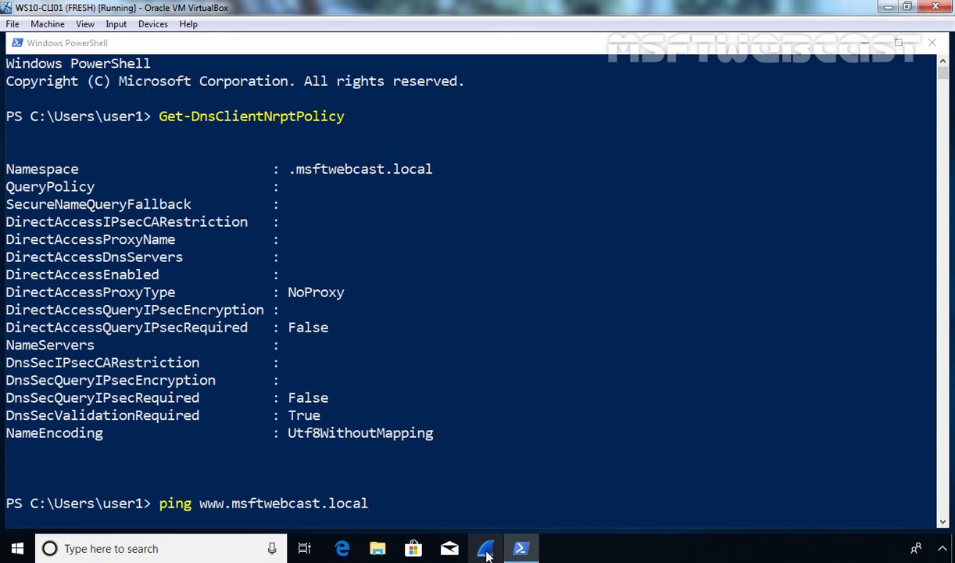
click(484, 547)
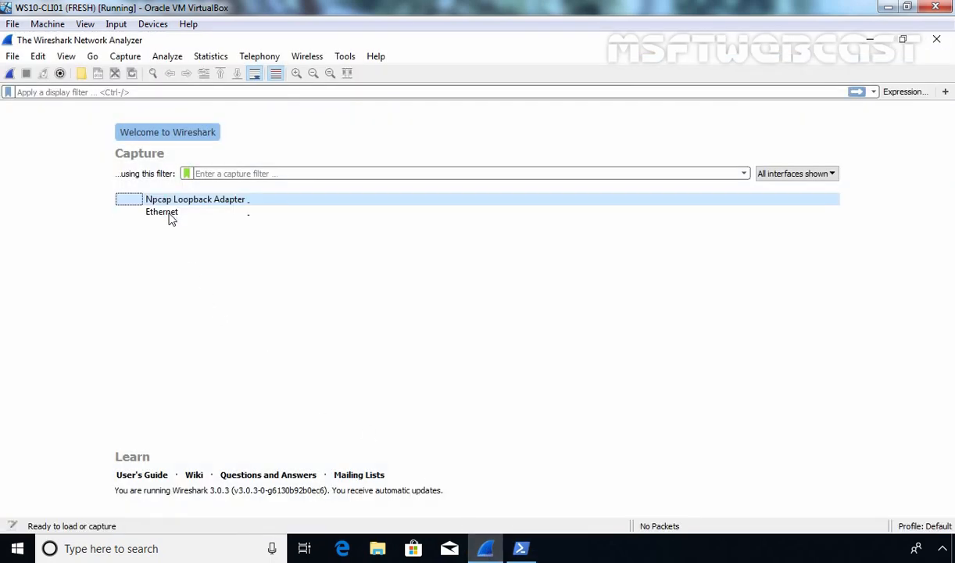
double_click(163, 213)
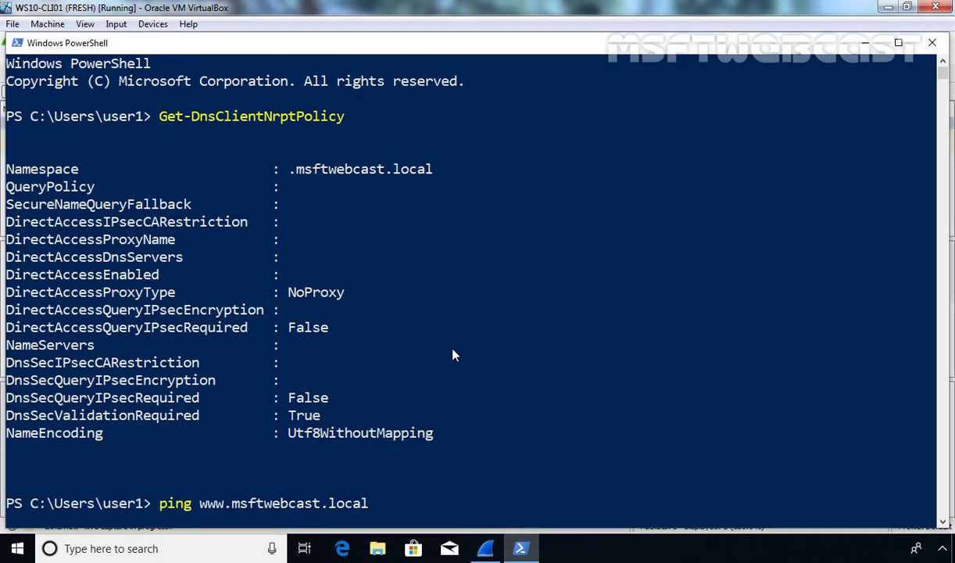
key(Return)
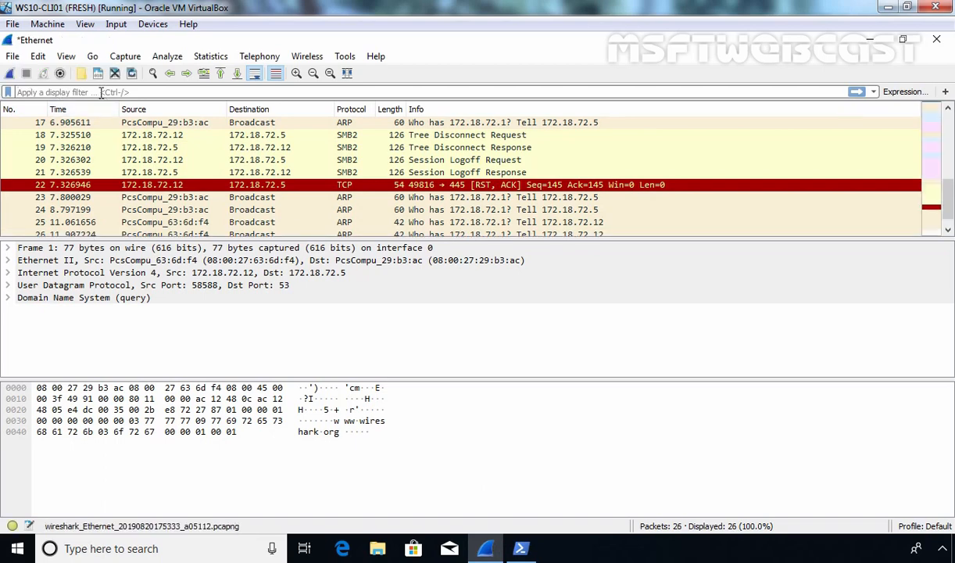
text(dns)
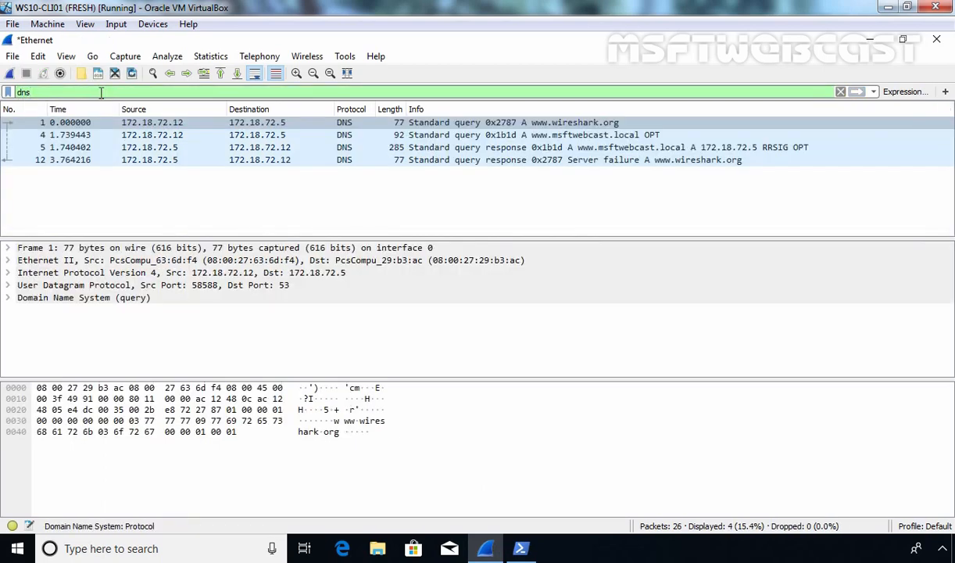
click(461, 134)
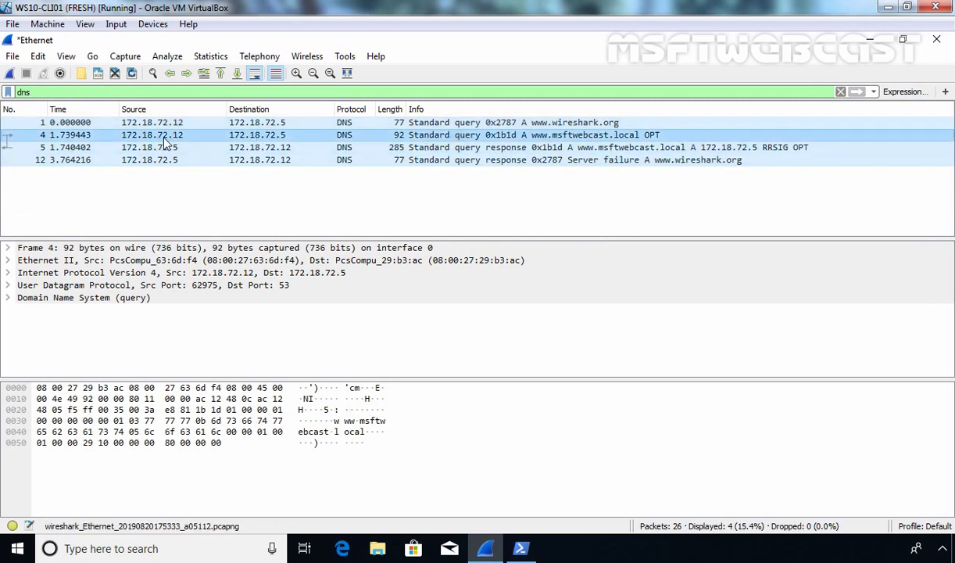
mouse_move(533, 143)
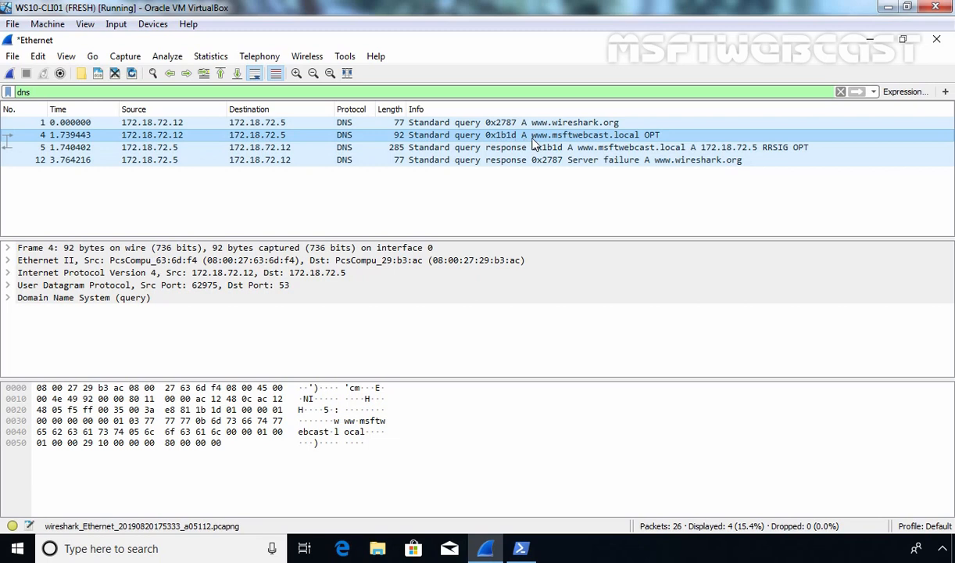
mouse_move(572, 141)
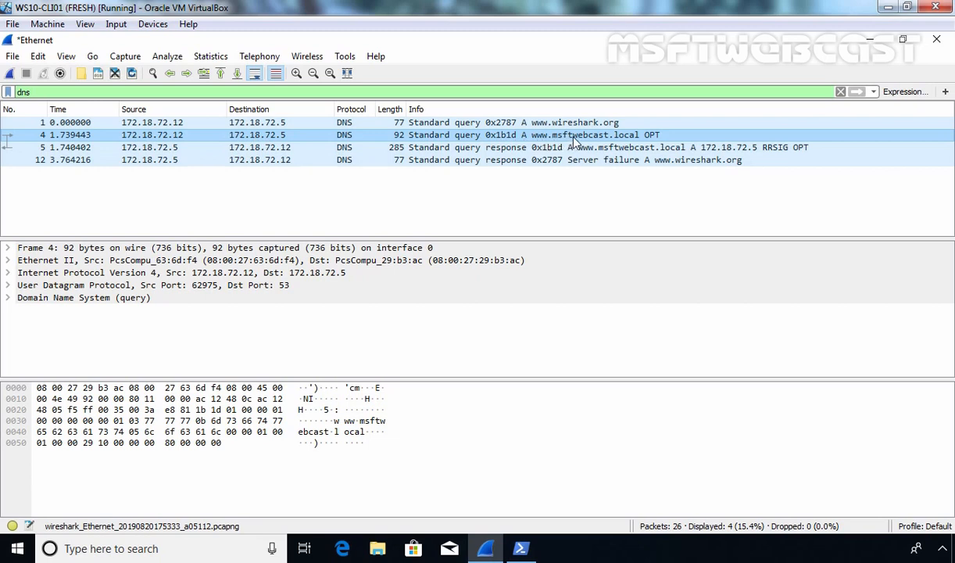
mouse_move(604, 141)
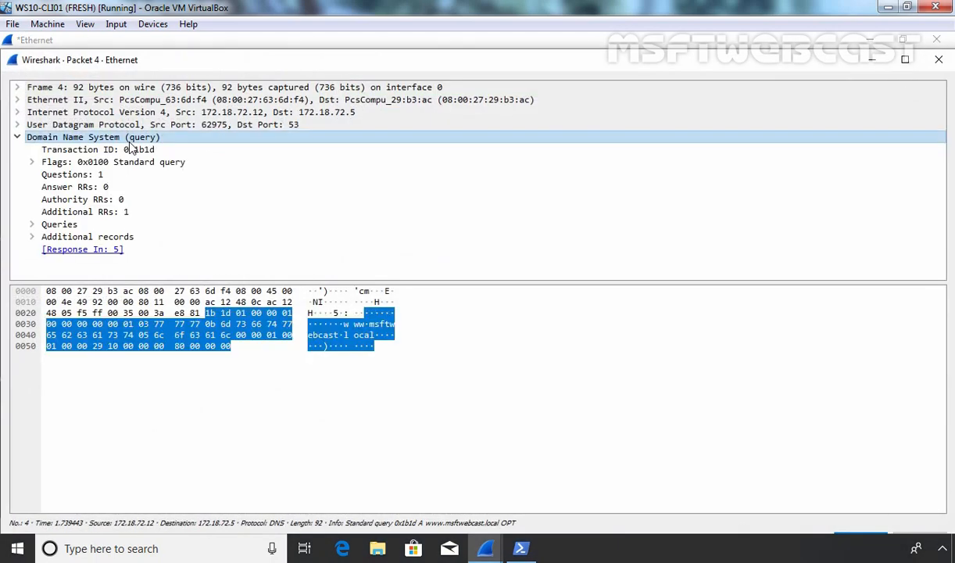
Step: Expand the query's additional <Root> OPT record and Z flags to show the DO bit accepting DNSSEC RRs
click(33, 225)
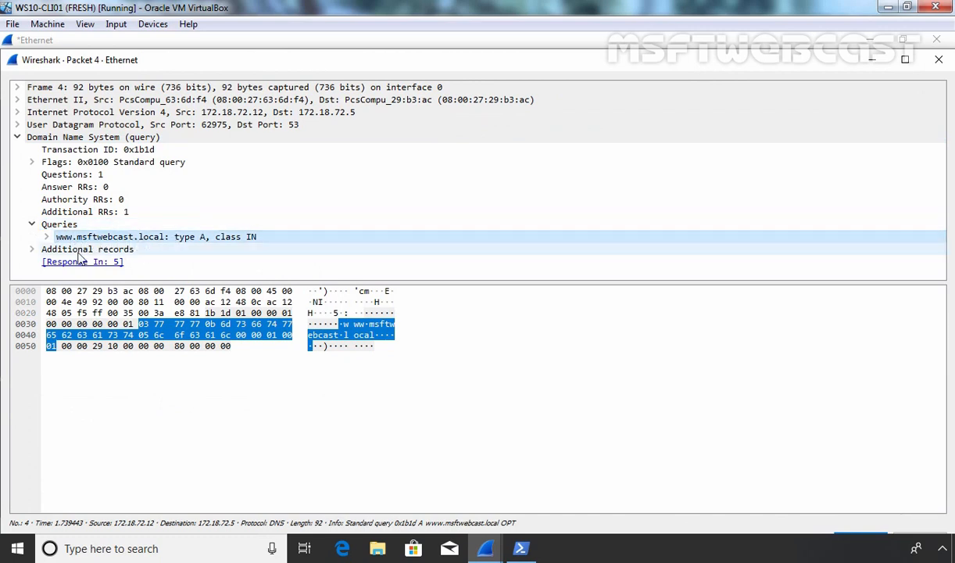
click(32, 248)
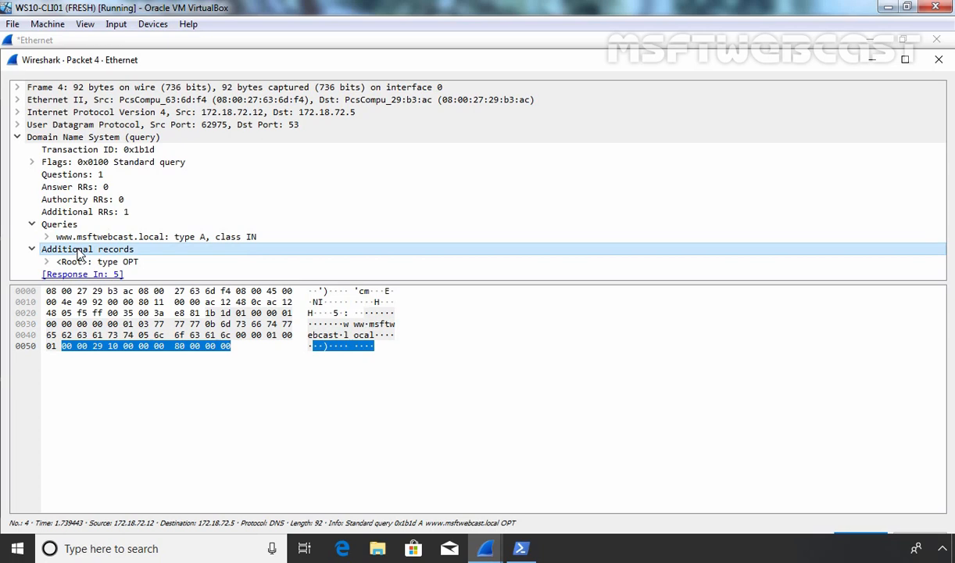
click(46, 261)
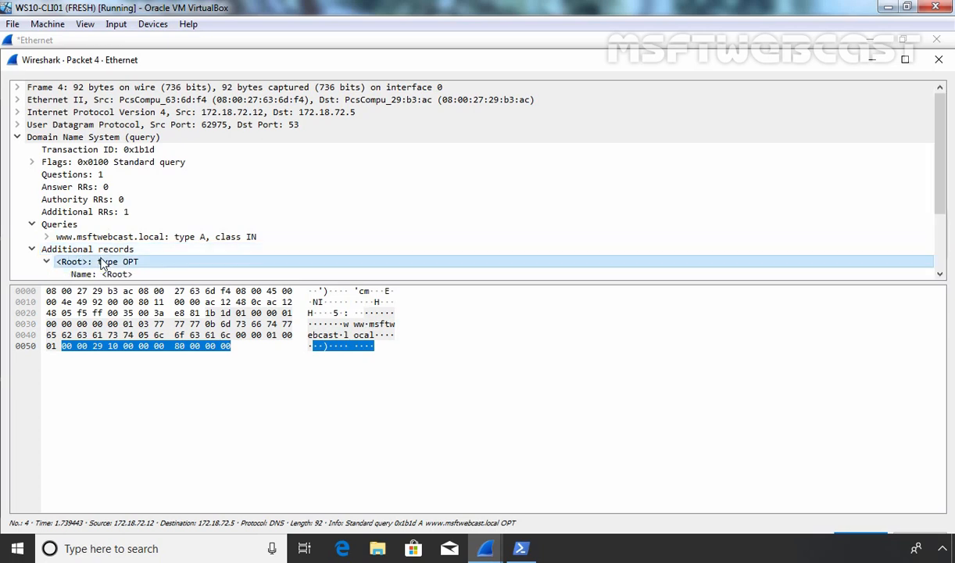
click(43, 261)
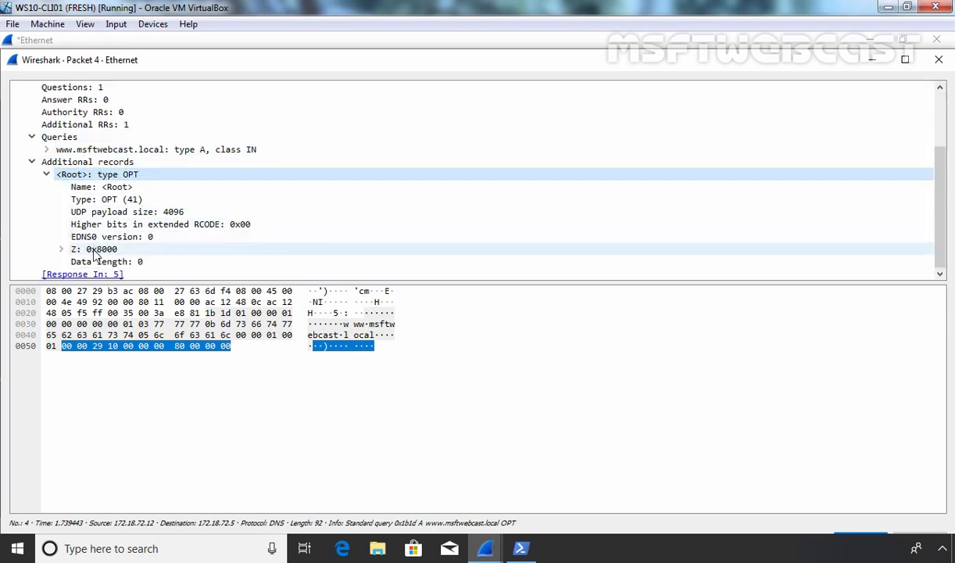
click(61, 249)
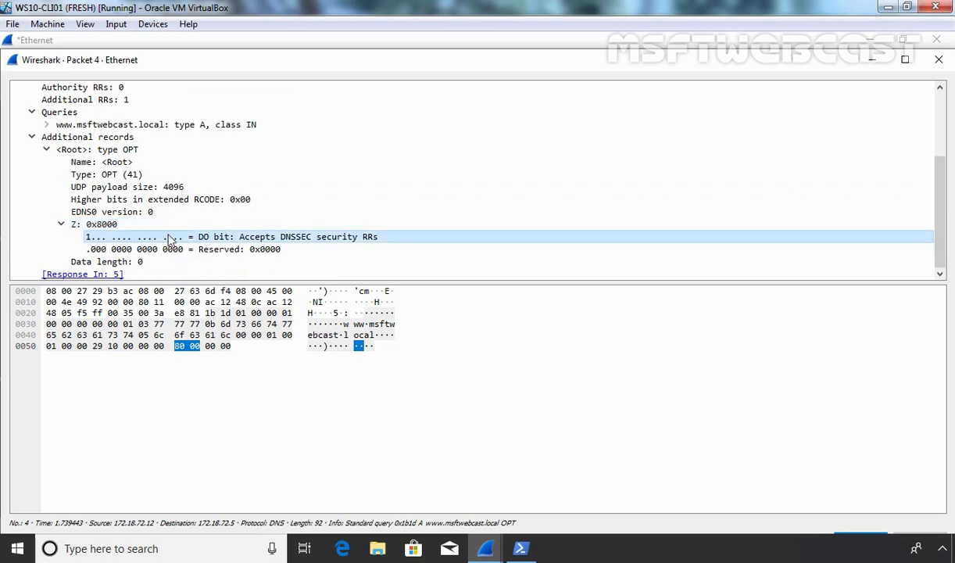
mouse_move(250, 247)
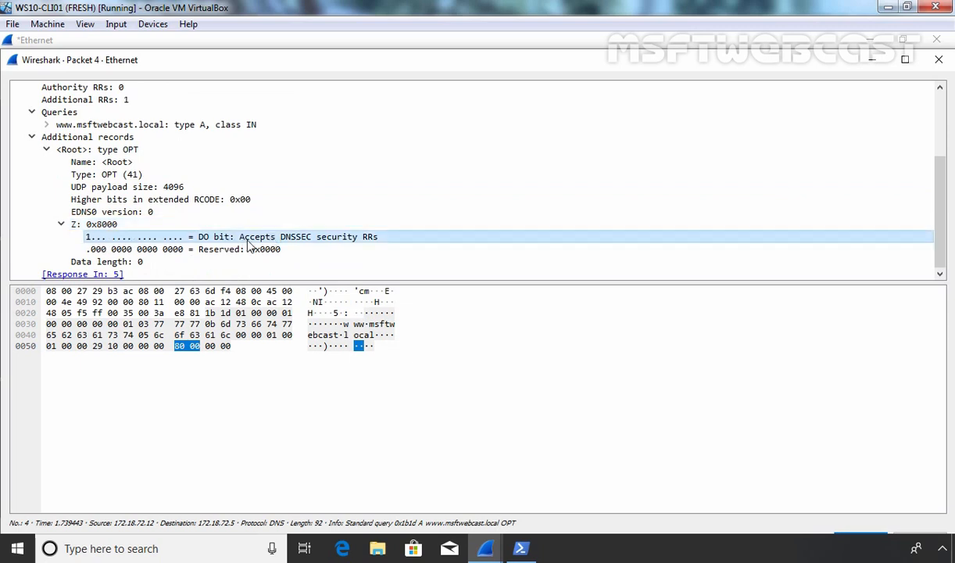
mouse_move(275, 244)
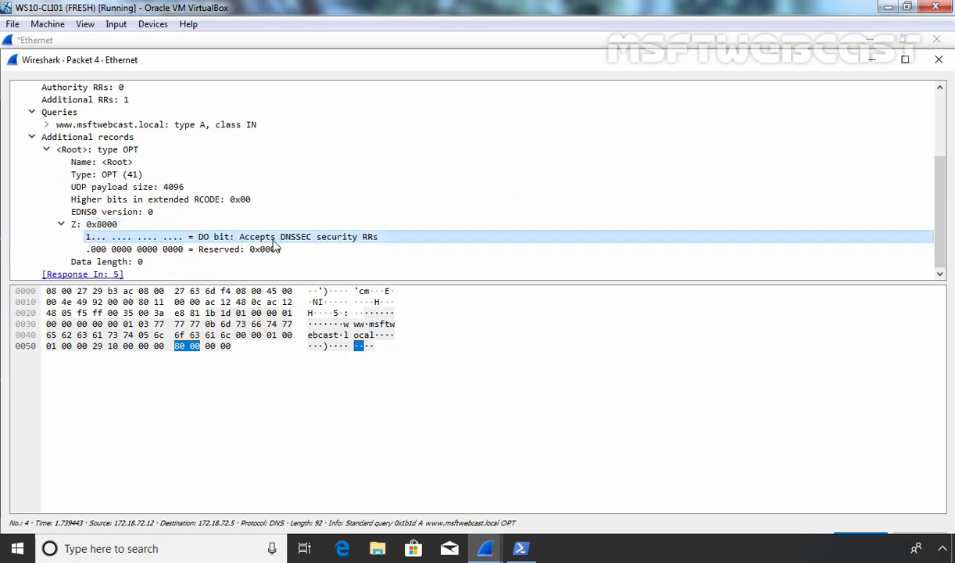
mouse_move(351, 247)
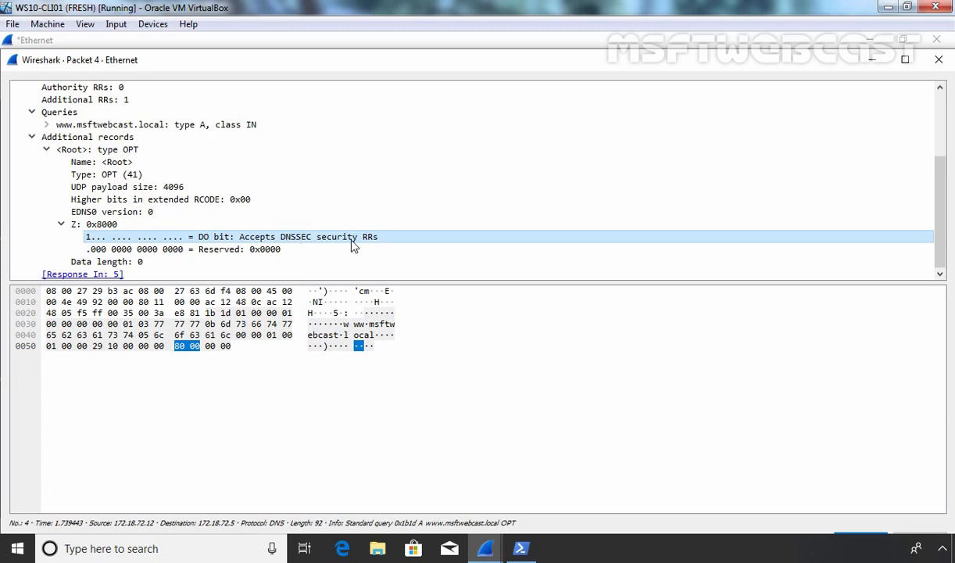
mouse_move(939, 59)
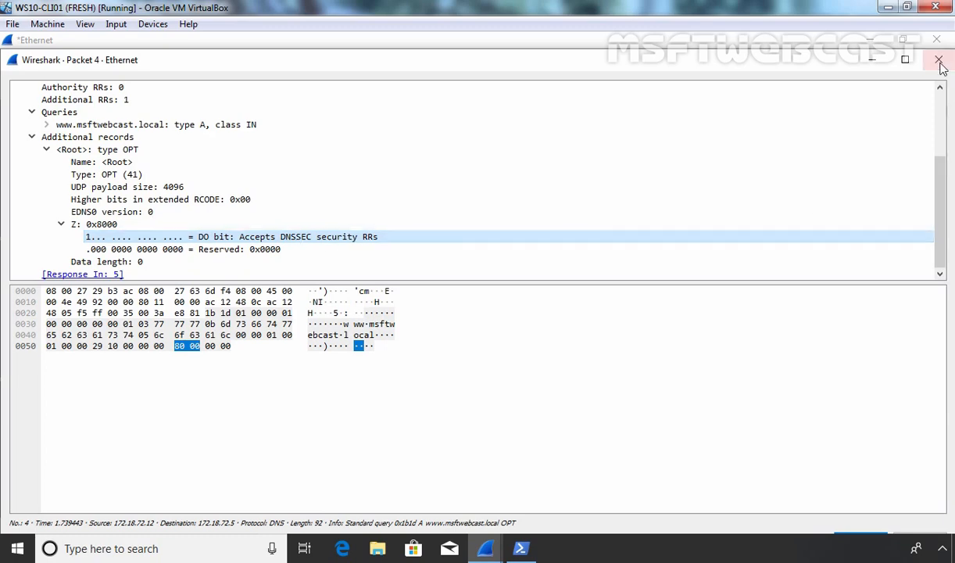
Step: Close the query packet window and open response packet 5 in its own window
click(939, 60)
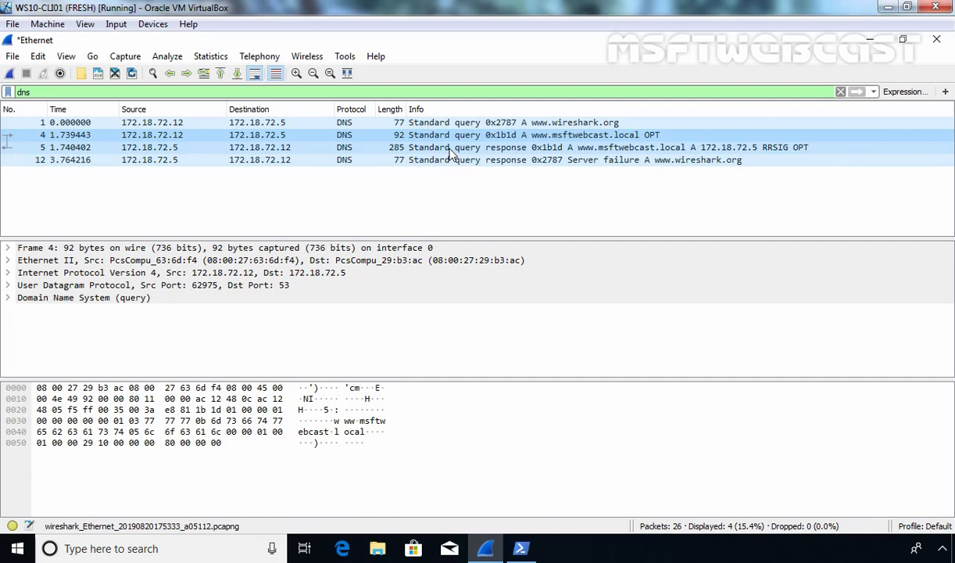
click(469, 147)
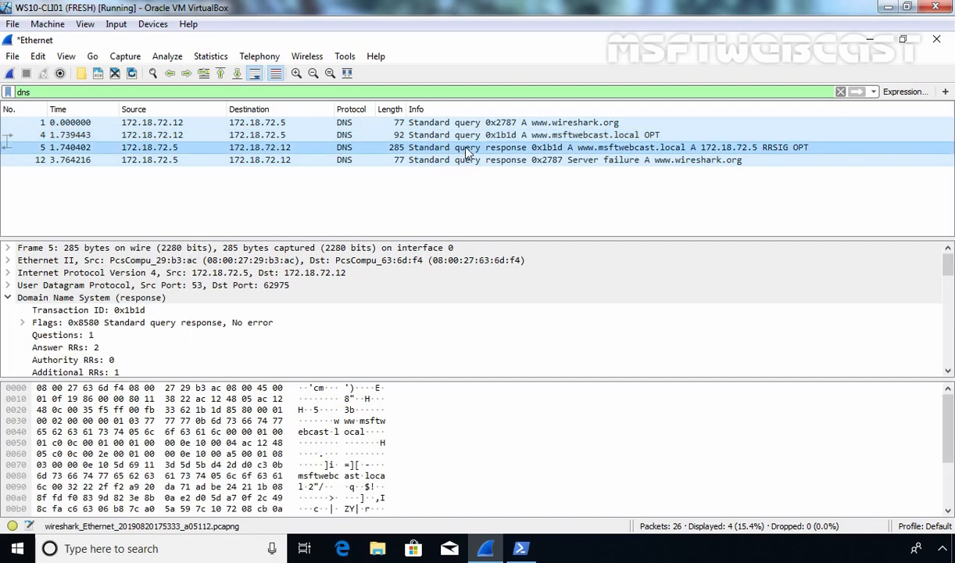
double_click(468, 147)
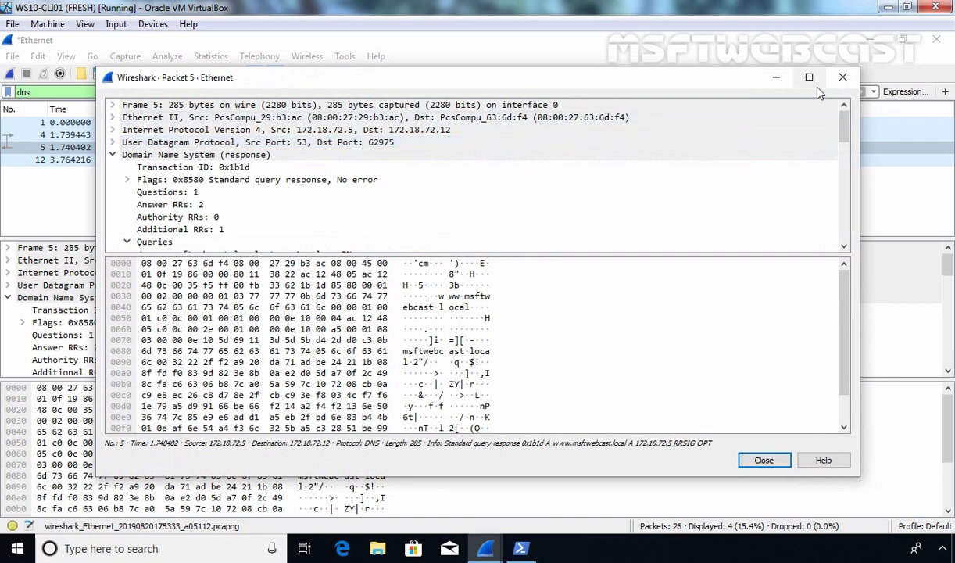
Step: Maximize the packet 5 window and expand the RRSIG answer showing algorithm RSA/SHA-256
click(809, 77)
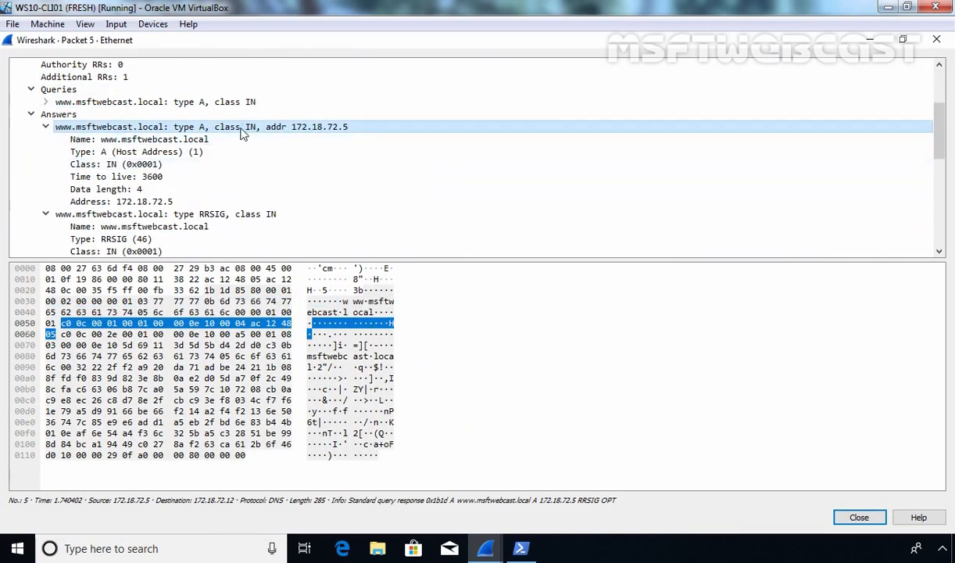
mouse_move(304, 137)
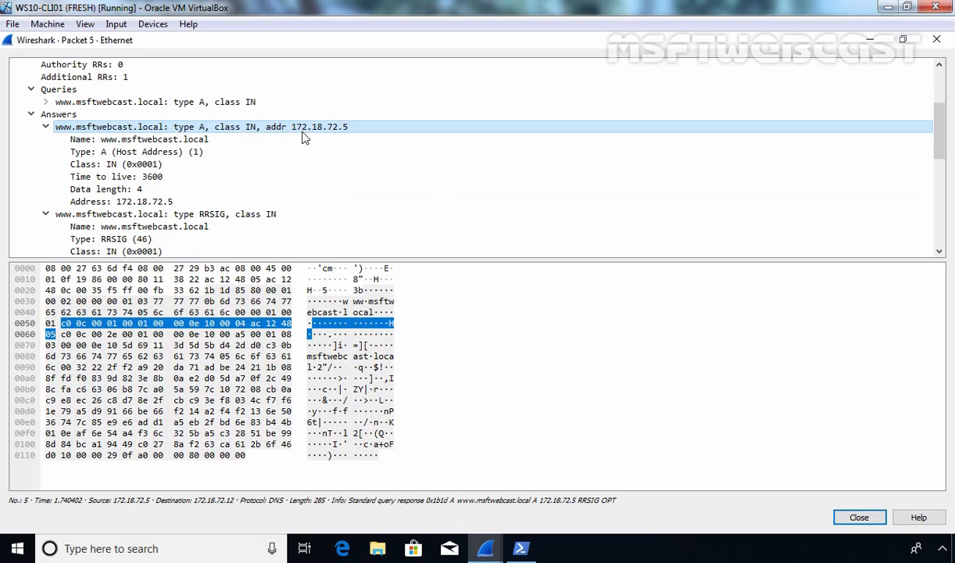
mouse_move(341, 131)
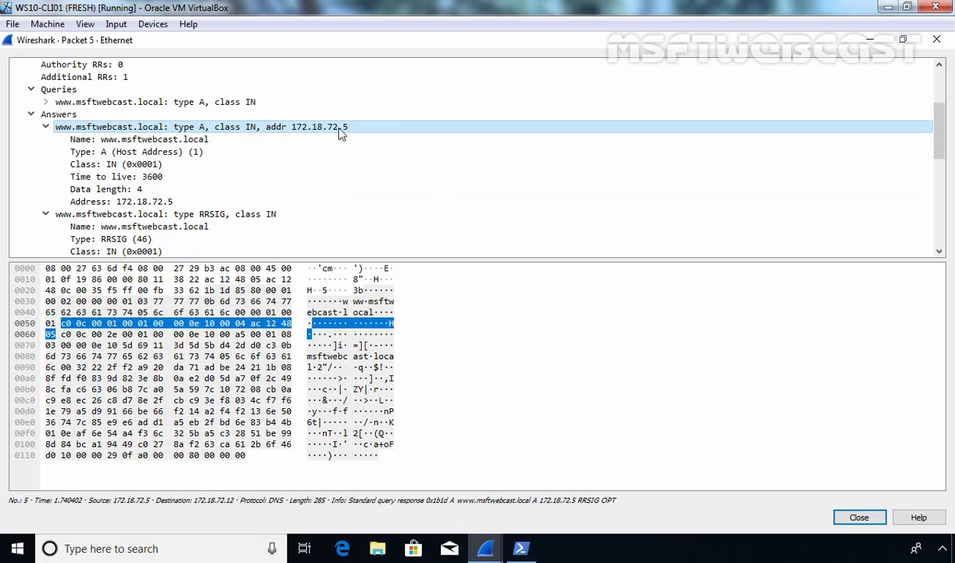
click(164, 212)
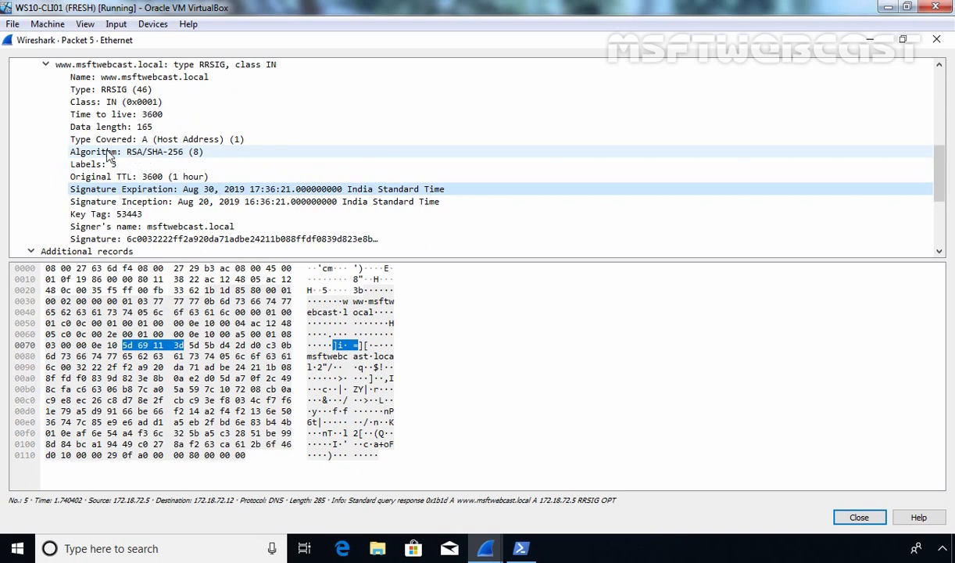
click(137, 152)
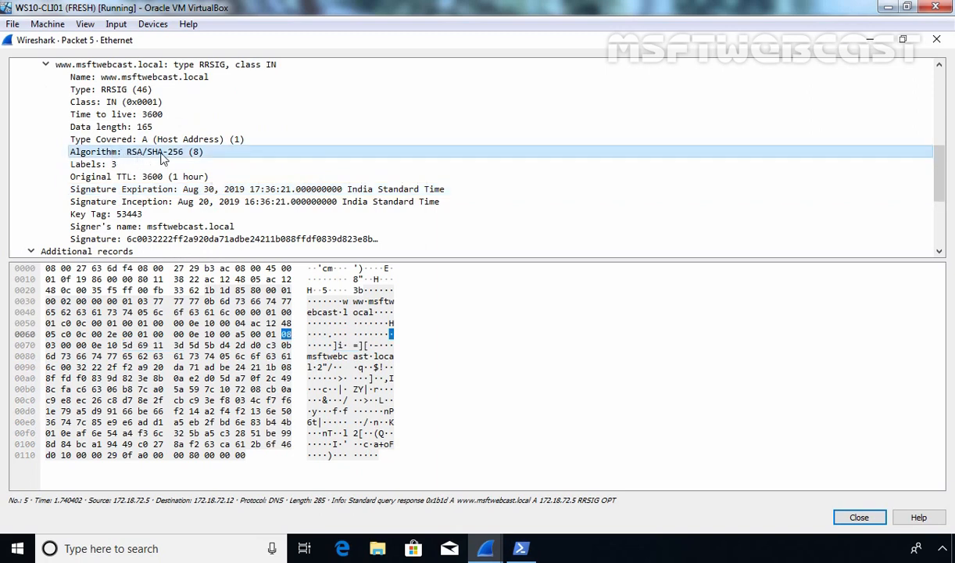
mouse_move(164, 137)
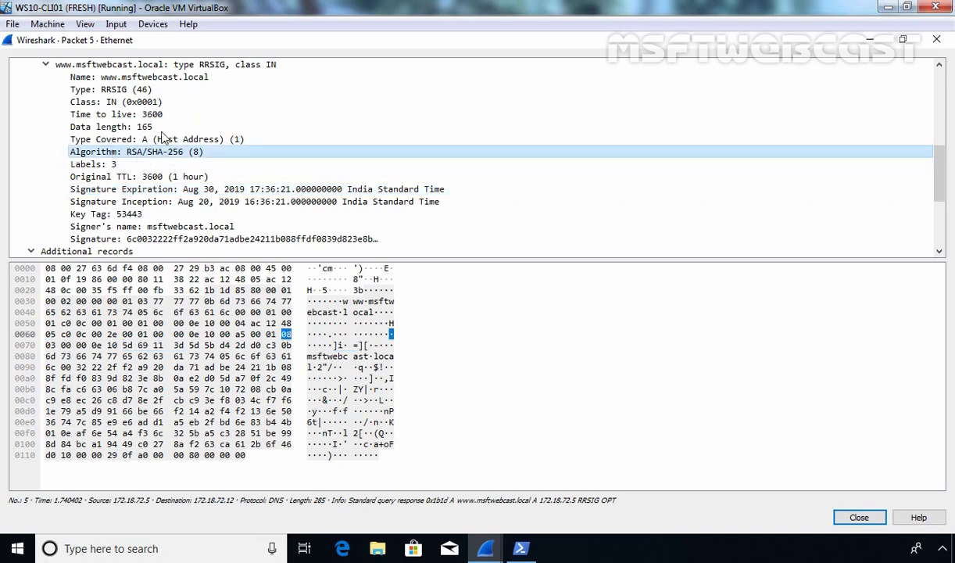
click(122, 89)
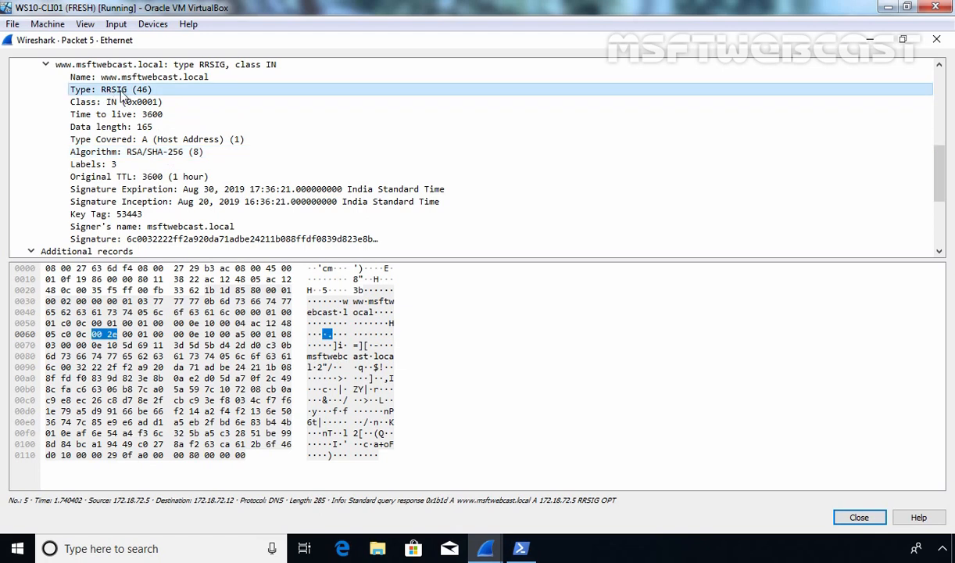
Step: Review the RRSIG's TTL, original TTL, expiration date and signer's name msftwebcast.local
click(115, 114)
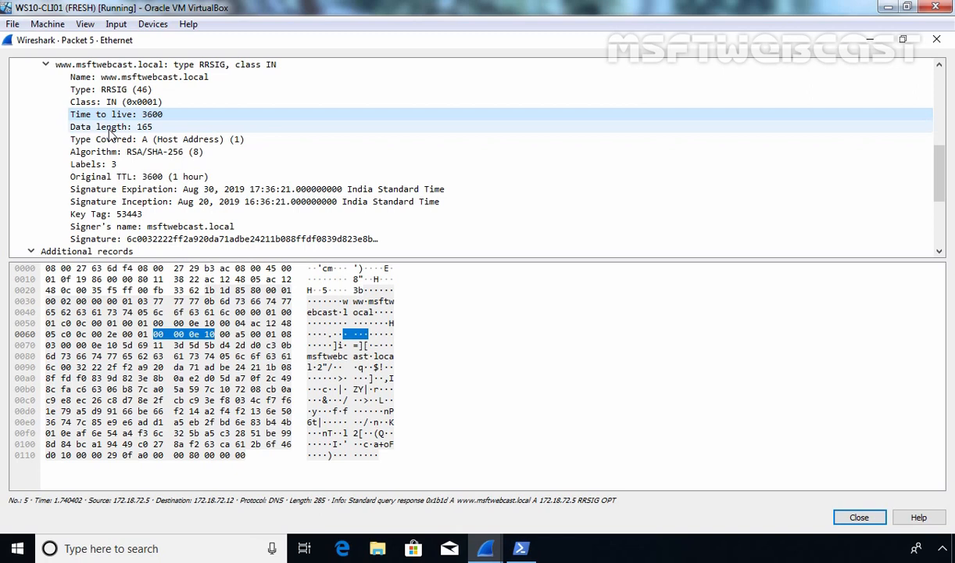
click(139, 175)
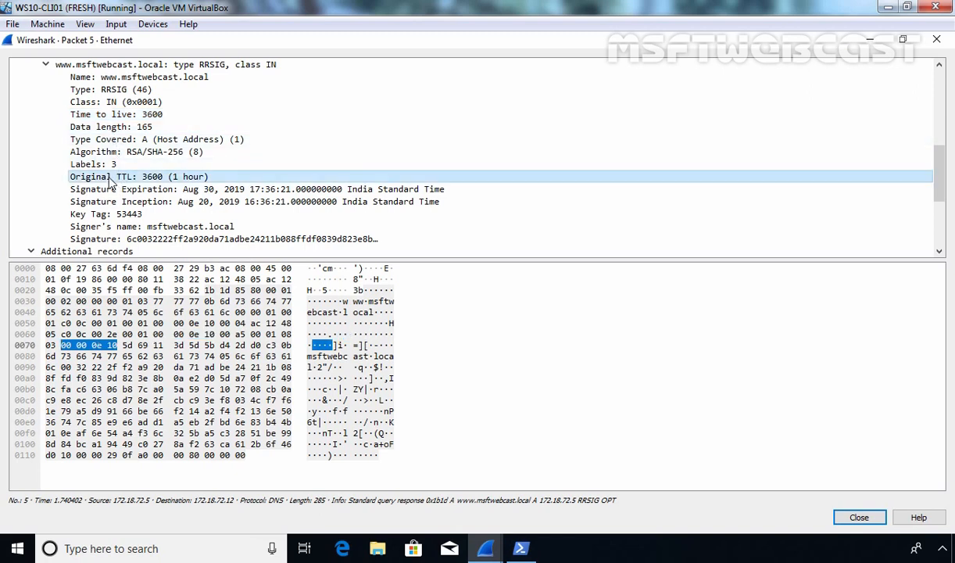
click(257, 189)
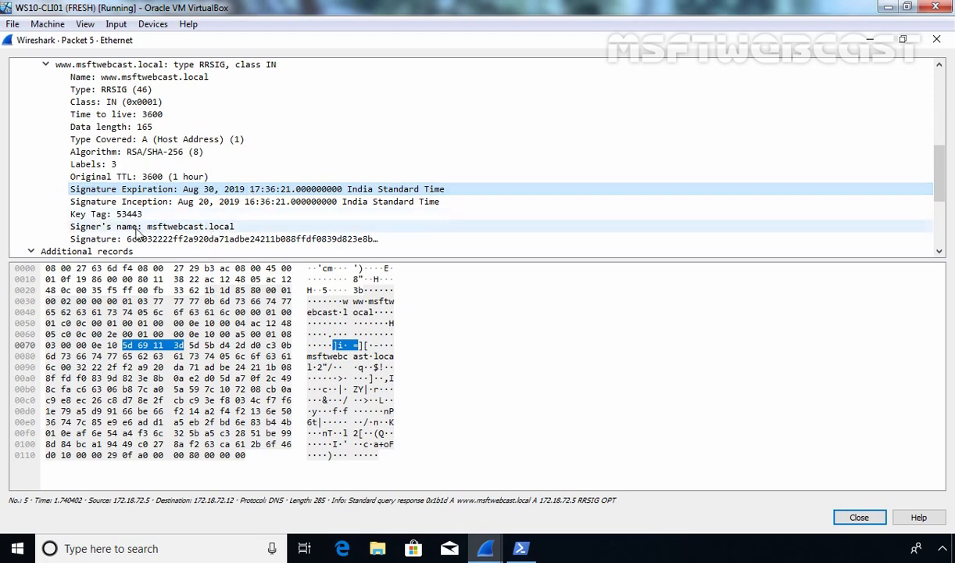
click(152, 225)
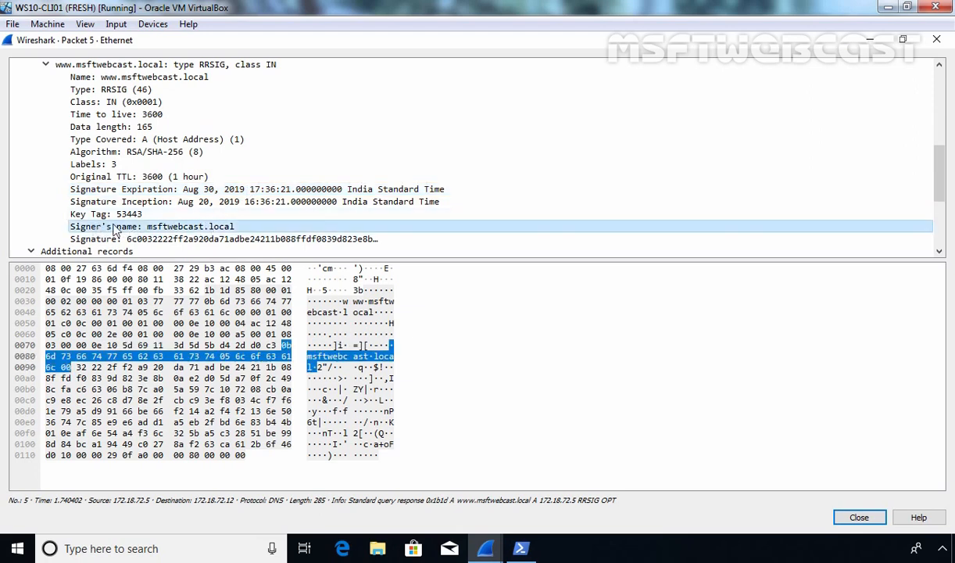